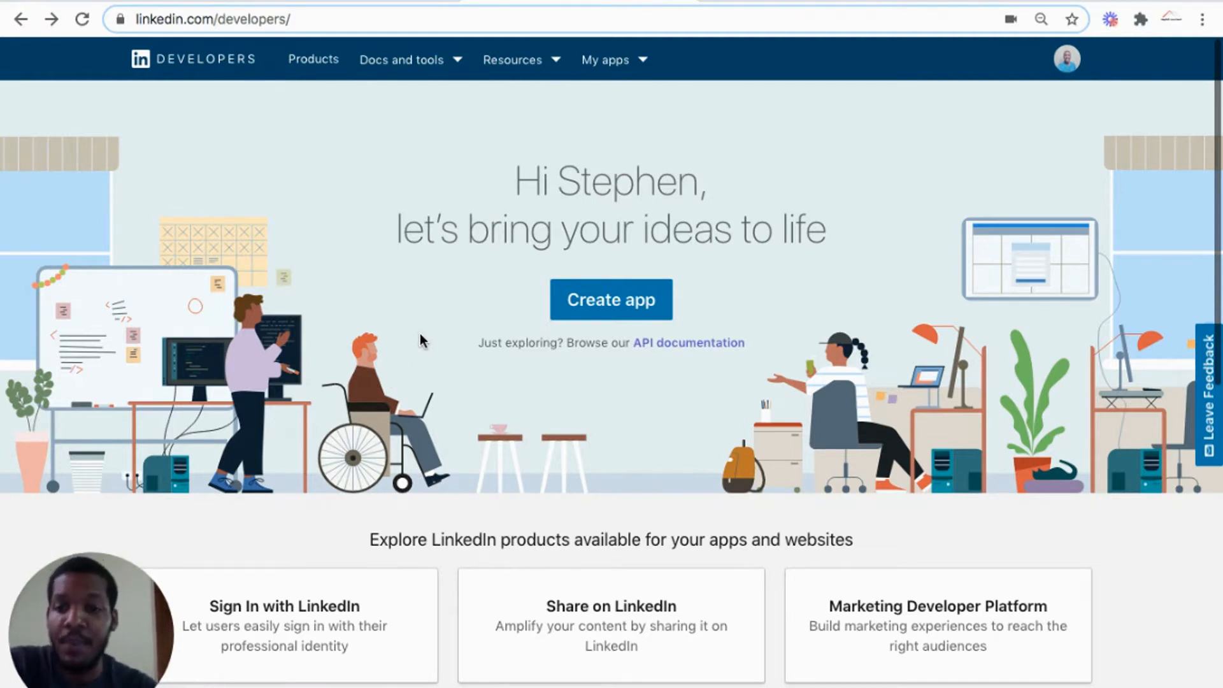
mouse_move(223, 125)
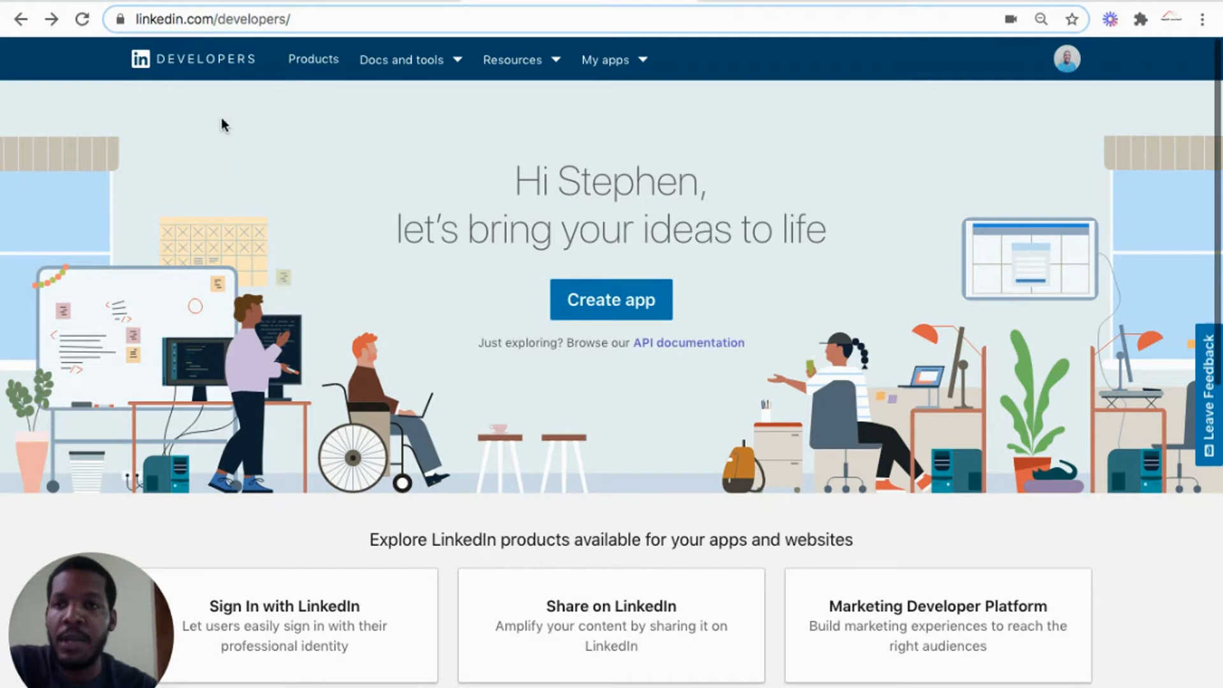
mouse_move(219, 41)
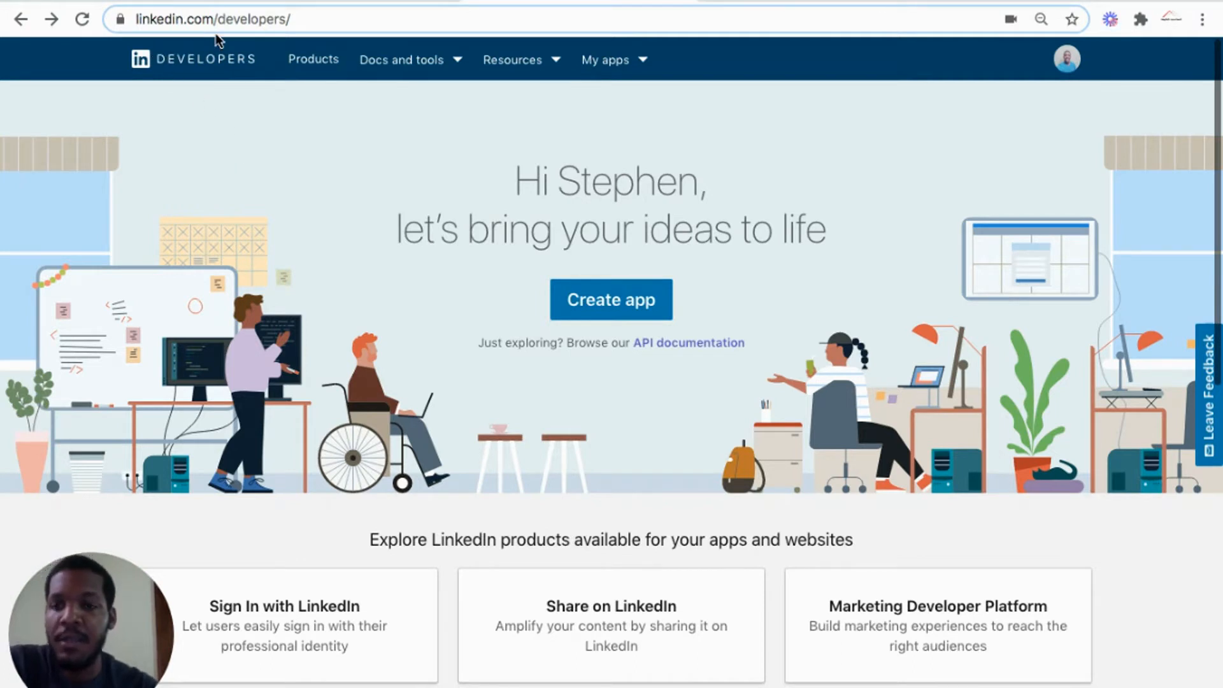
mouse_move(538, 288)
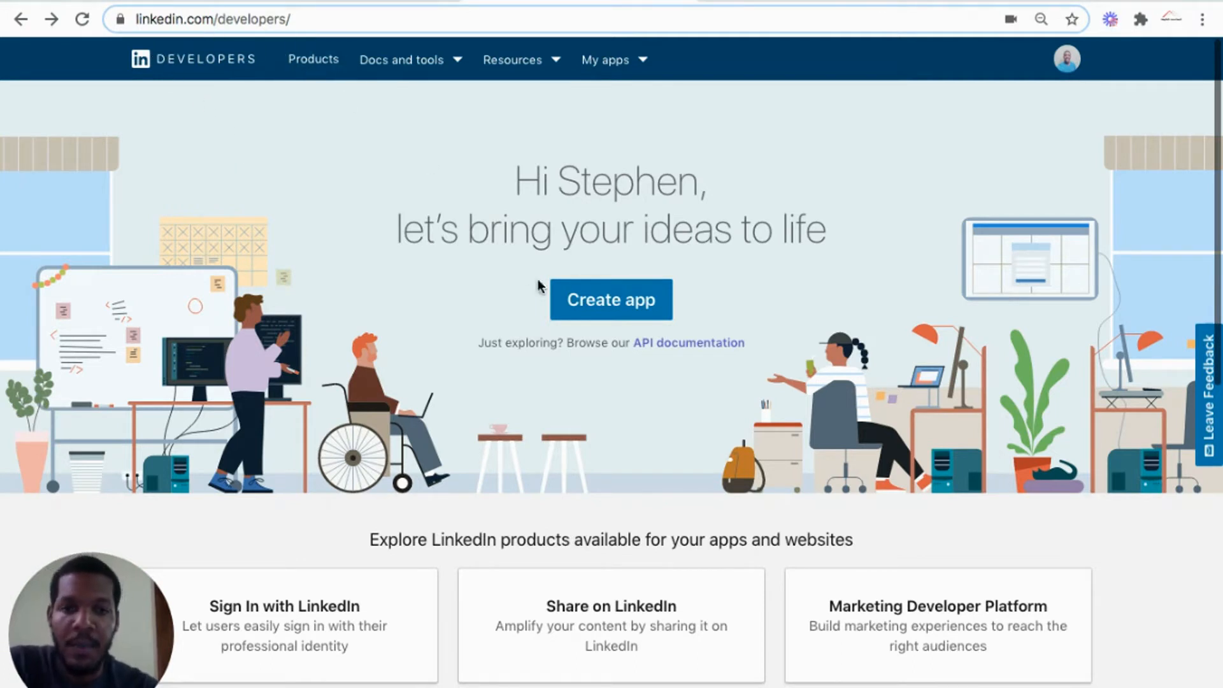
Start creating a new app from the LinkedIn Developers home page.
click(611, 300)
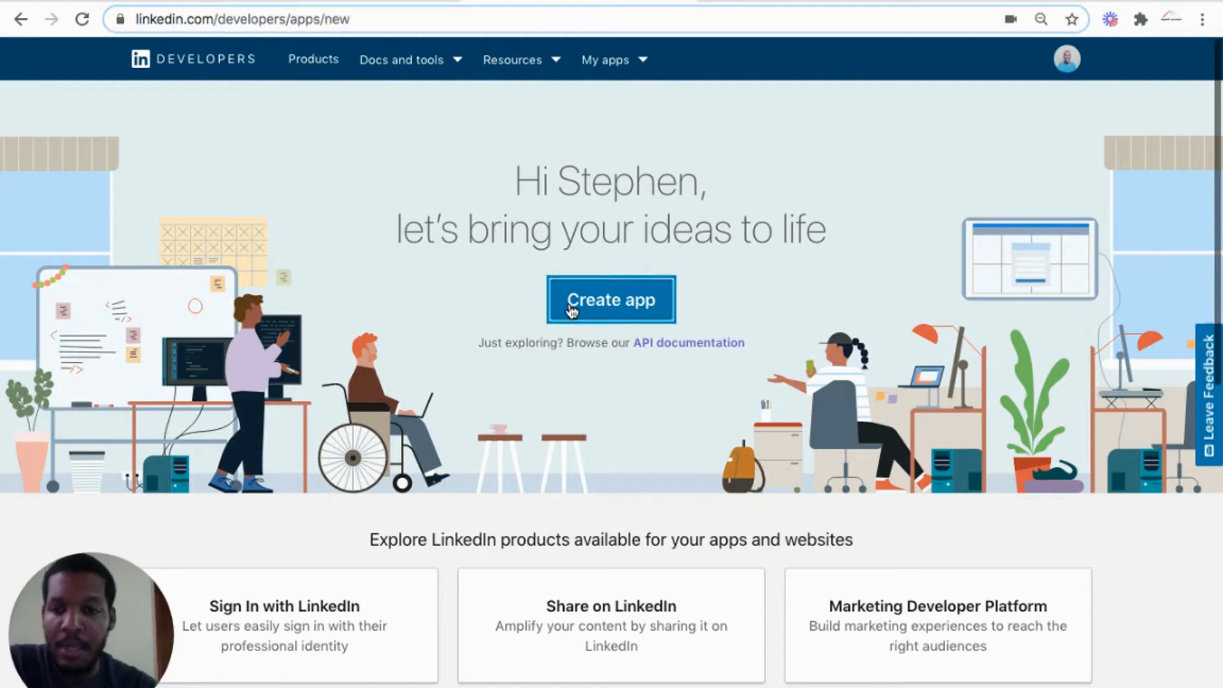
Name the app Fake Commuting, pick a company page via 'cam', then clear the LinkedIn Page field.
click(611, 300)
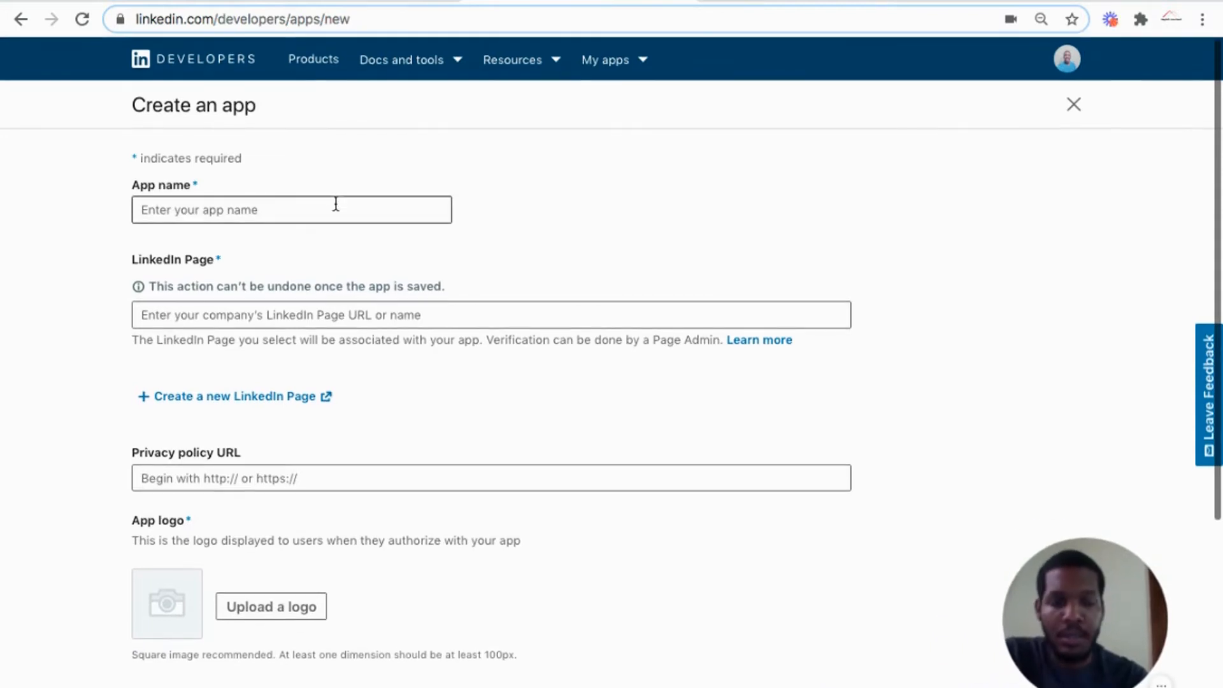
click(290, 209)
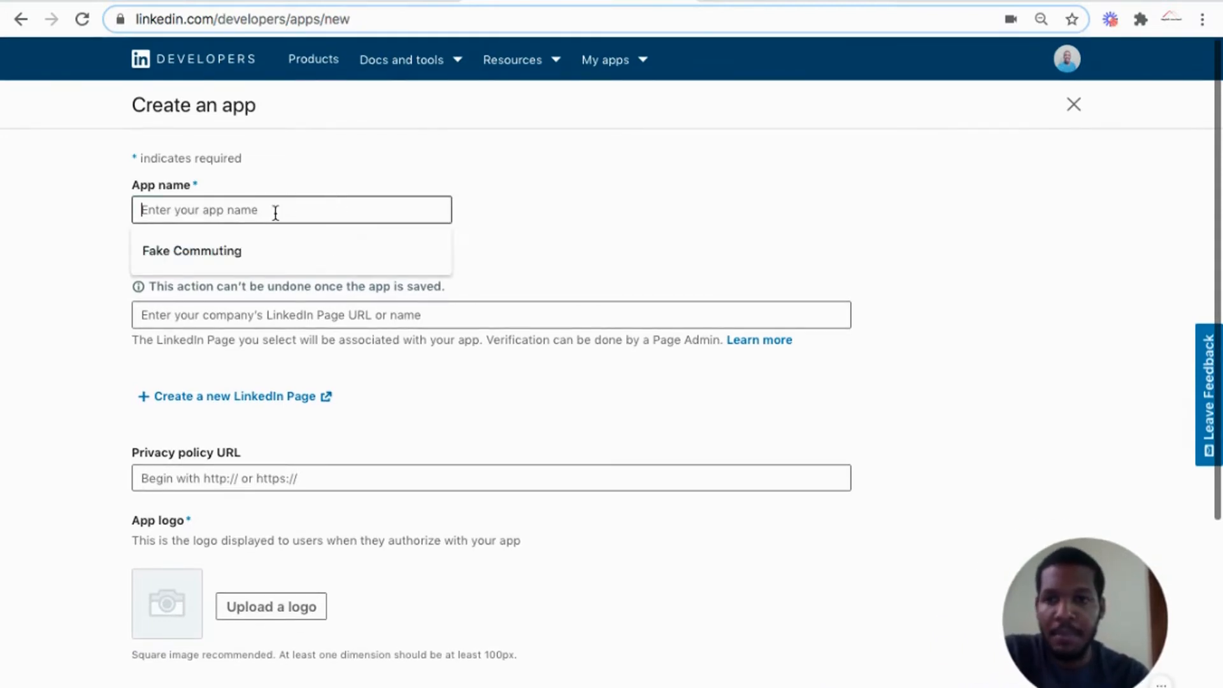
click(191, 251)
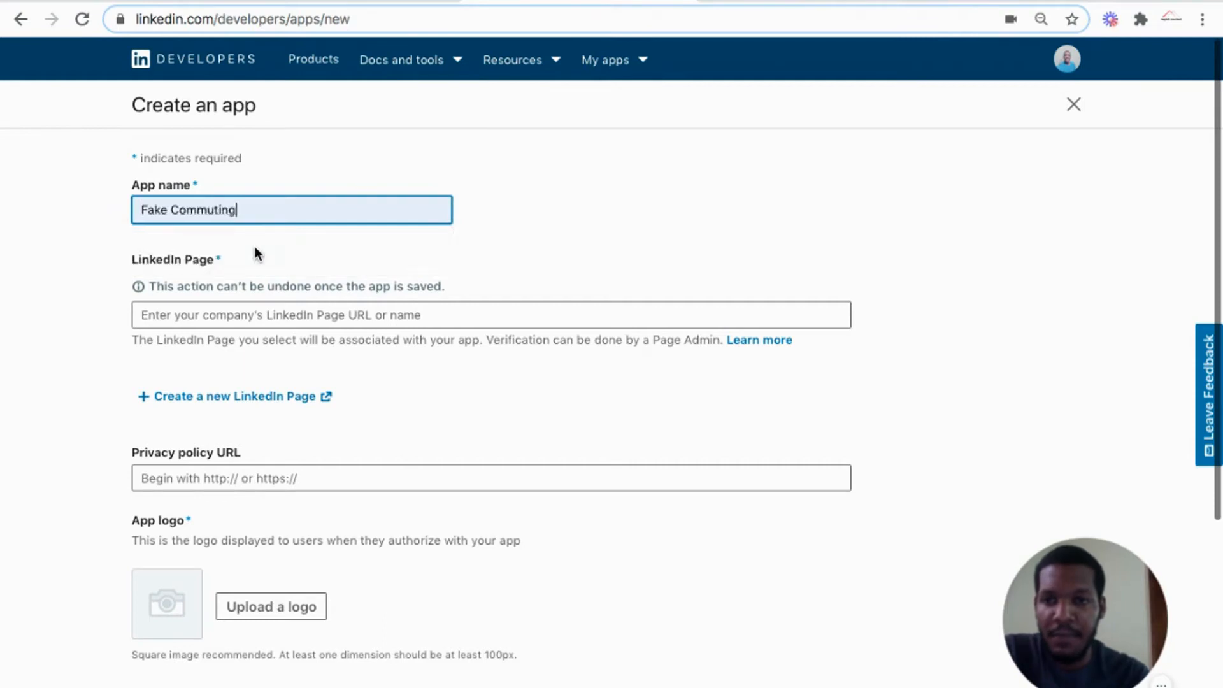
mouse_move(172, 247)
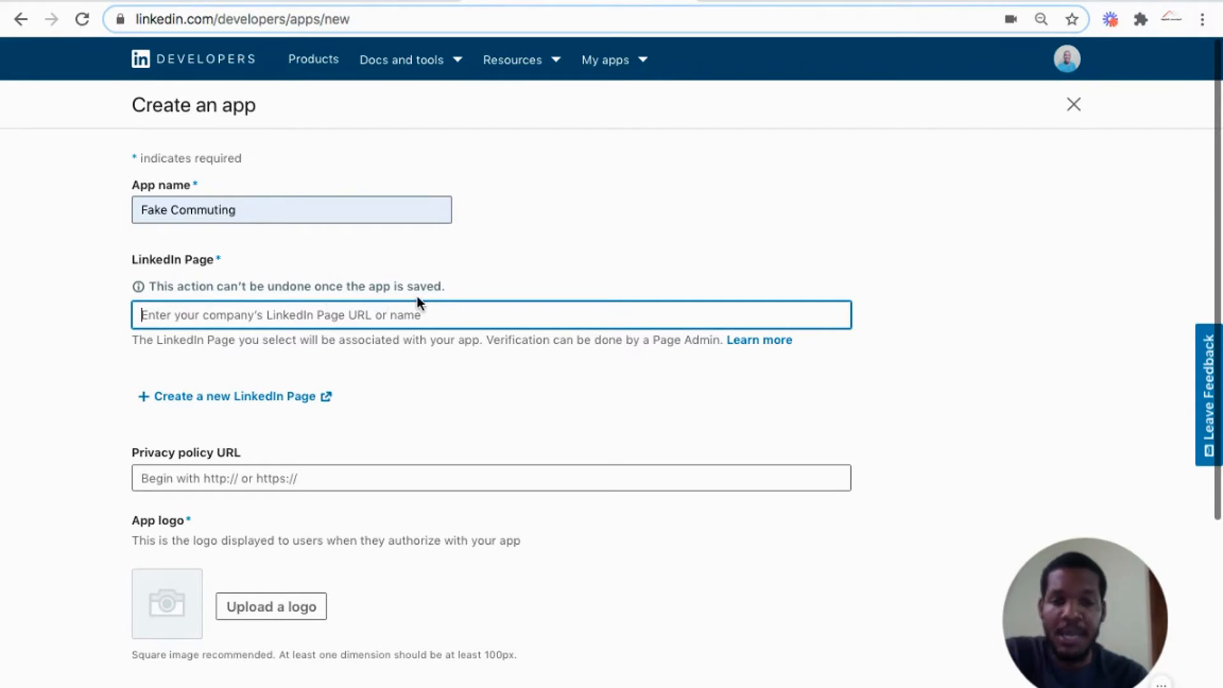
mouse_move(336, 322)
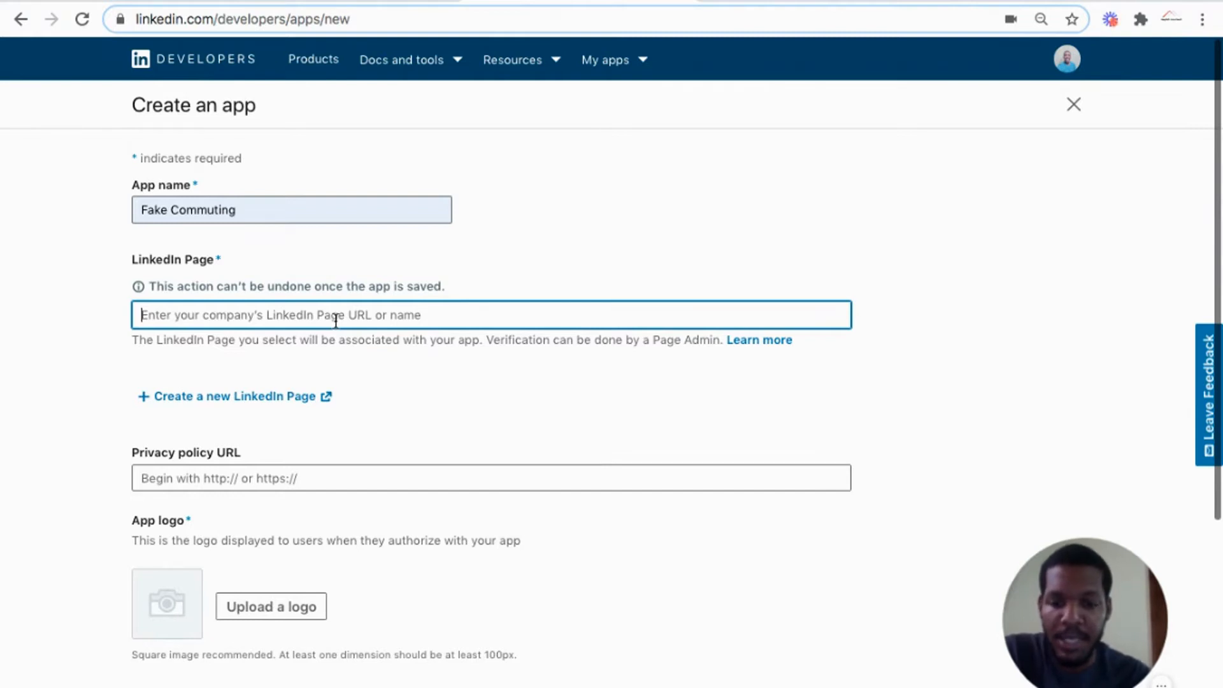
text(cam)
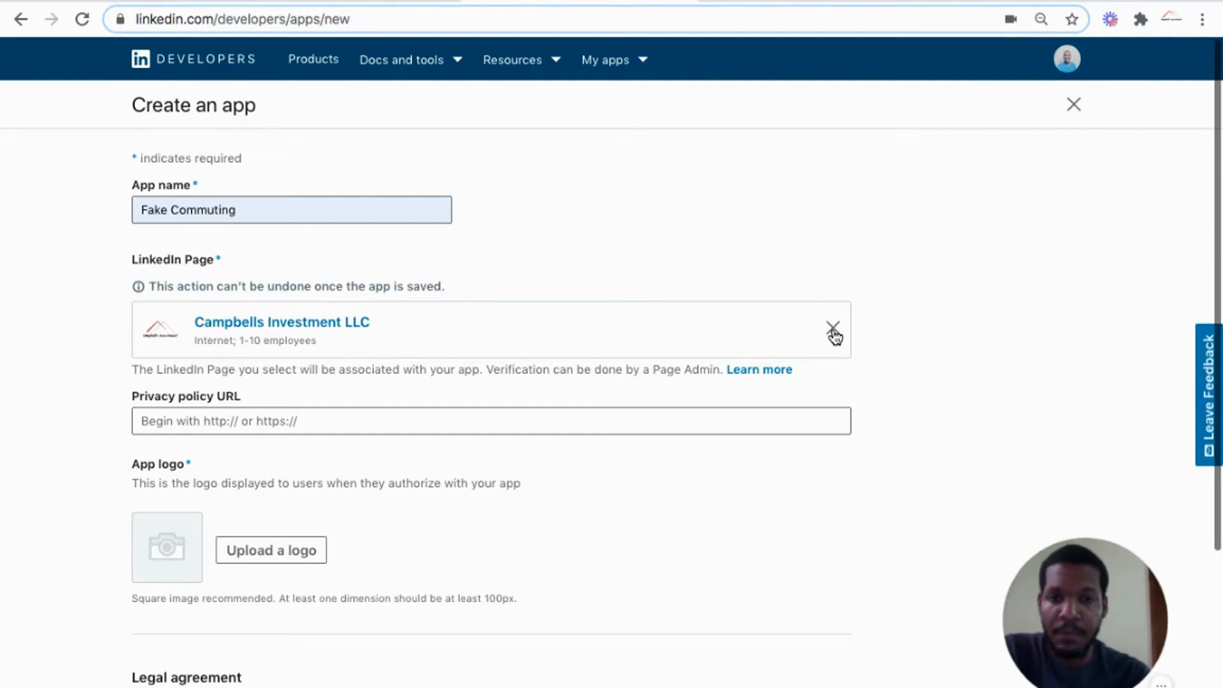
click(831, 328)
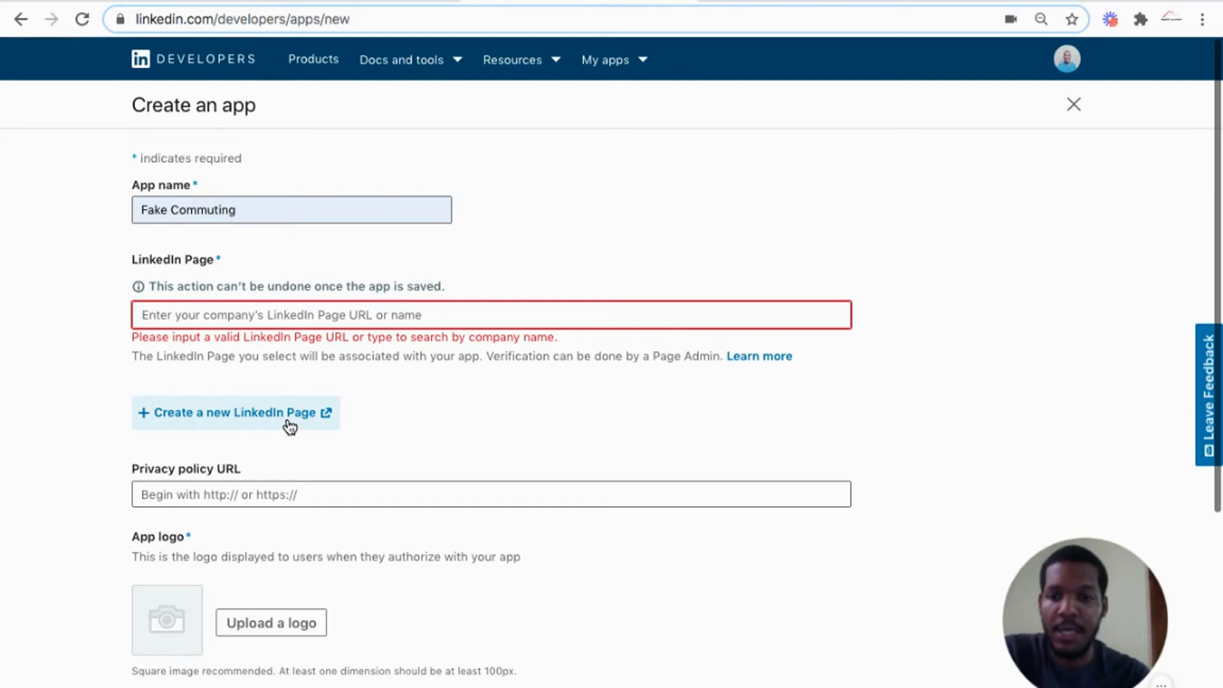
Agree to the API terms of use and submit the new app.
scroll(down, 3)
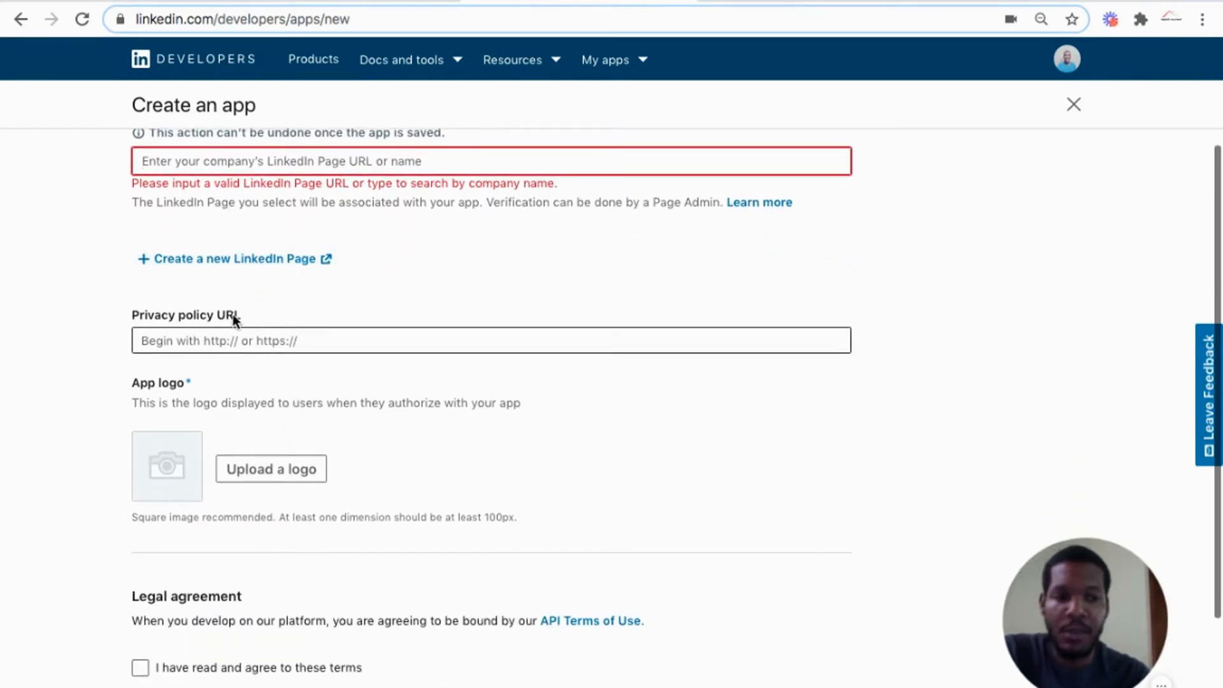
mouse_move(248, 308)
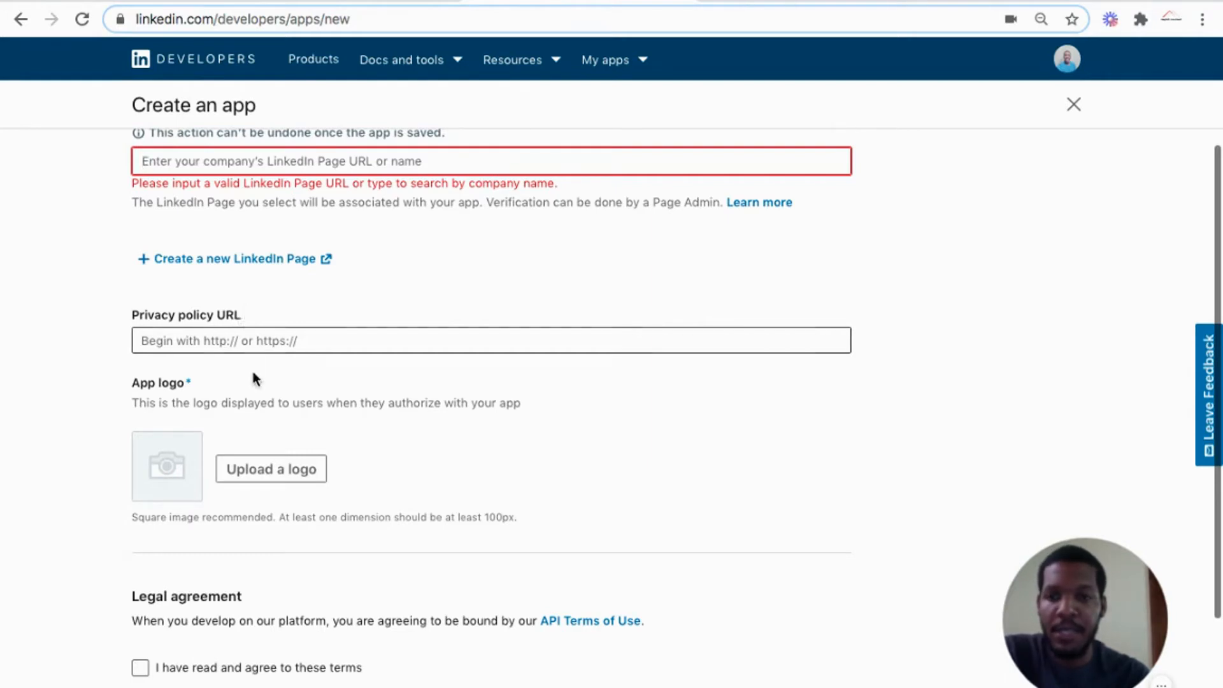
scroll(down, 3)
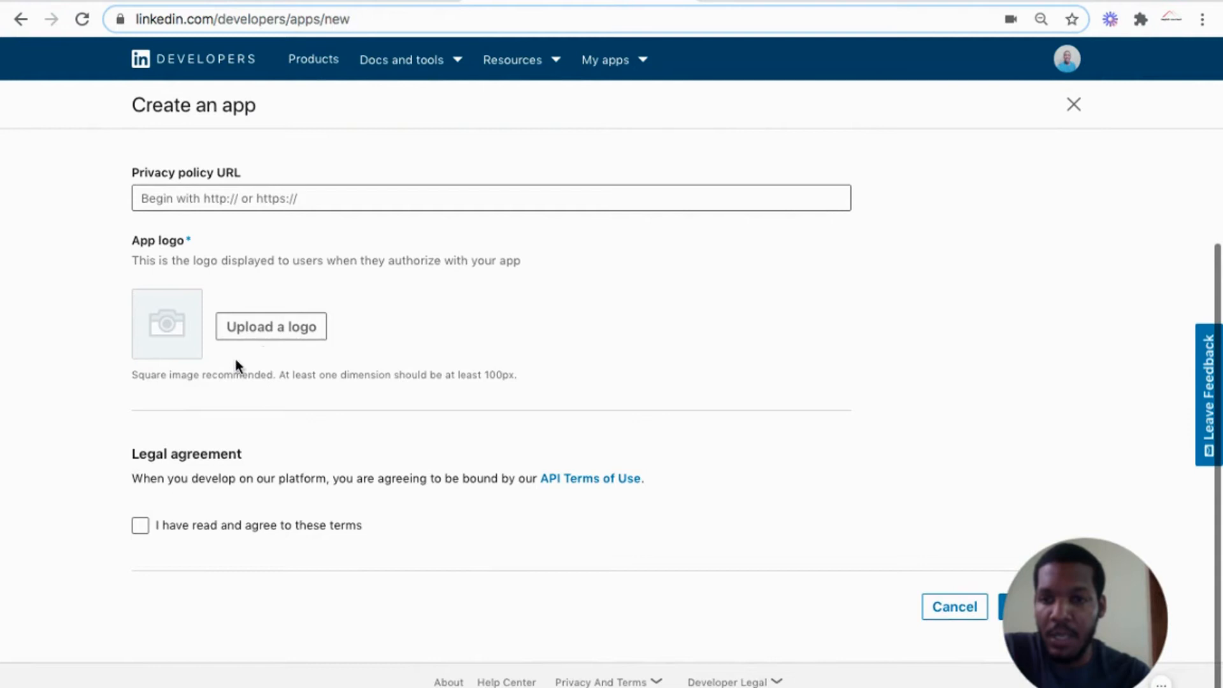
mouse_move(170, 243)
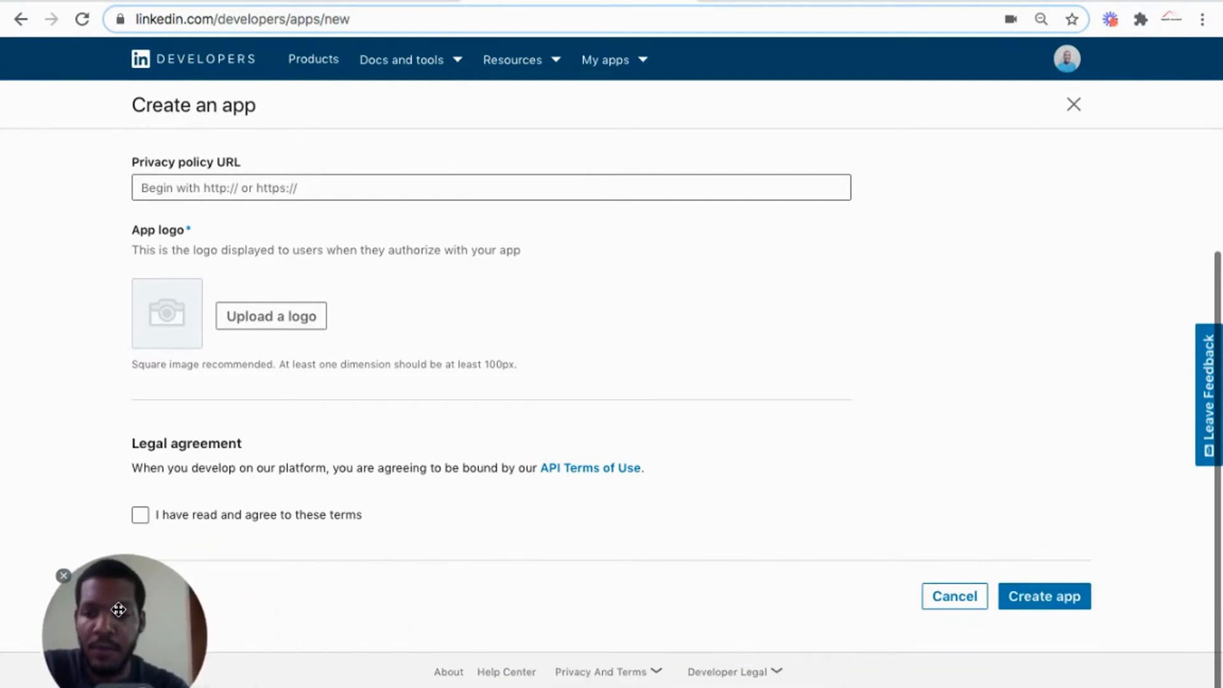
mouse_move(700, 599)
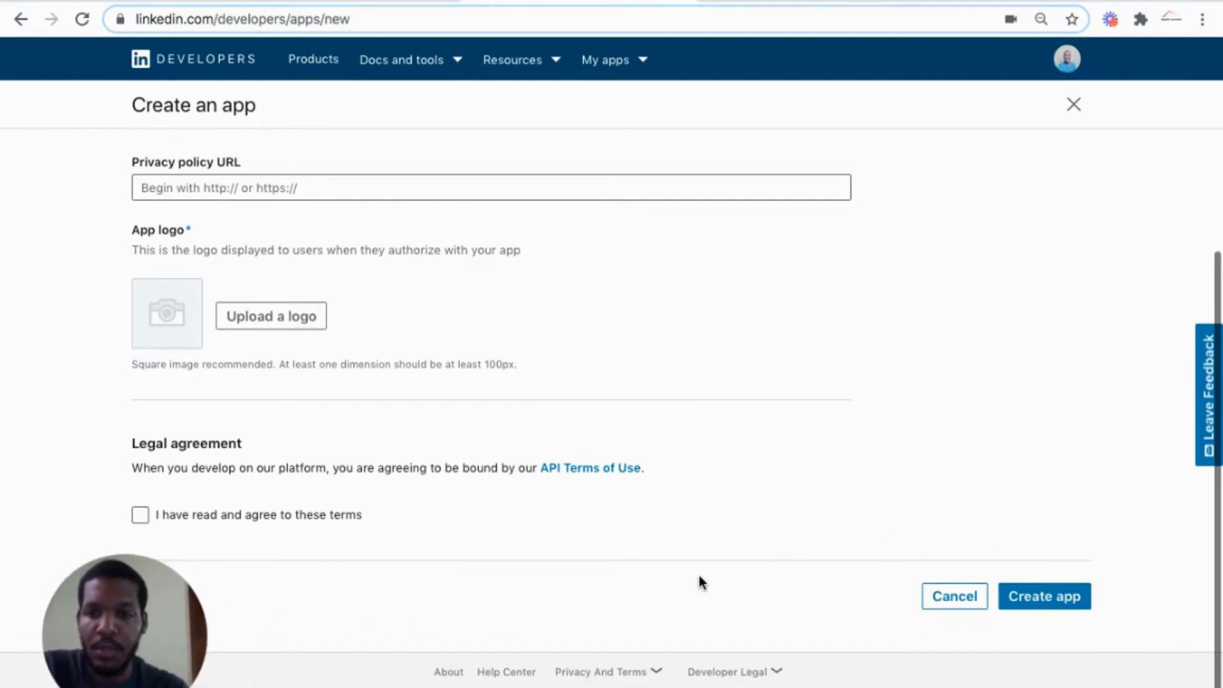
mouse_move(143, 436)
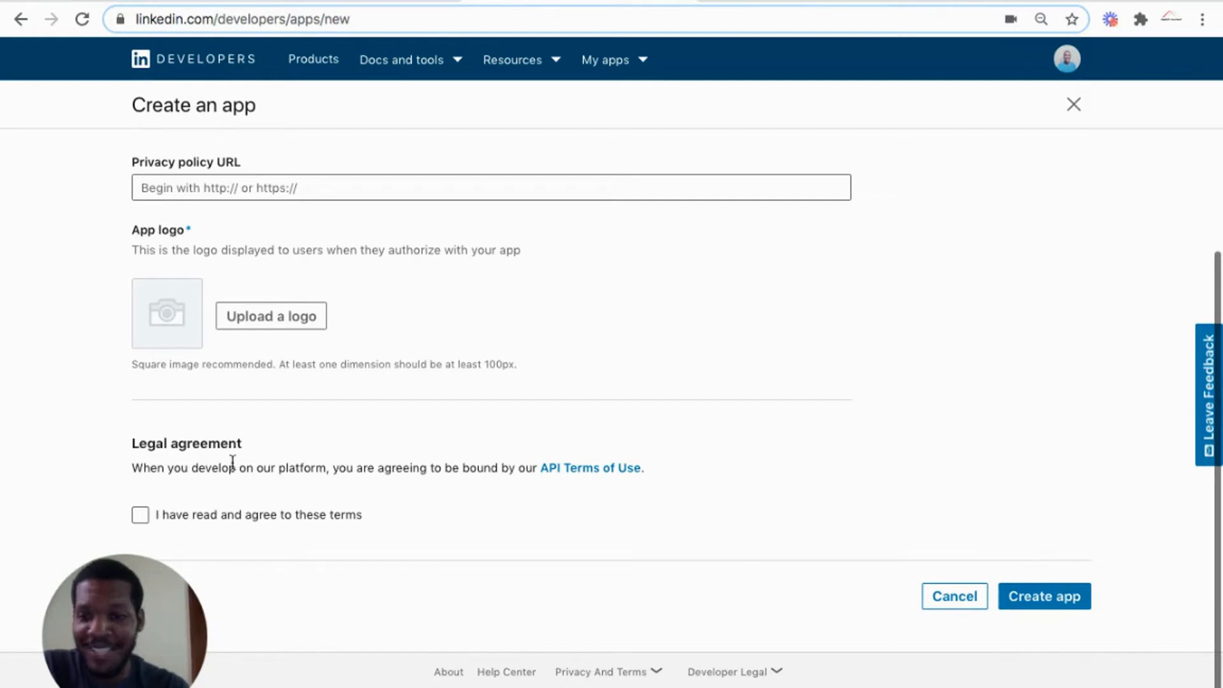
click(140, 533)
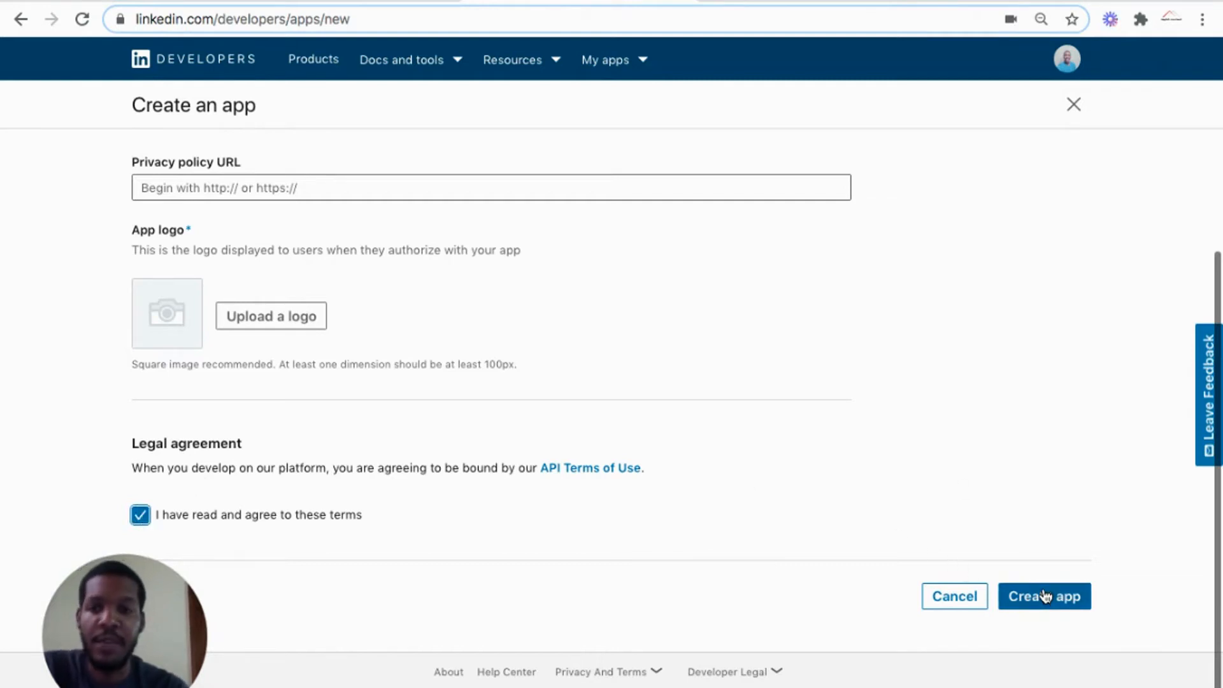
click(1045, 596)
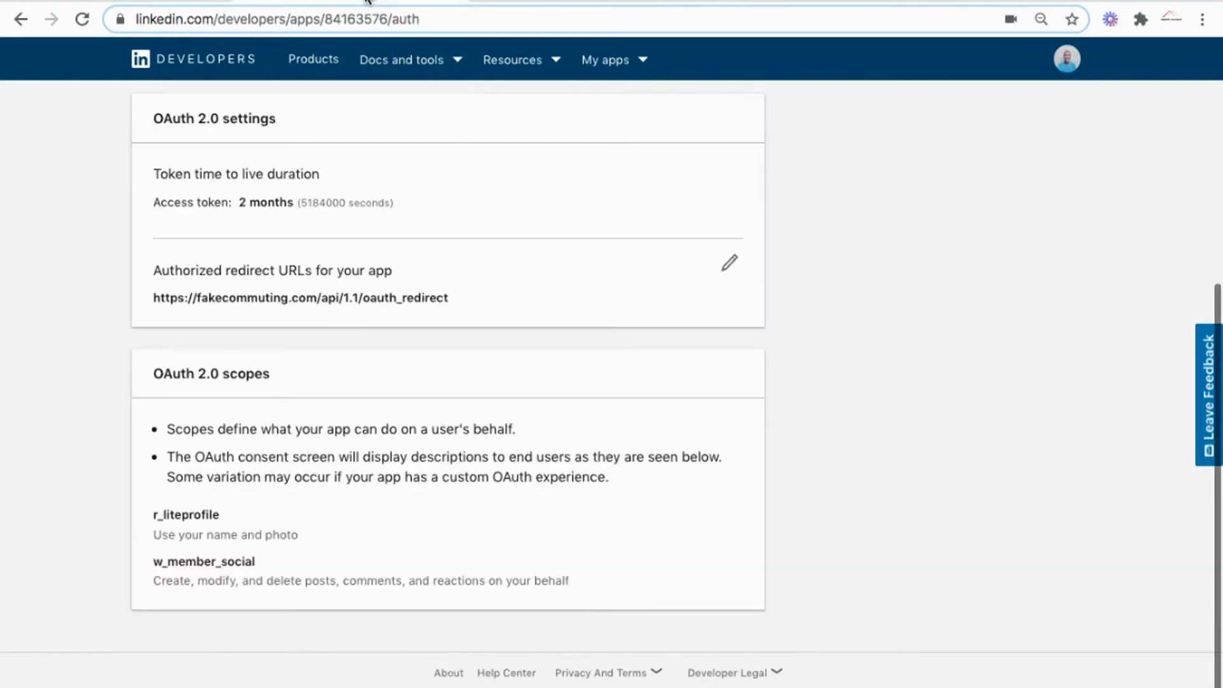
Review the Fake Commuting app's settings: verified company, privacy policy URL and logo.
click(165, 174)
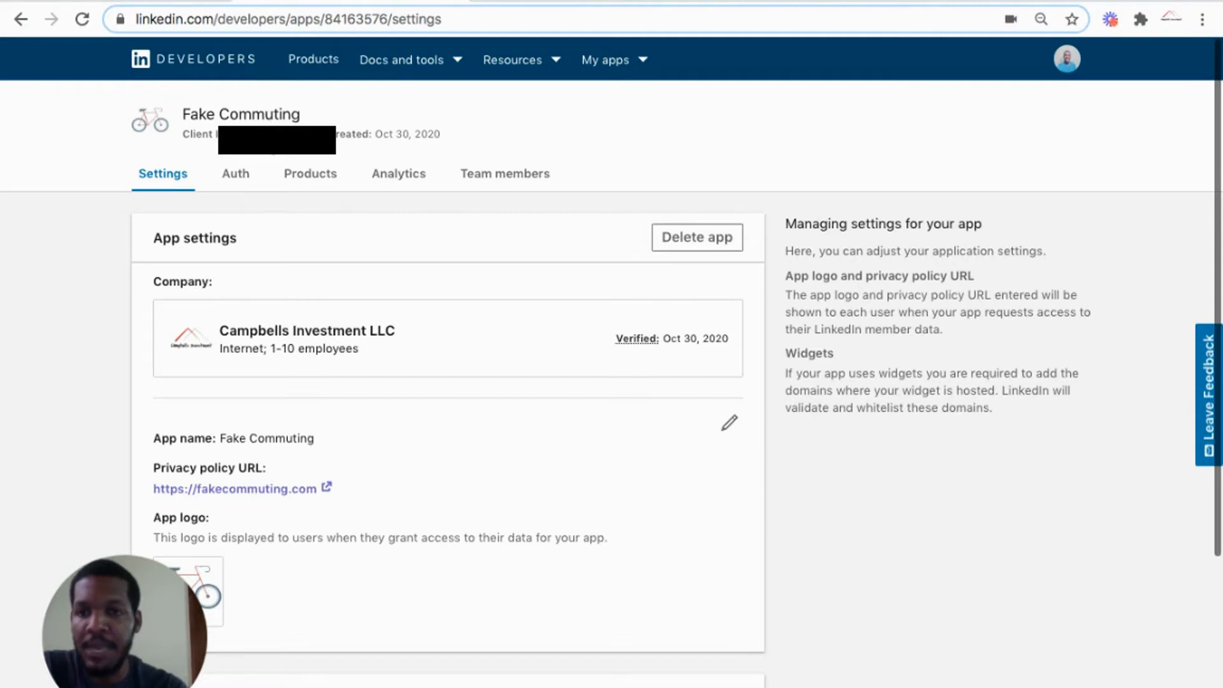
scroll(down, 3)
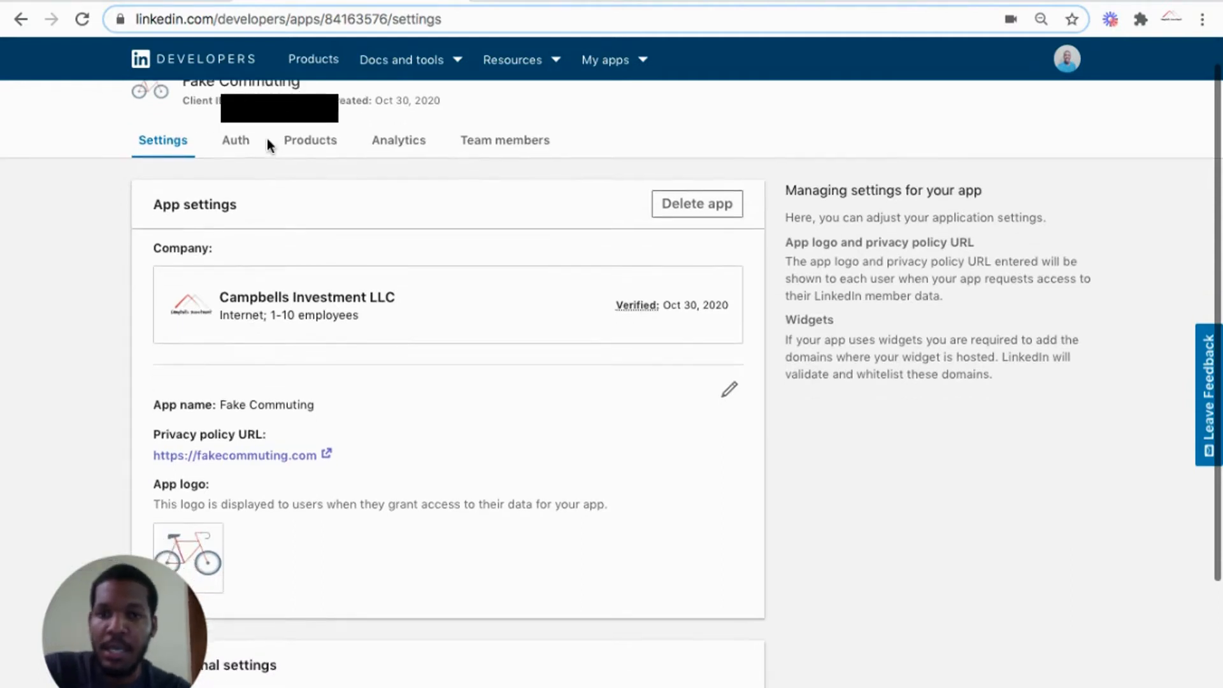
scroll(down, 3)
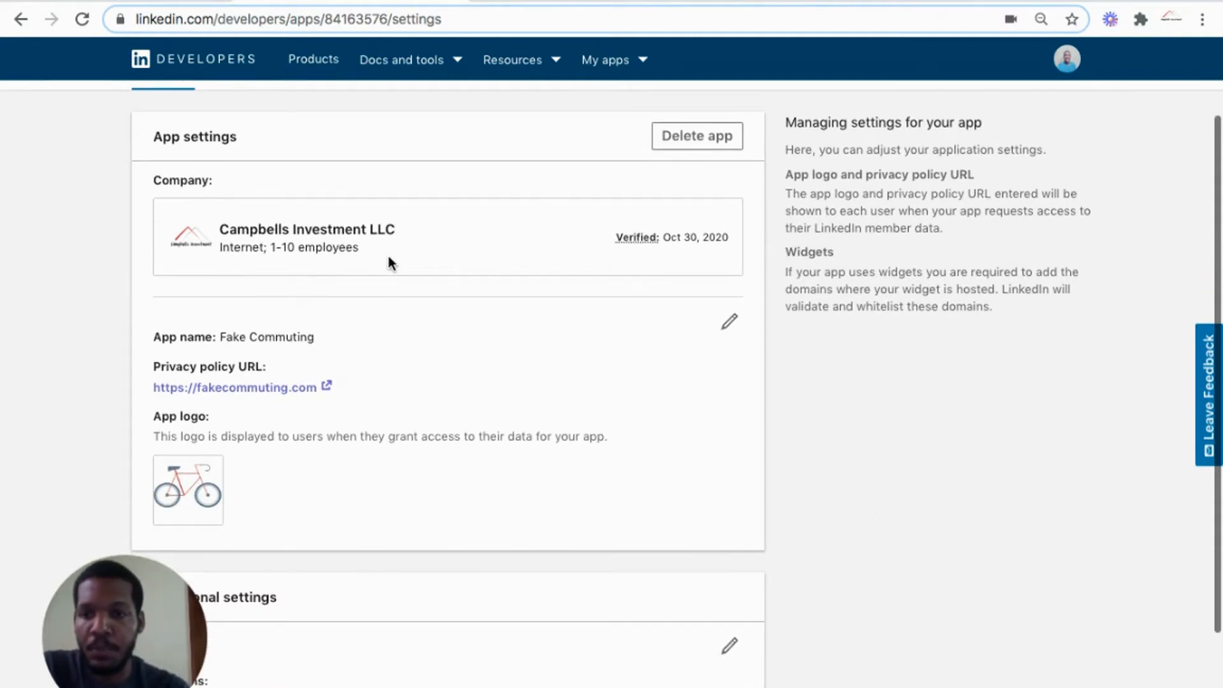
scroll(down, 3)
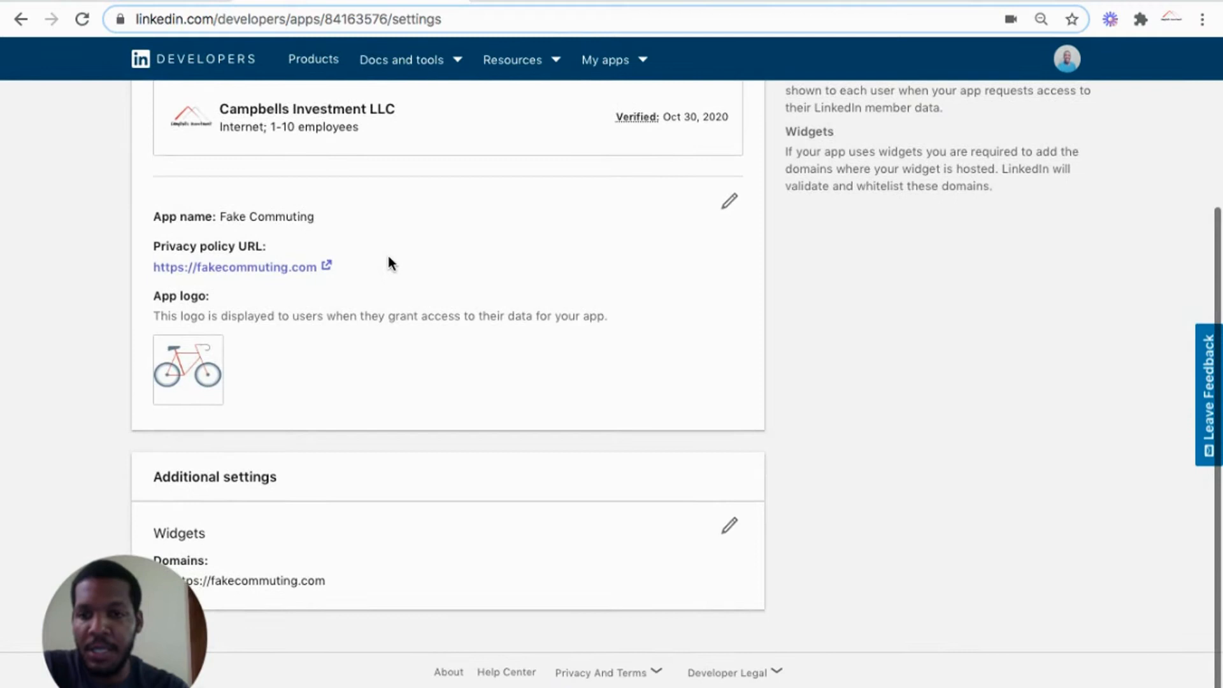
mouse_move(275, 273)
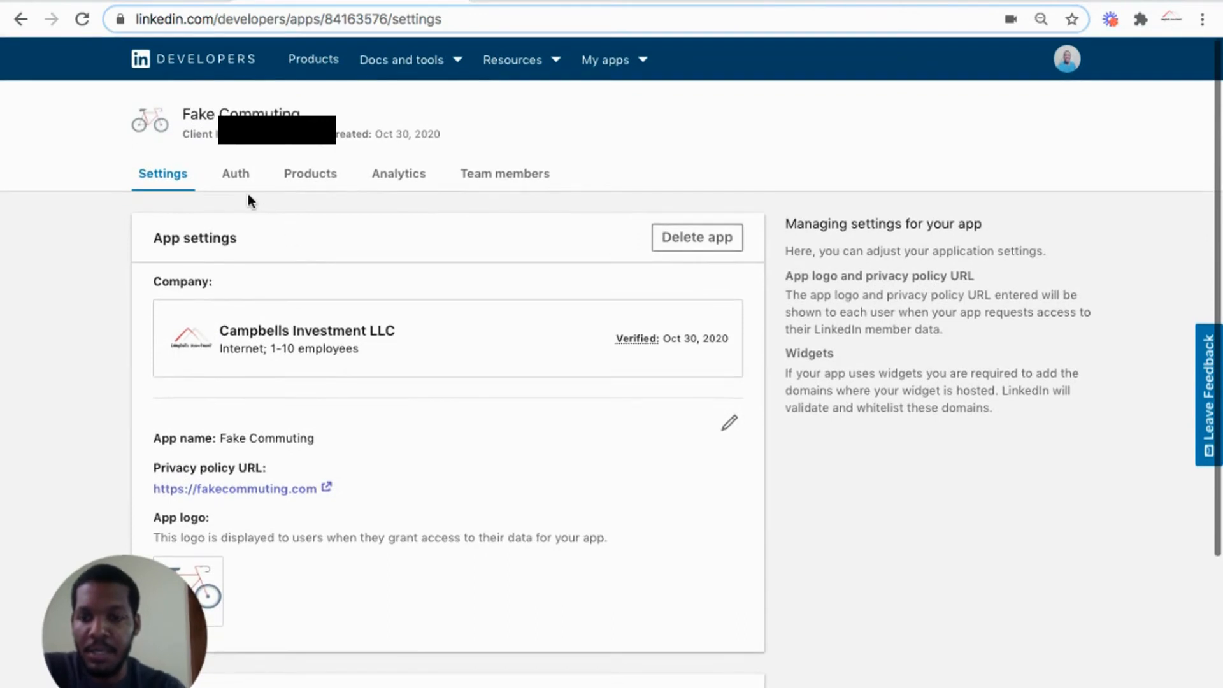
click(236, 174)
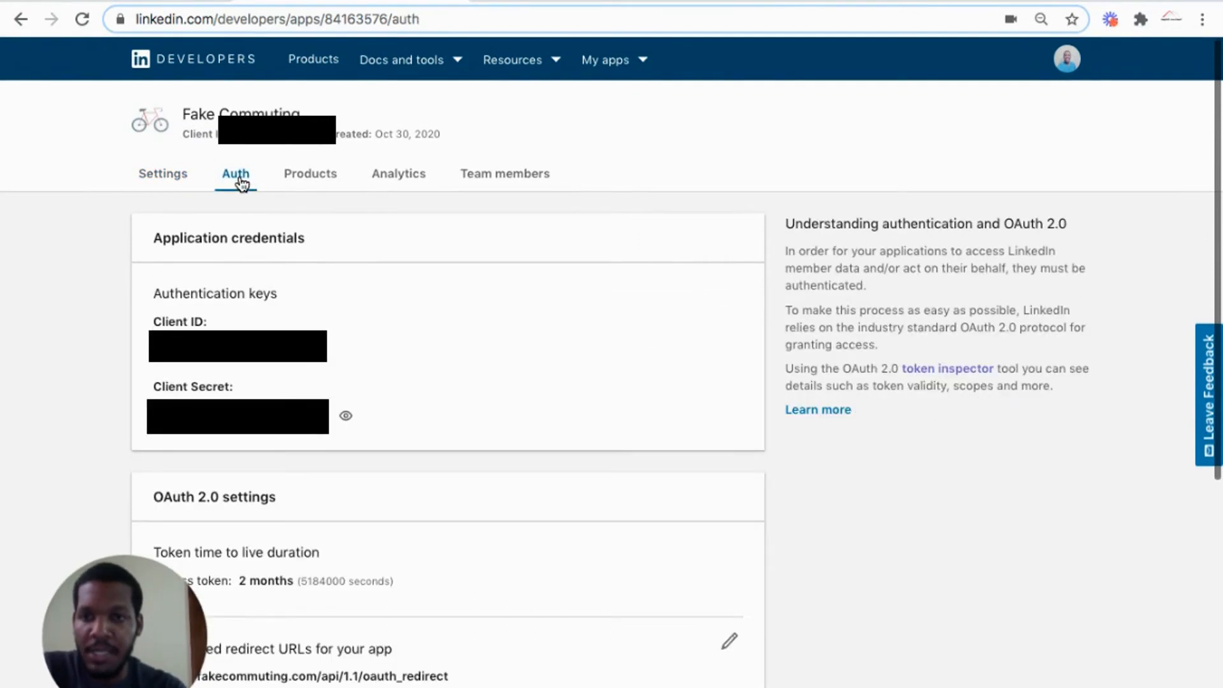
mouse_move(364, 265)
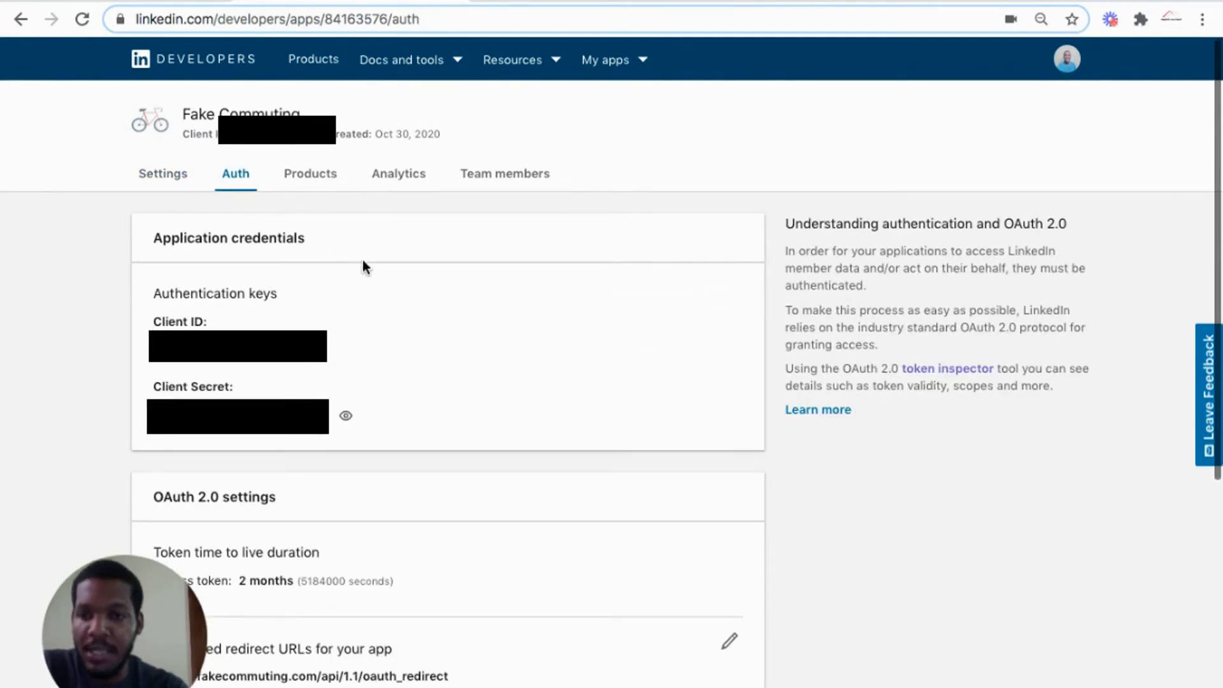
scroll(down, 3)
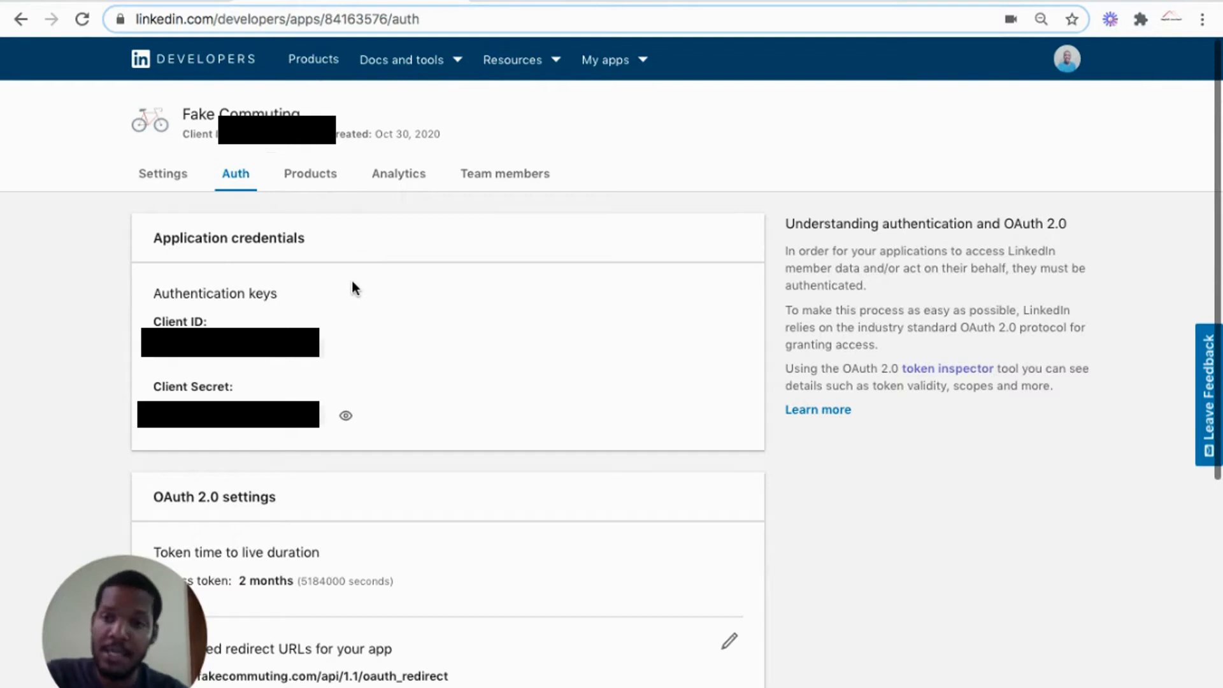
scroll(down, 3)
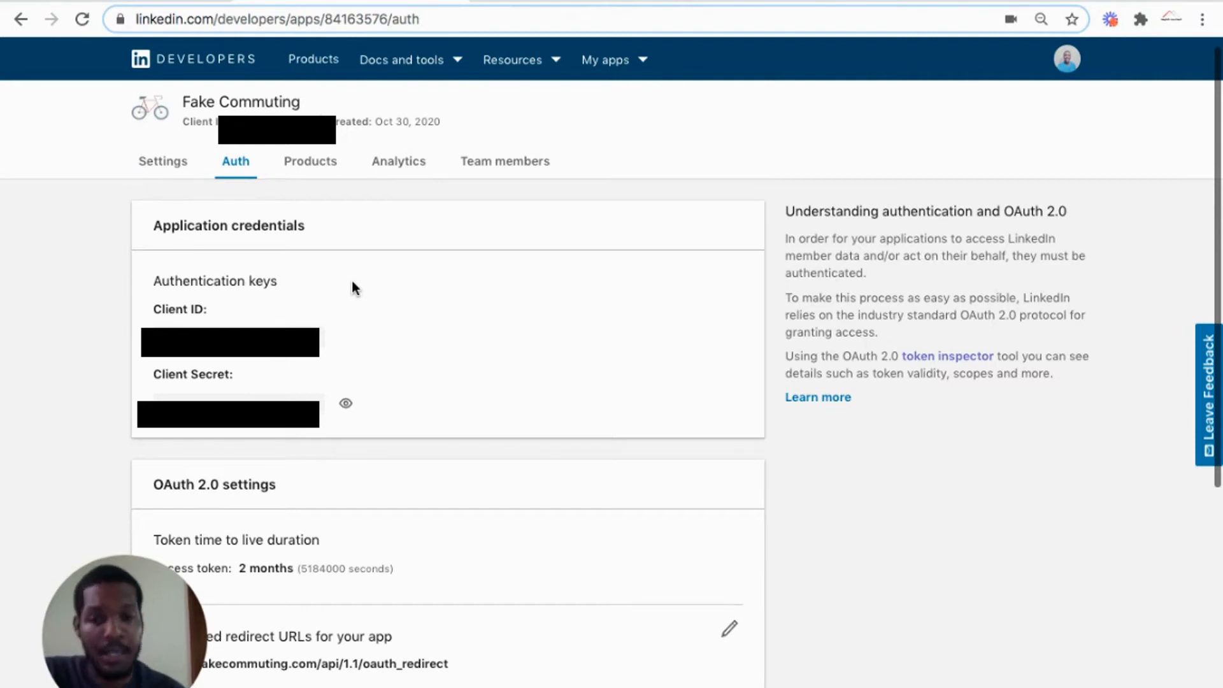
scroll(down, 3)
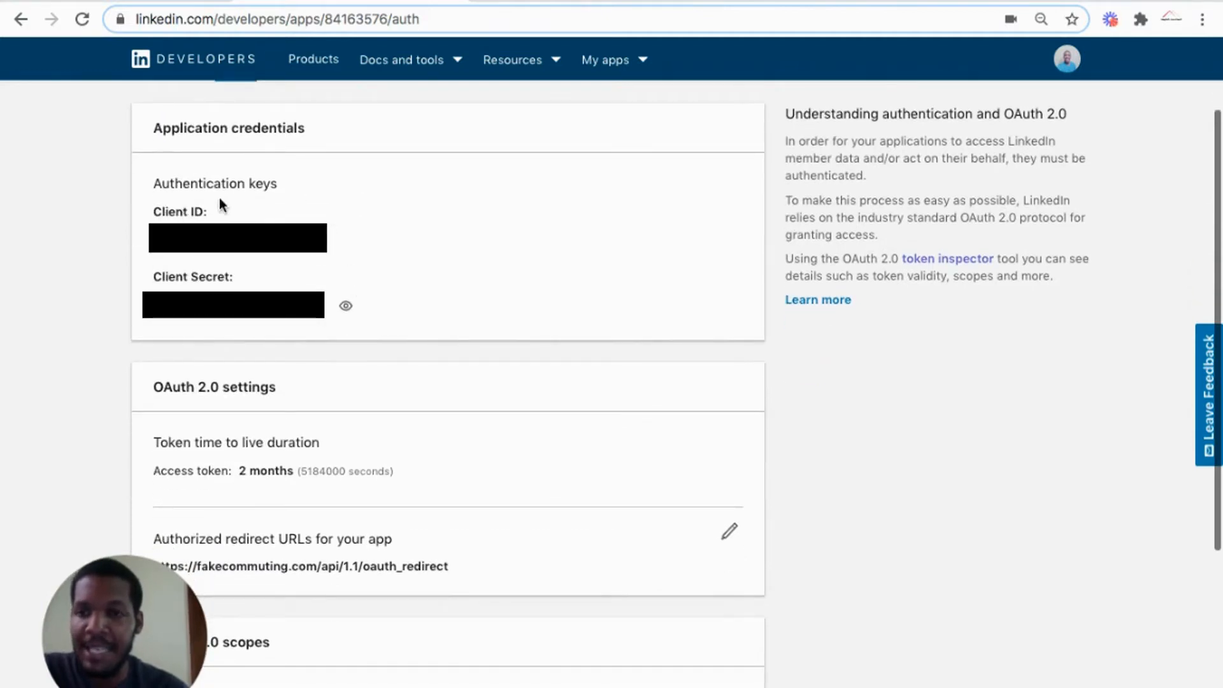
scroll(down, 3)
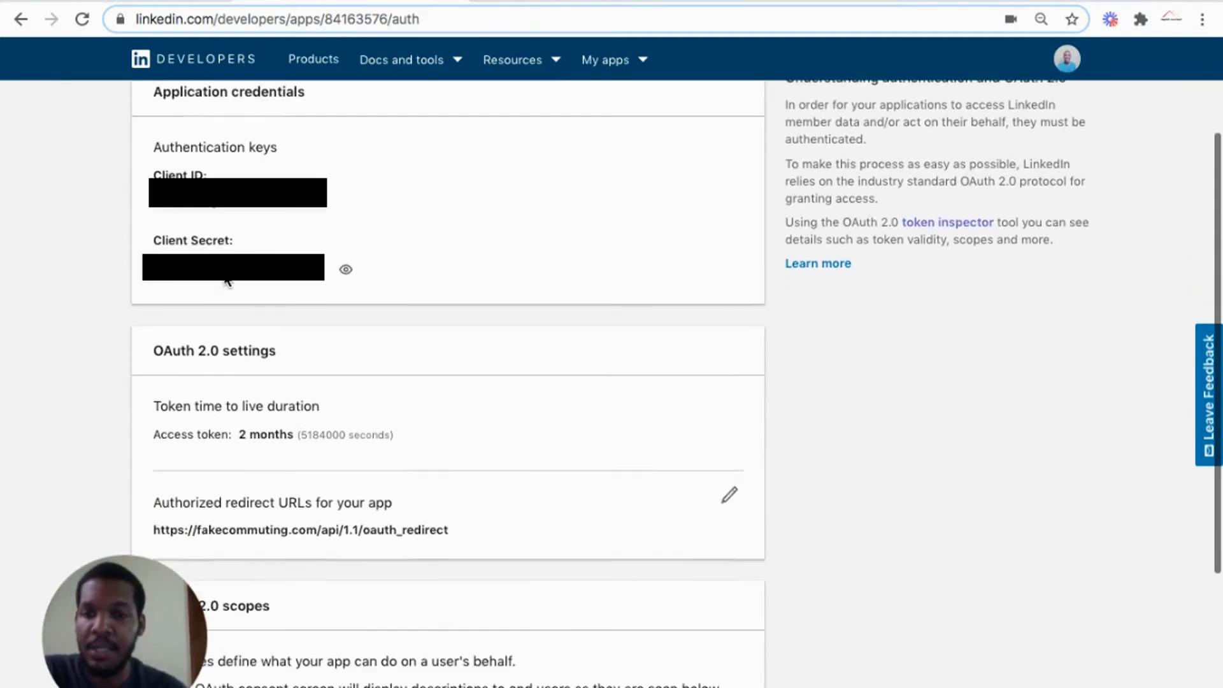
scroll(down, 3)
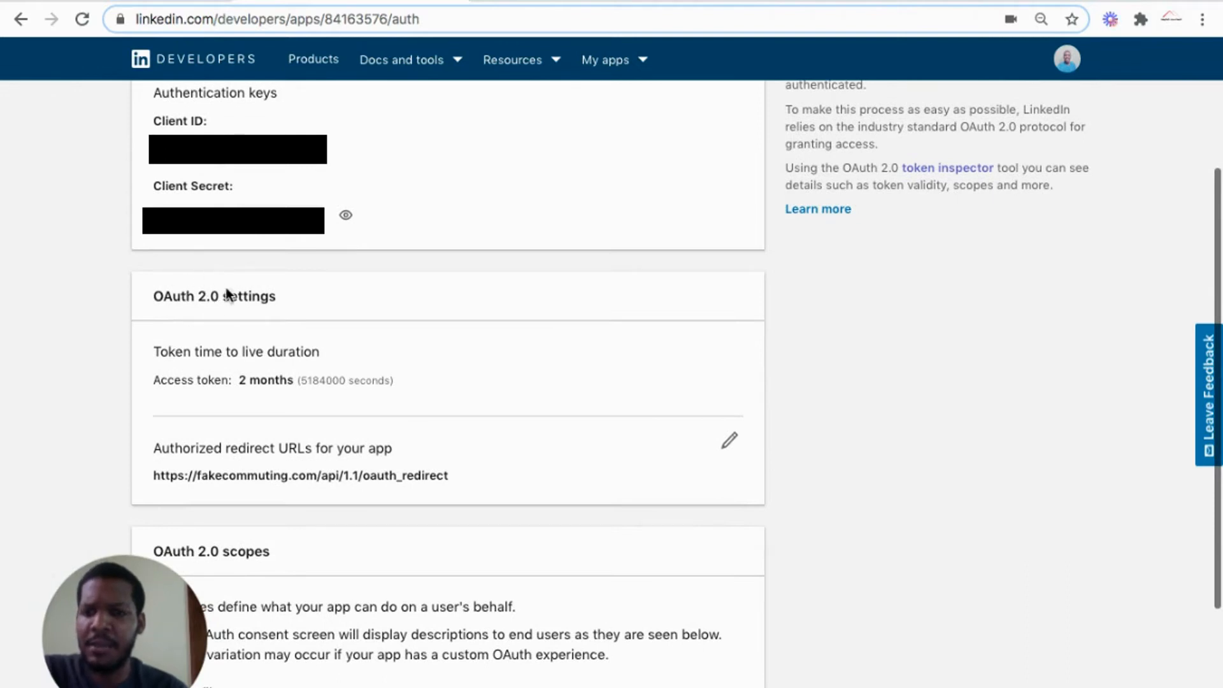
mouse_move(356, 314)
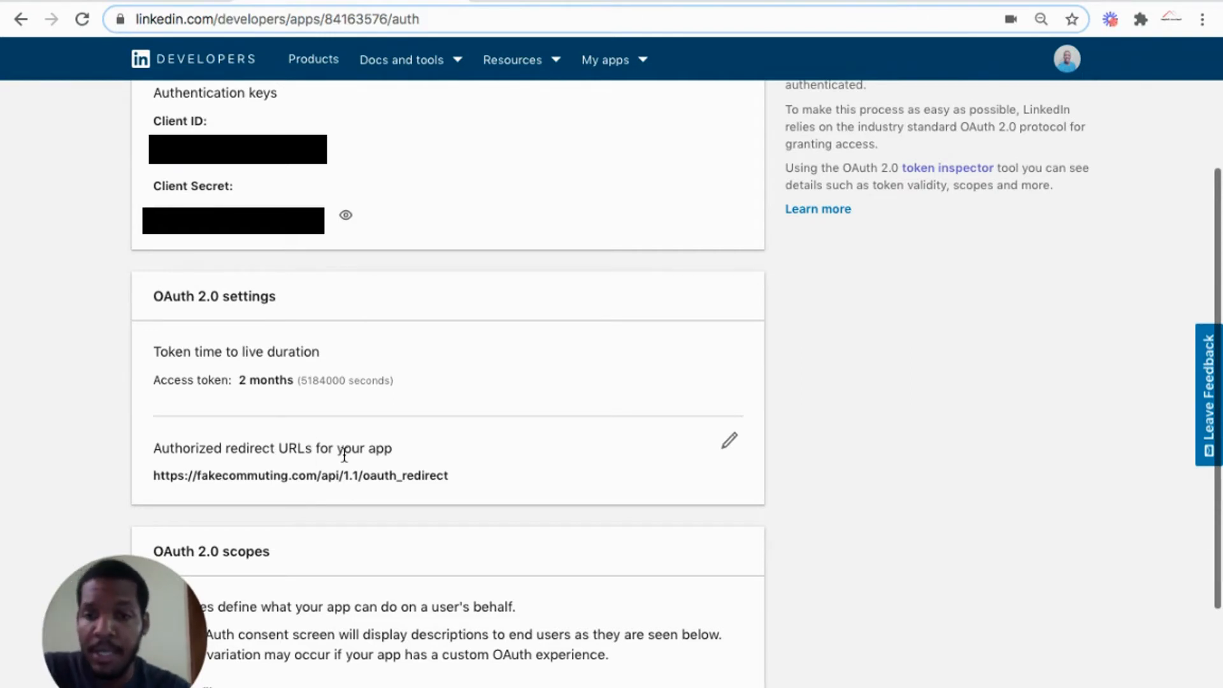
scroll(down, 3)
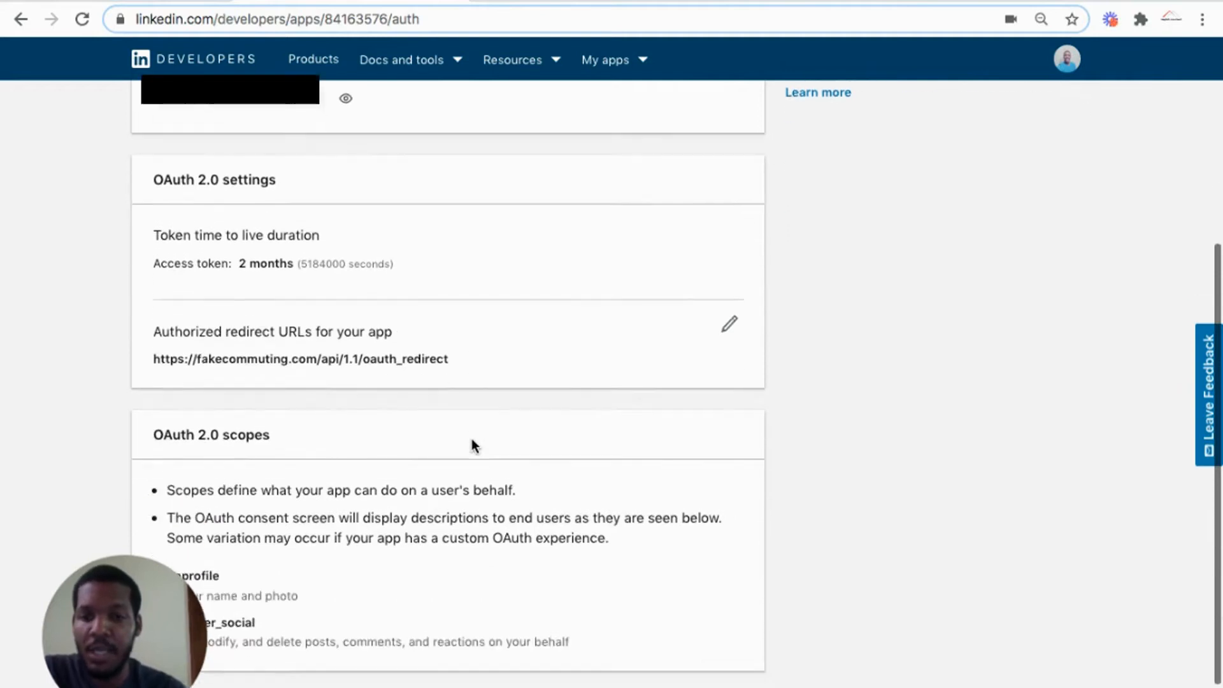
scroll(down, 3)
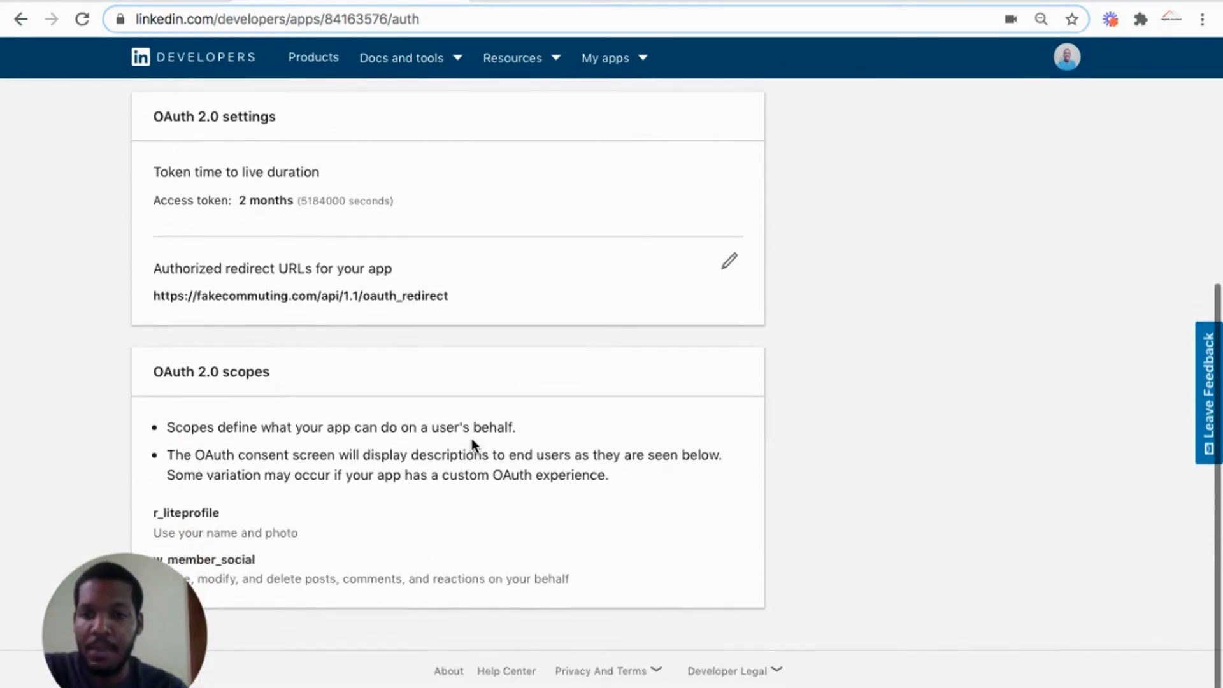
scroll(up, 3)
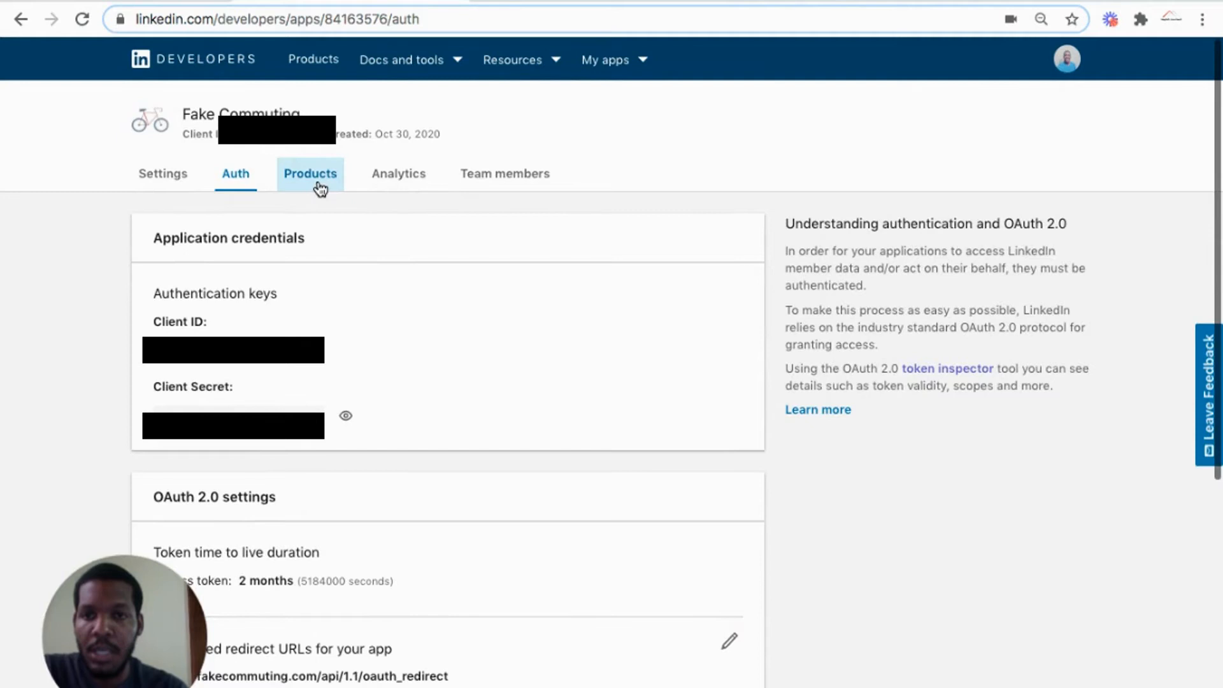
View the app's products, Share on LinkedIn and Sign In with LinkedIn.
click(310, 173)
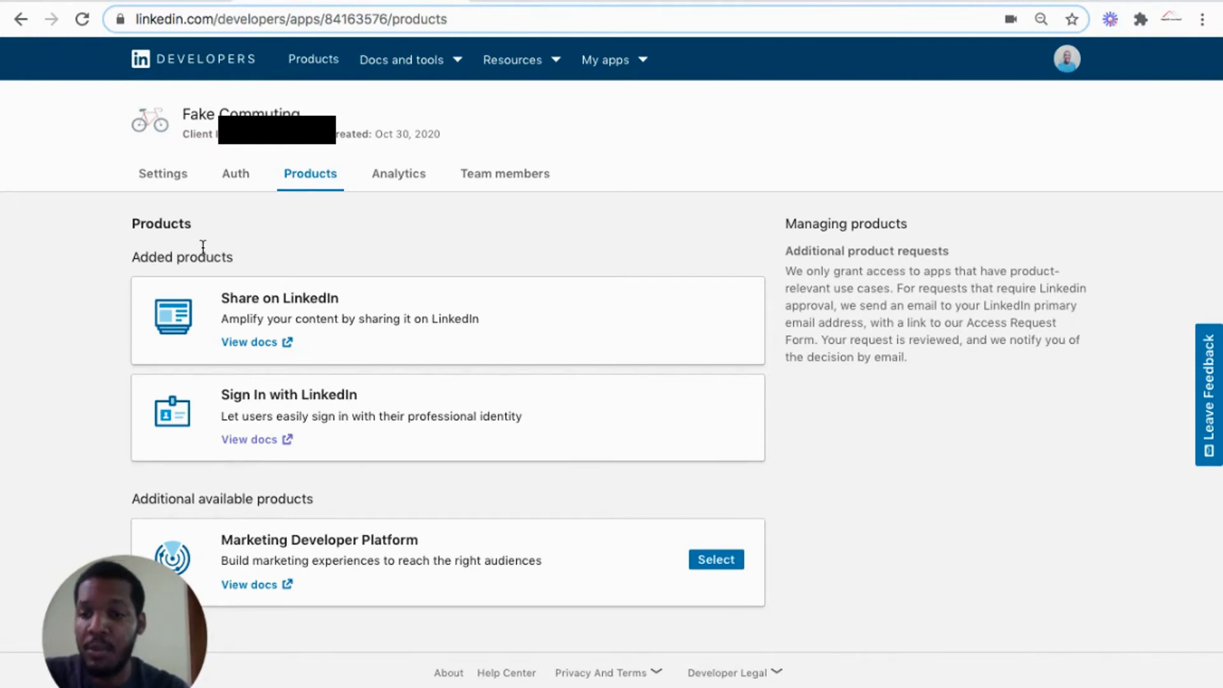
mouse_move(222, 242)
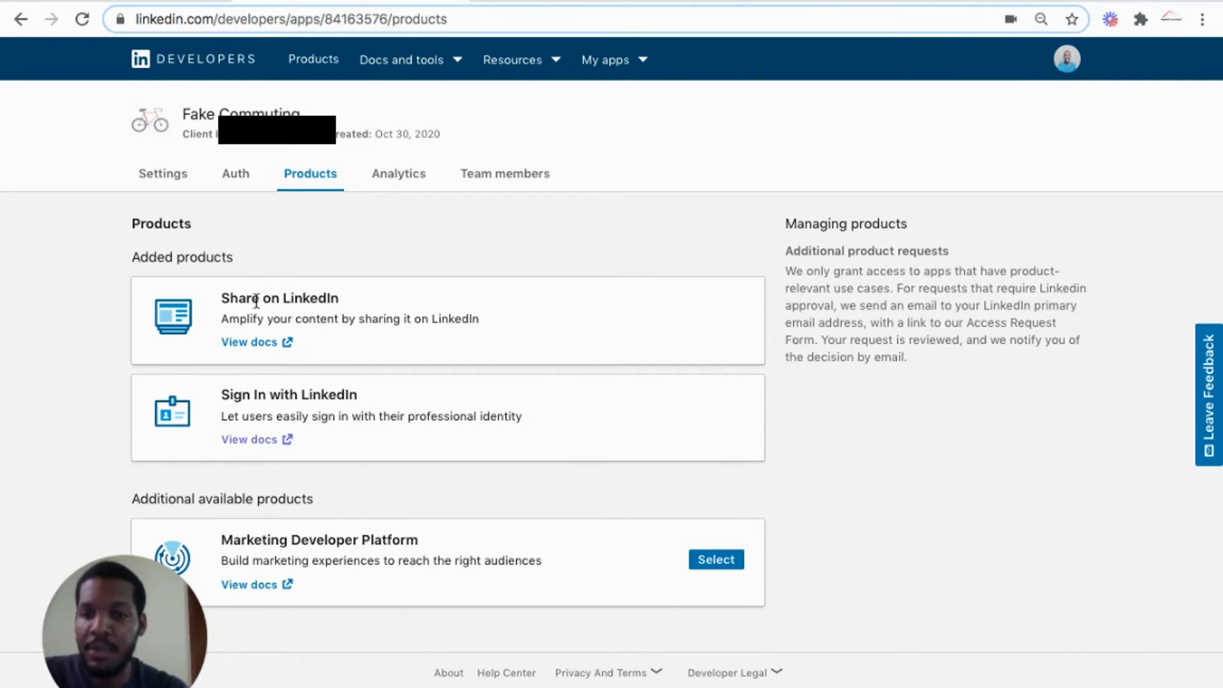
mouse_move(334, 395)
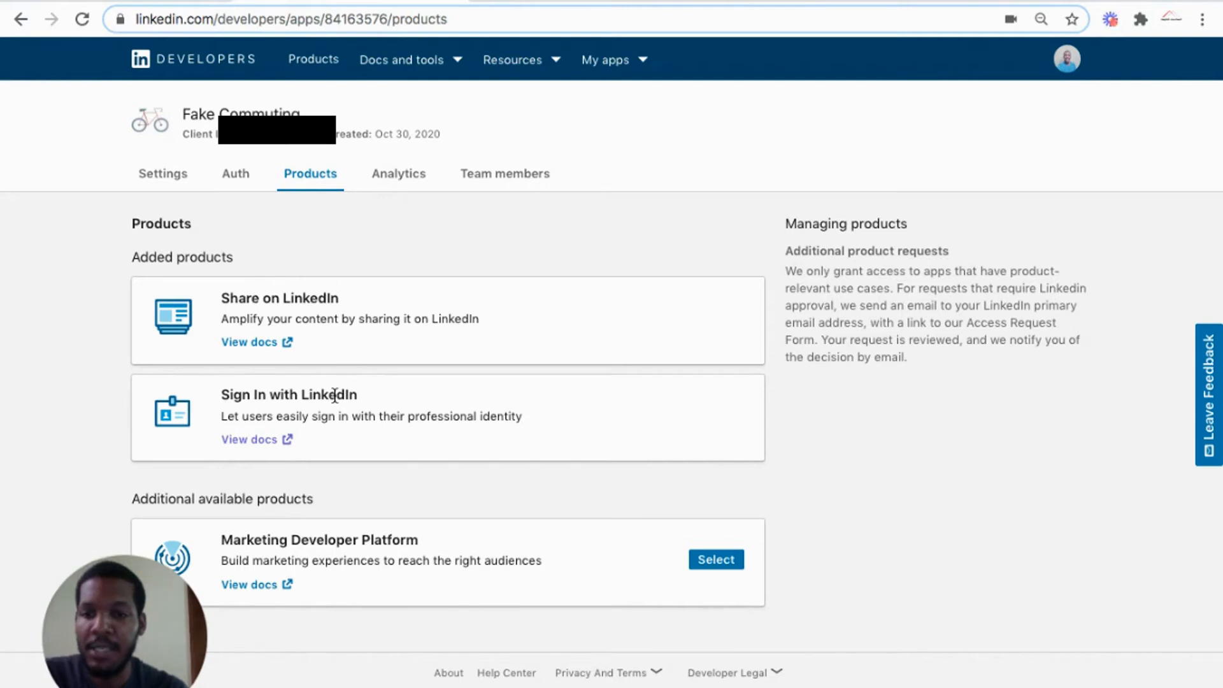
mouse_move(441, 544)
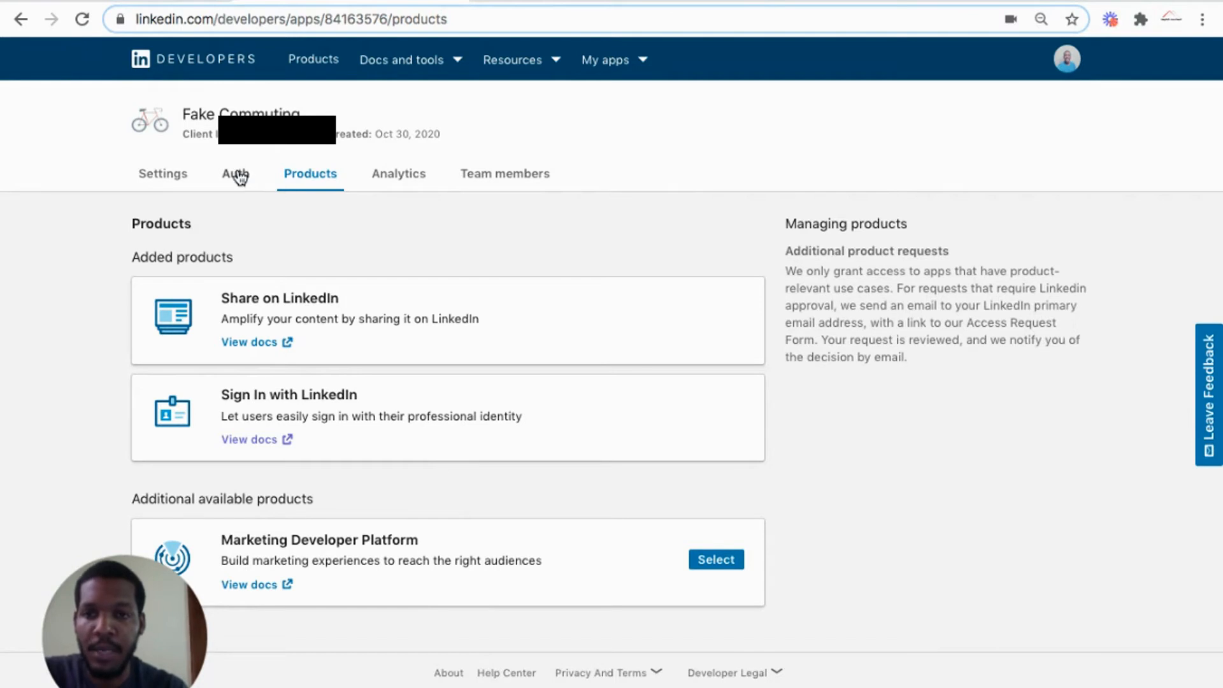
Review the Auth page's credentials, redirect URL and r_liteprofile and w_member_social scopes.
click(234, 173)
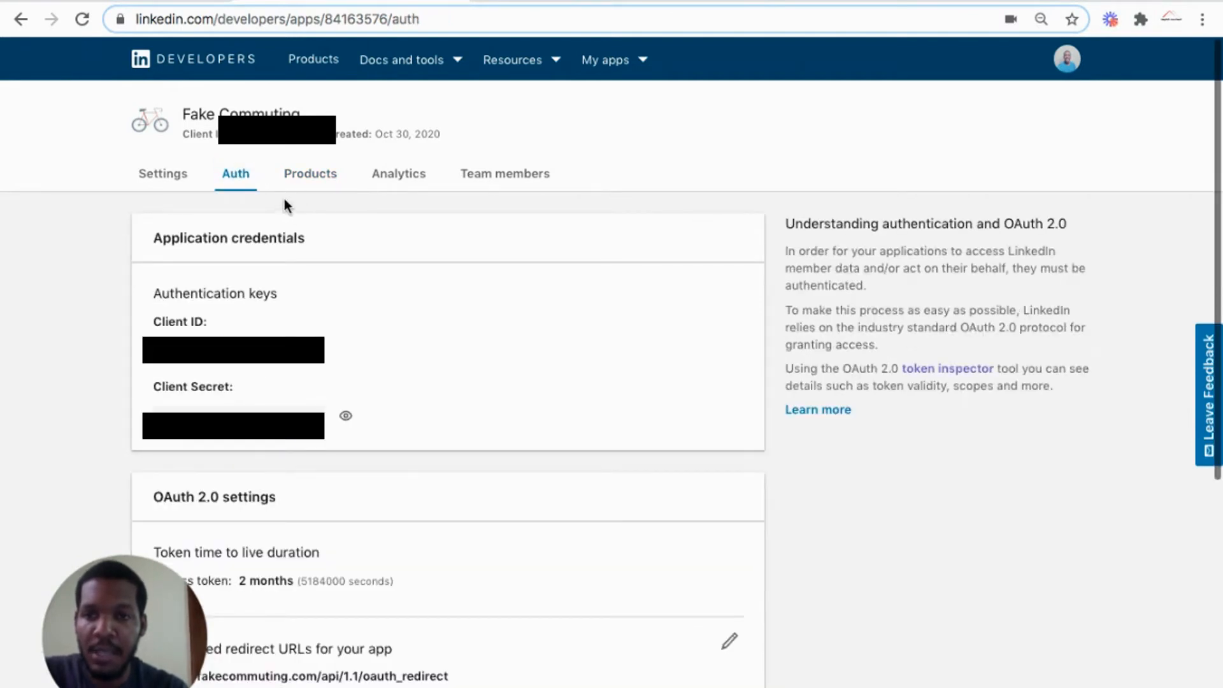
scroll(down, 3)
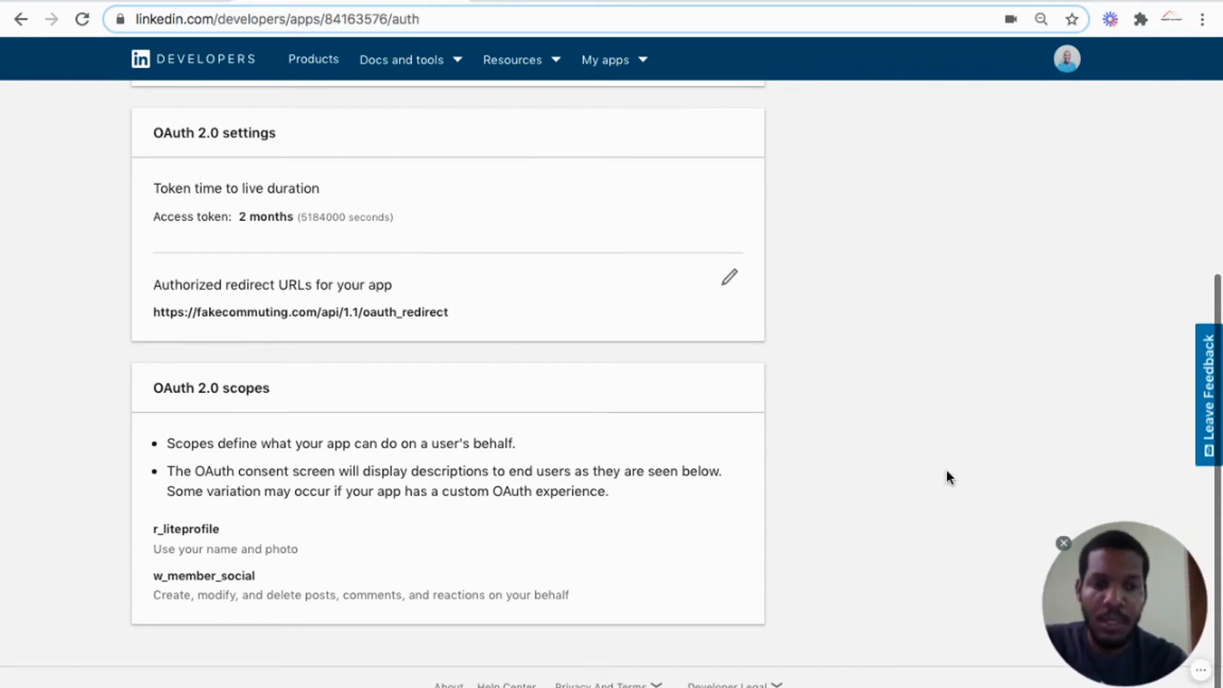
mouse_move(225, 370)
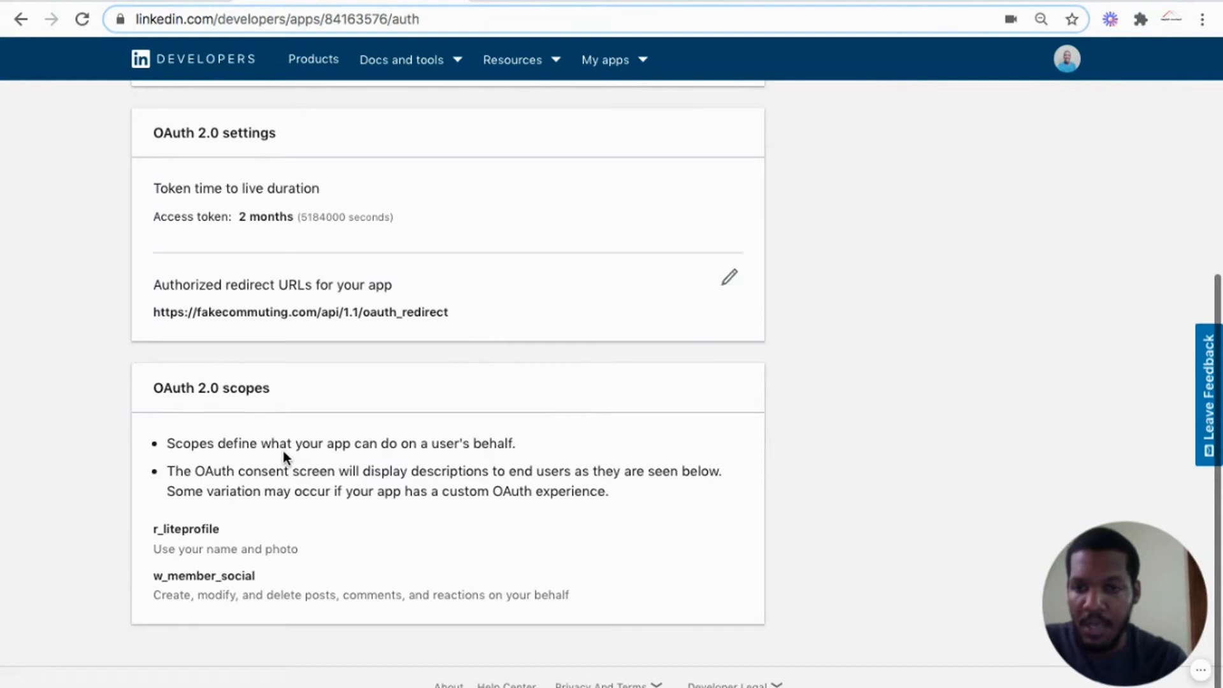
mouse_move(214, 500)
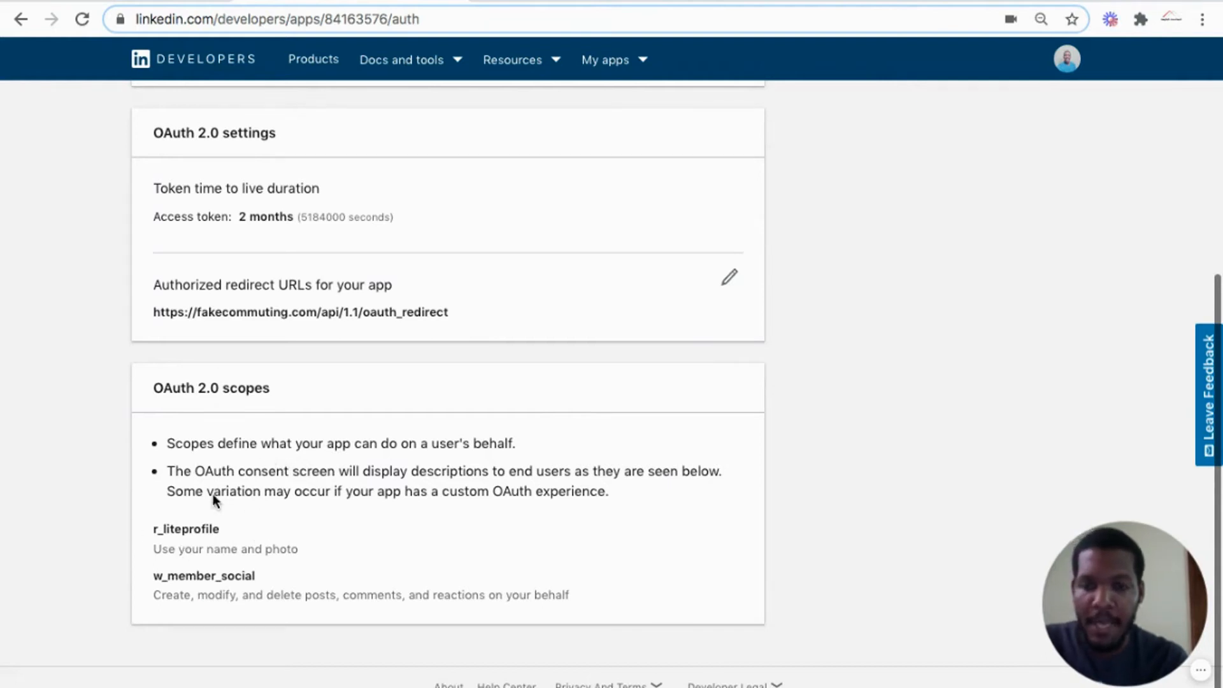
mouse_move(204, 545)
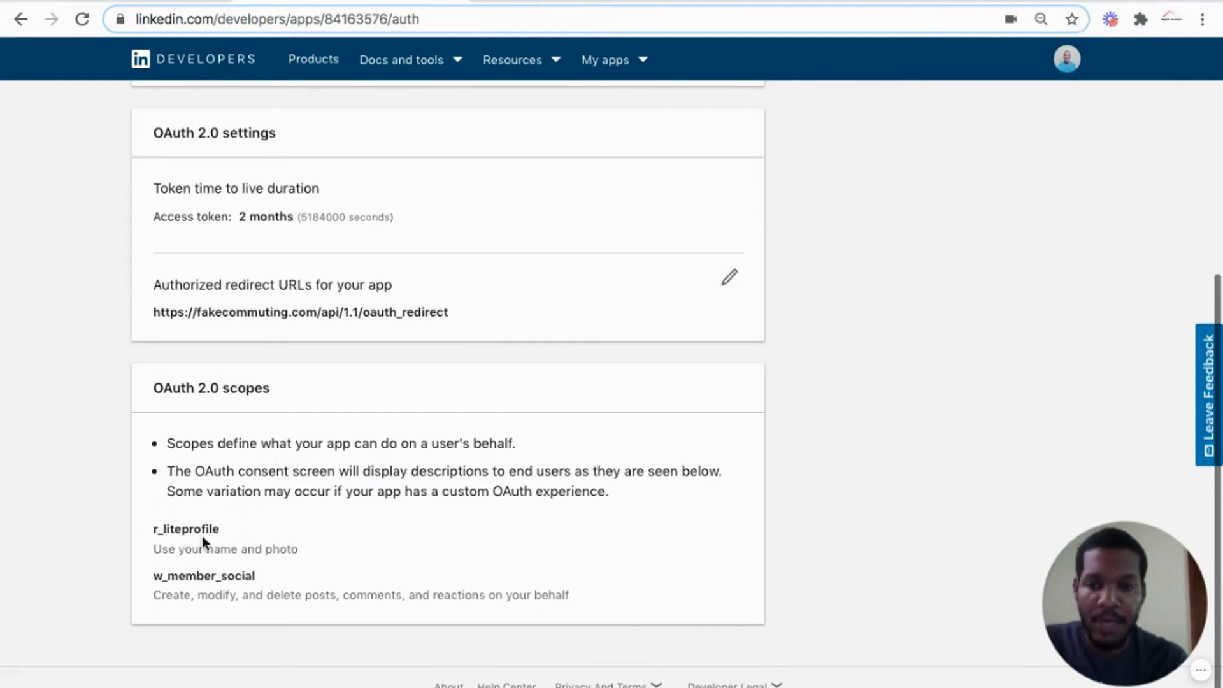
mouse_move(251, 573)
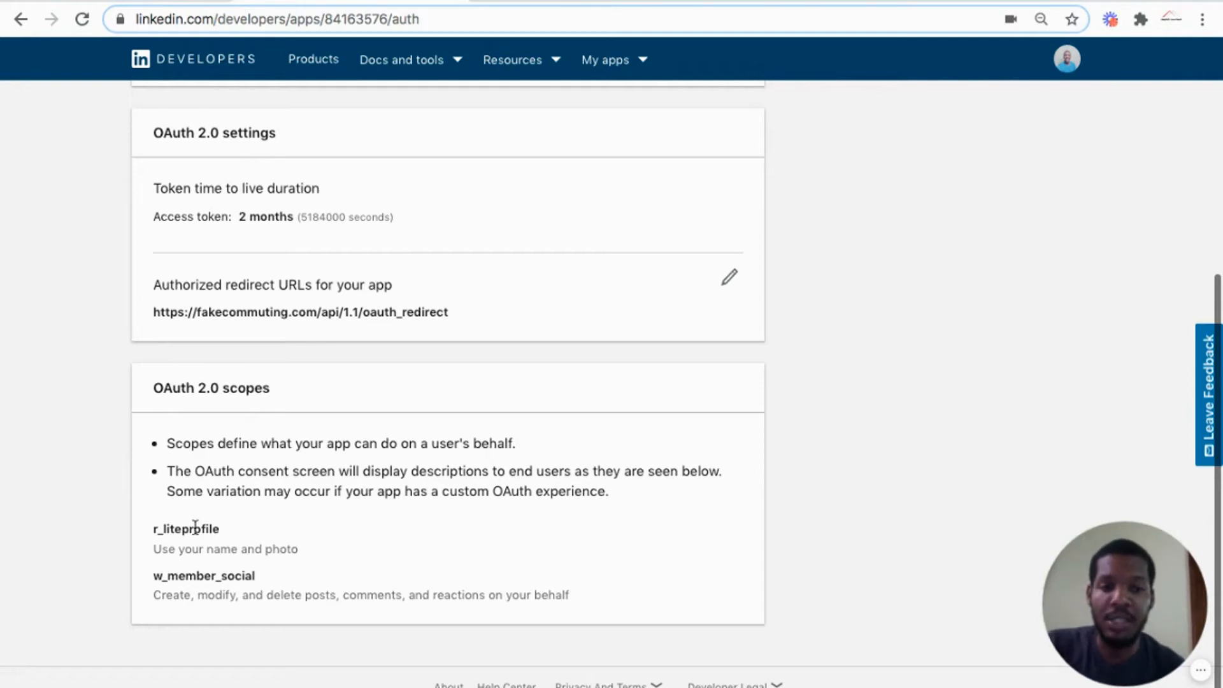
mouse_move(253, 549)
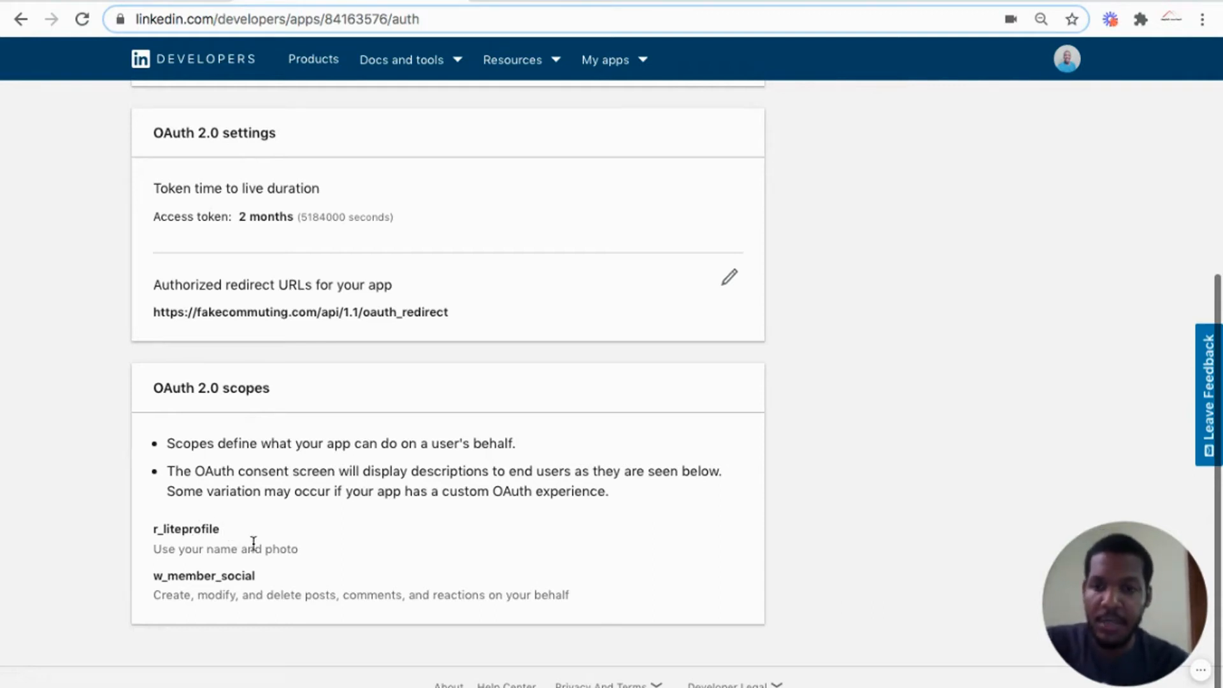
mouse_move(203, 576)
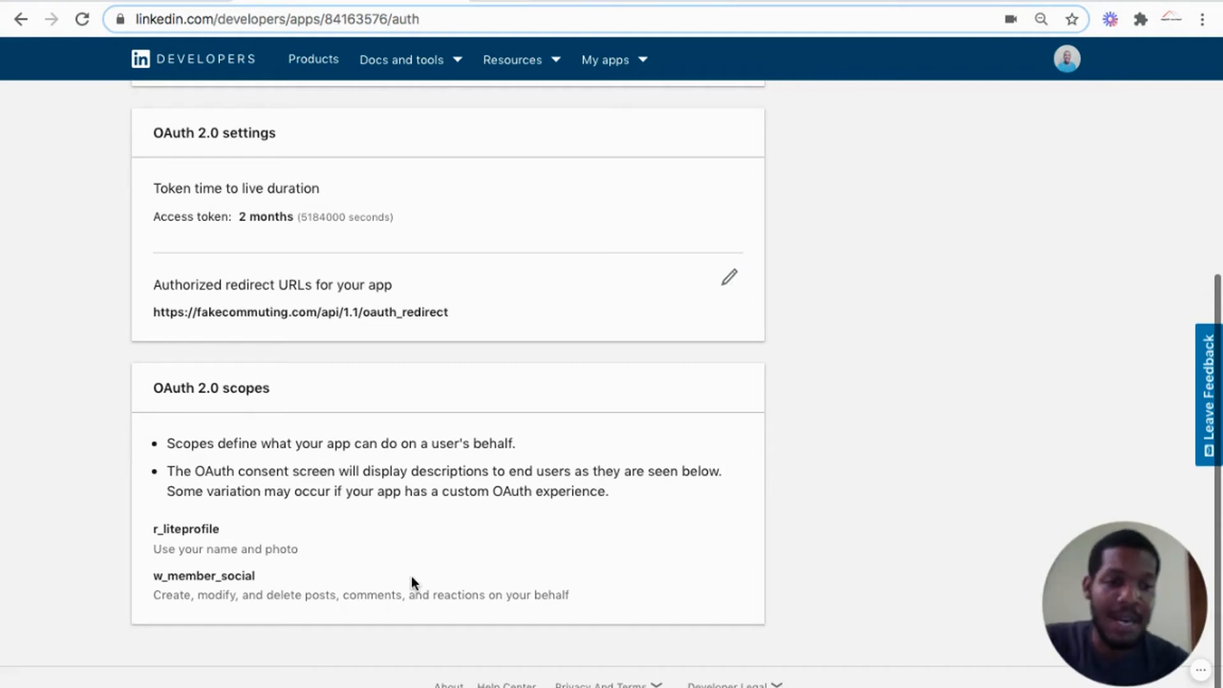
scroll(up, 3)
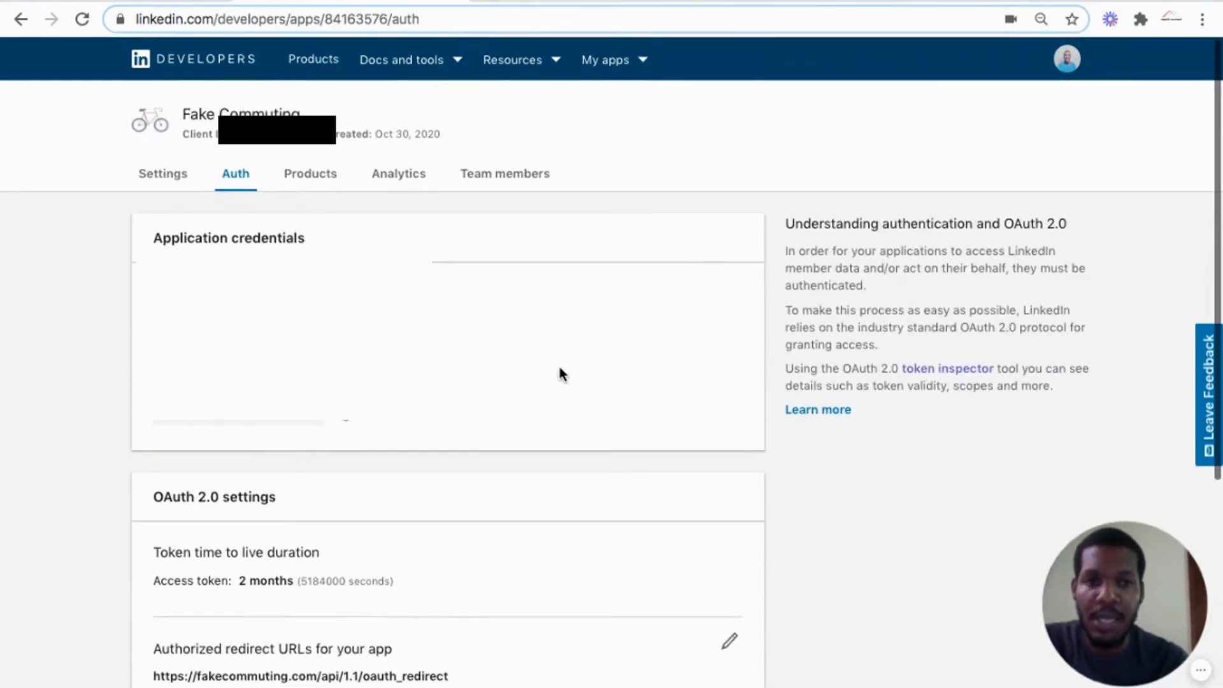
scroll(down, 3)
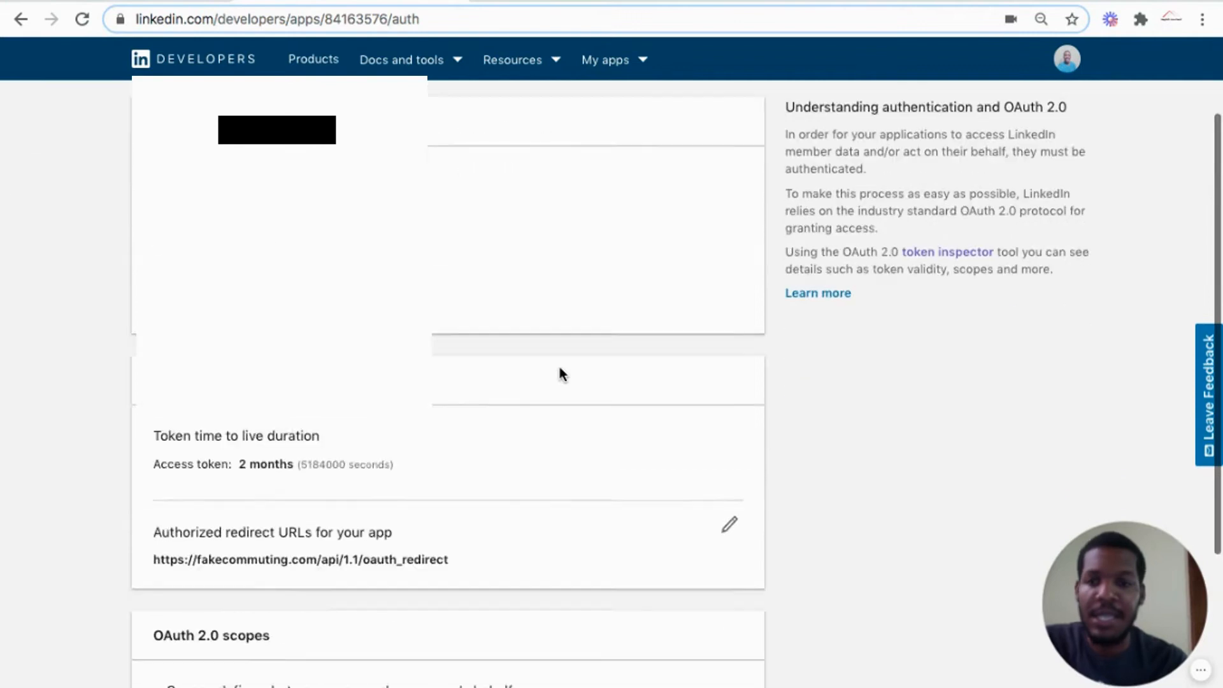
scroll(up, 3)
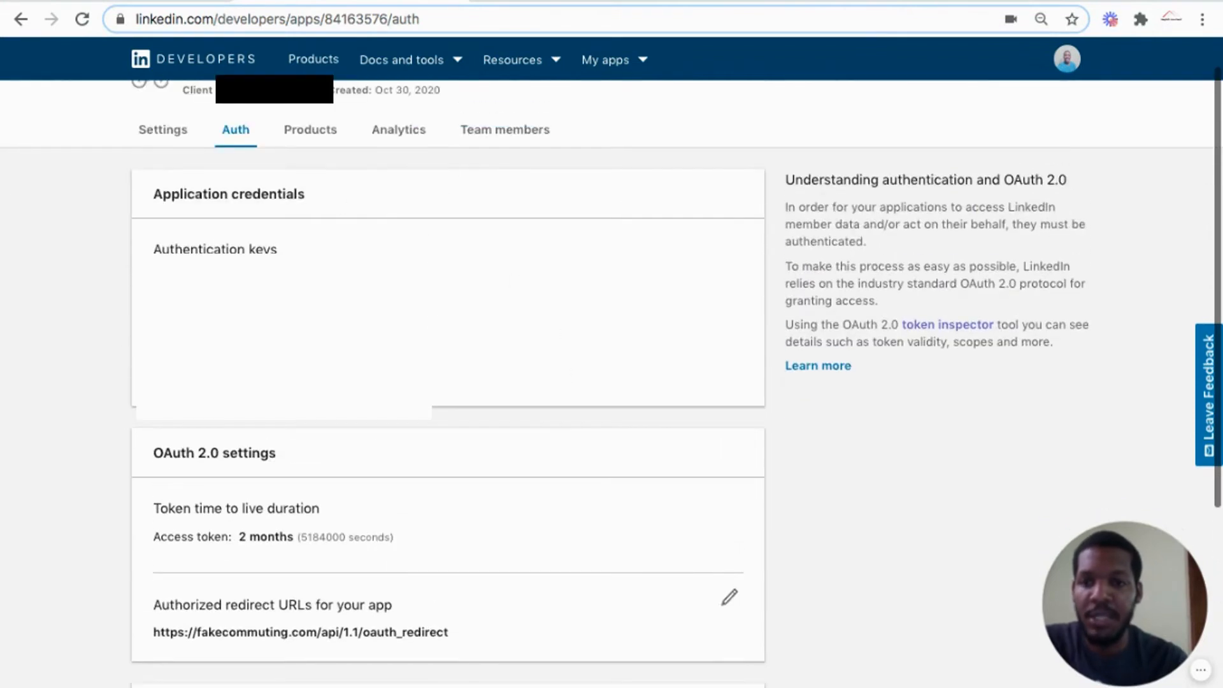
mouse_move(219, 189)
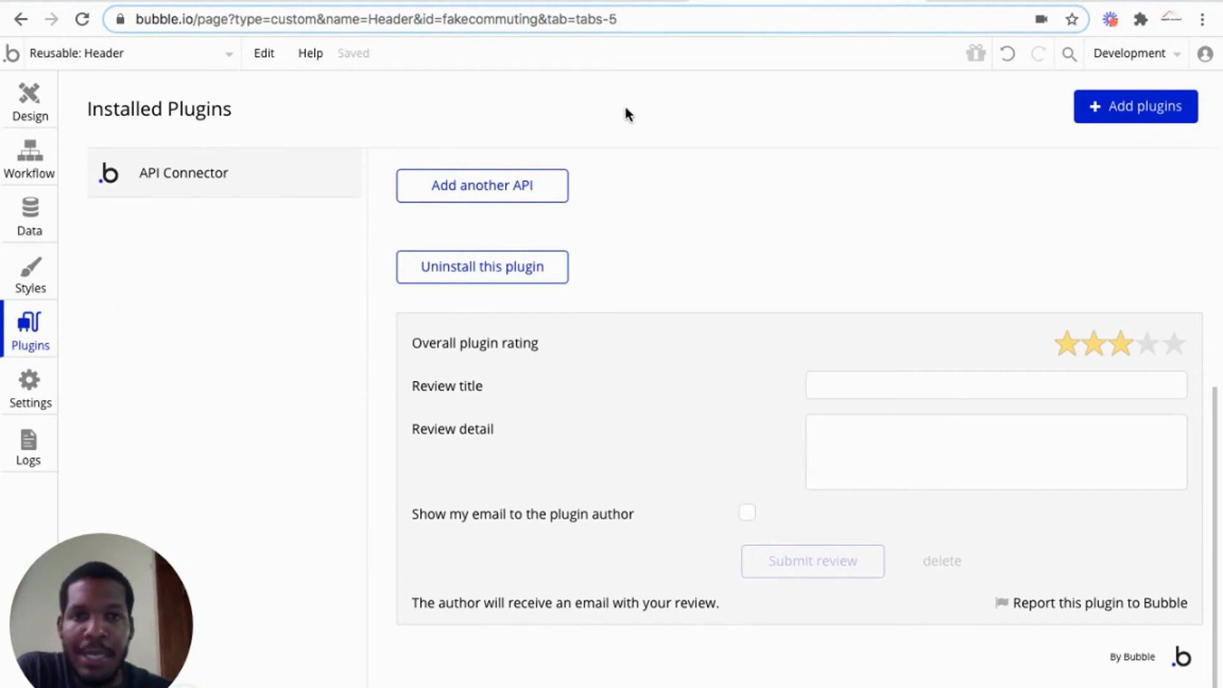
mouse_move(913, 54)
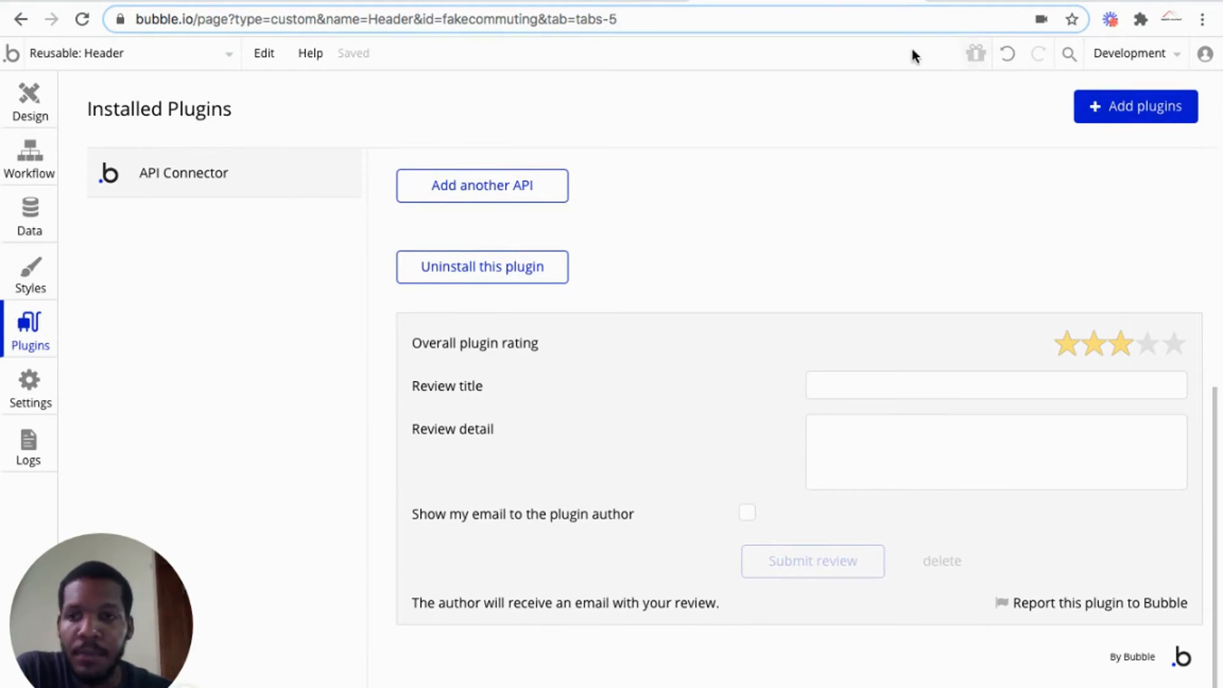
mouse_move(221, 196)
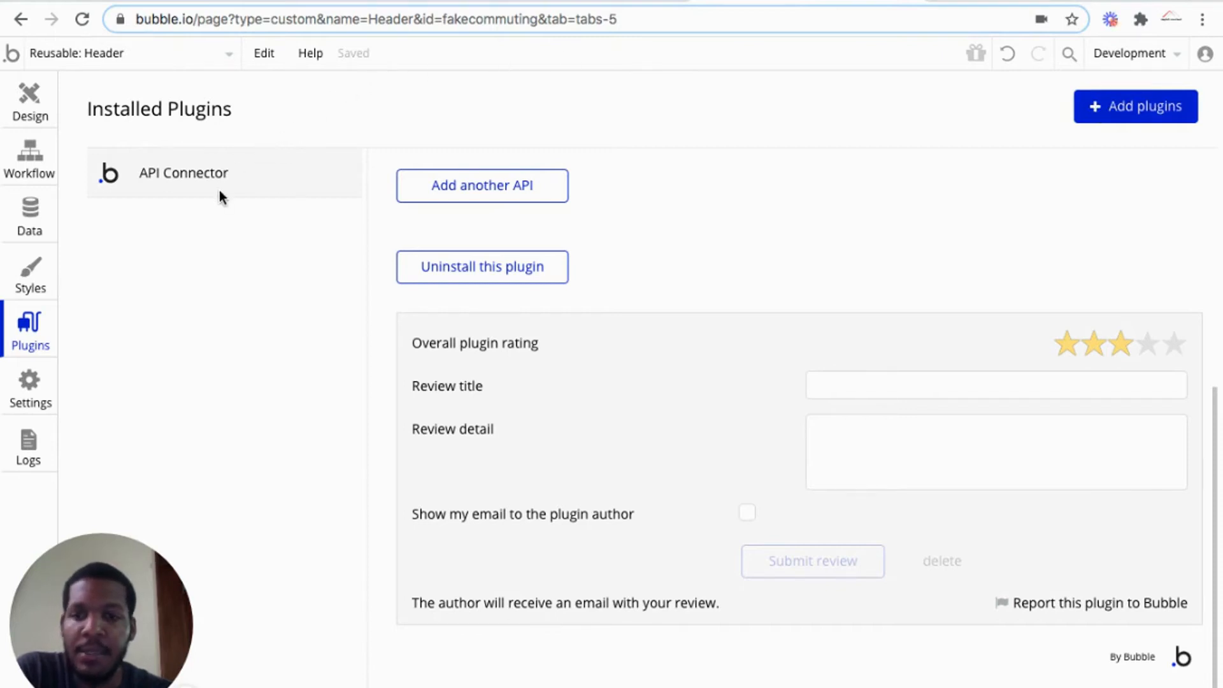
mouse_move(430, 140)
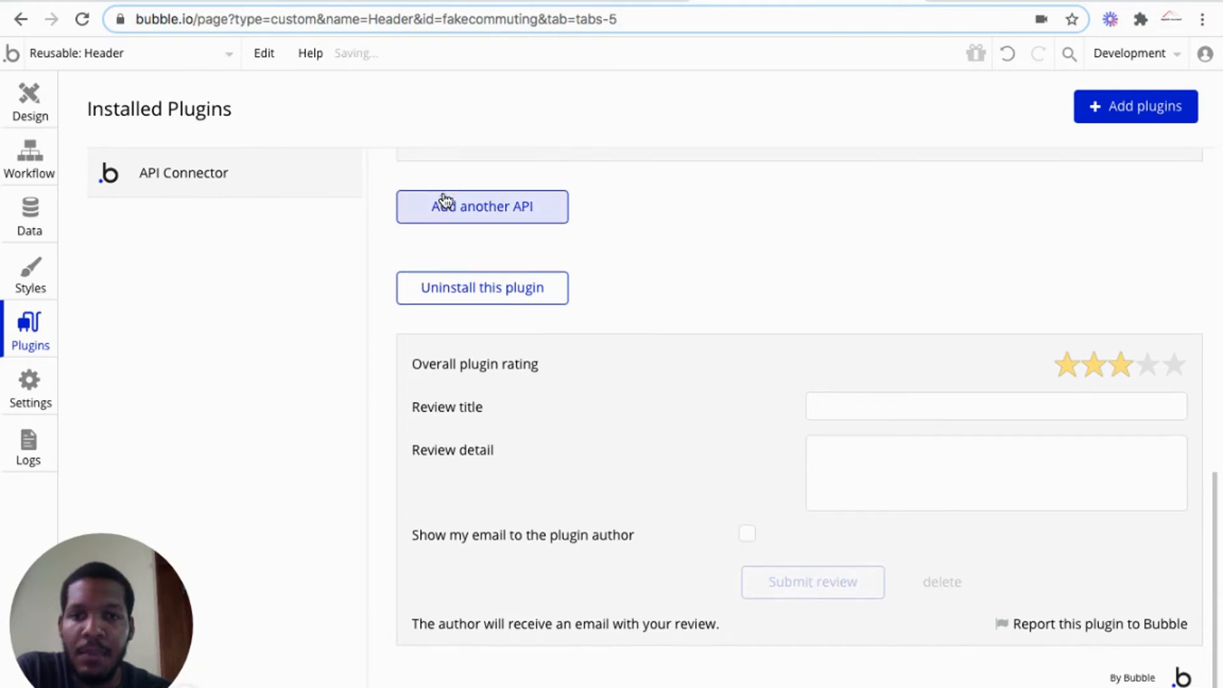
Add a LinkedIn API in the API Connector with OAuth2 User-Agent Flow authentication.
click(482, 207)
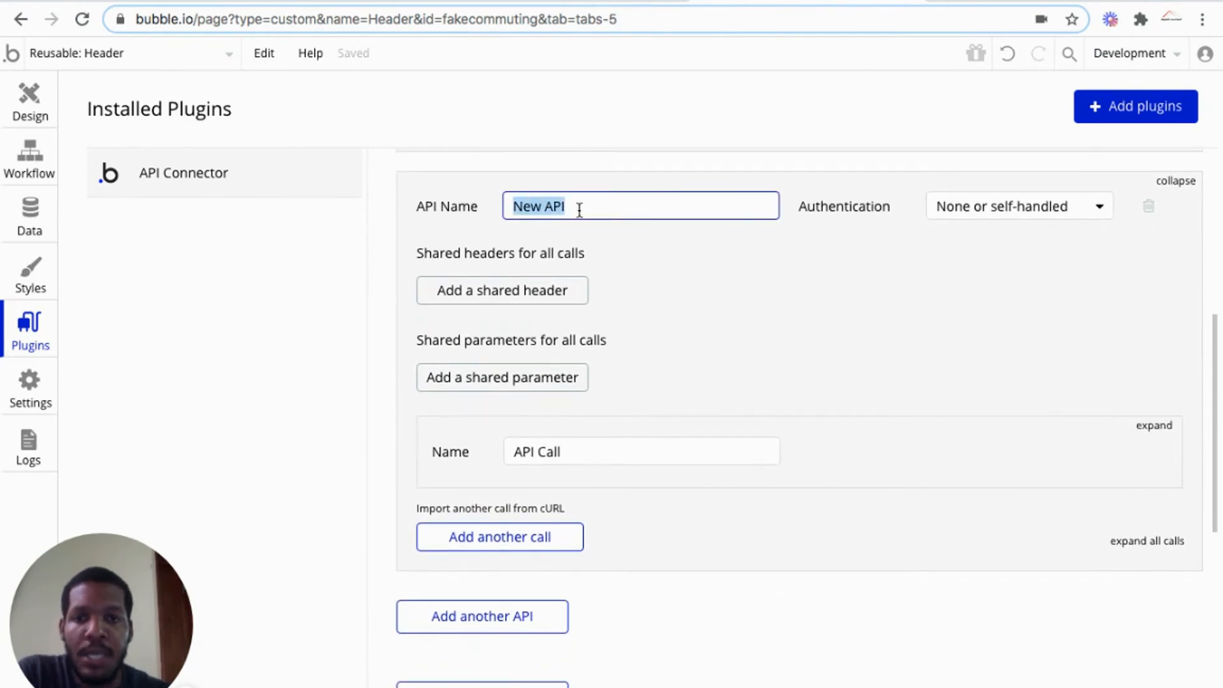
text(LinkedIn)
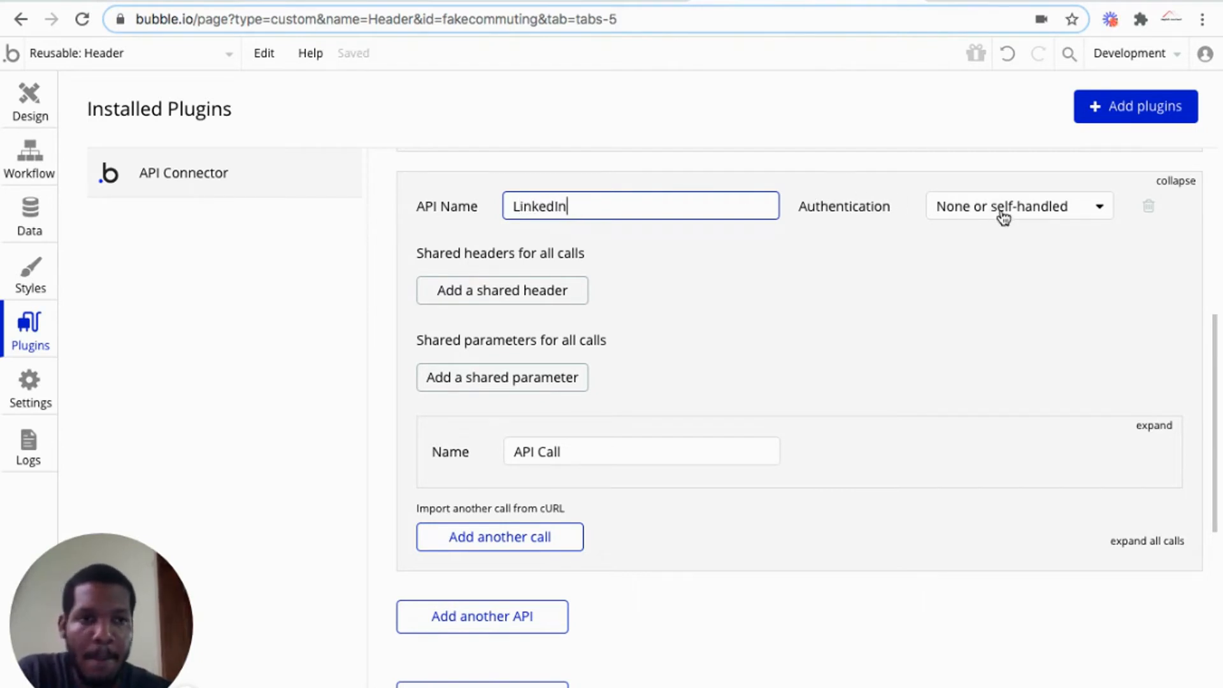
click(1019, 206)
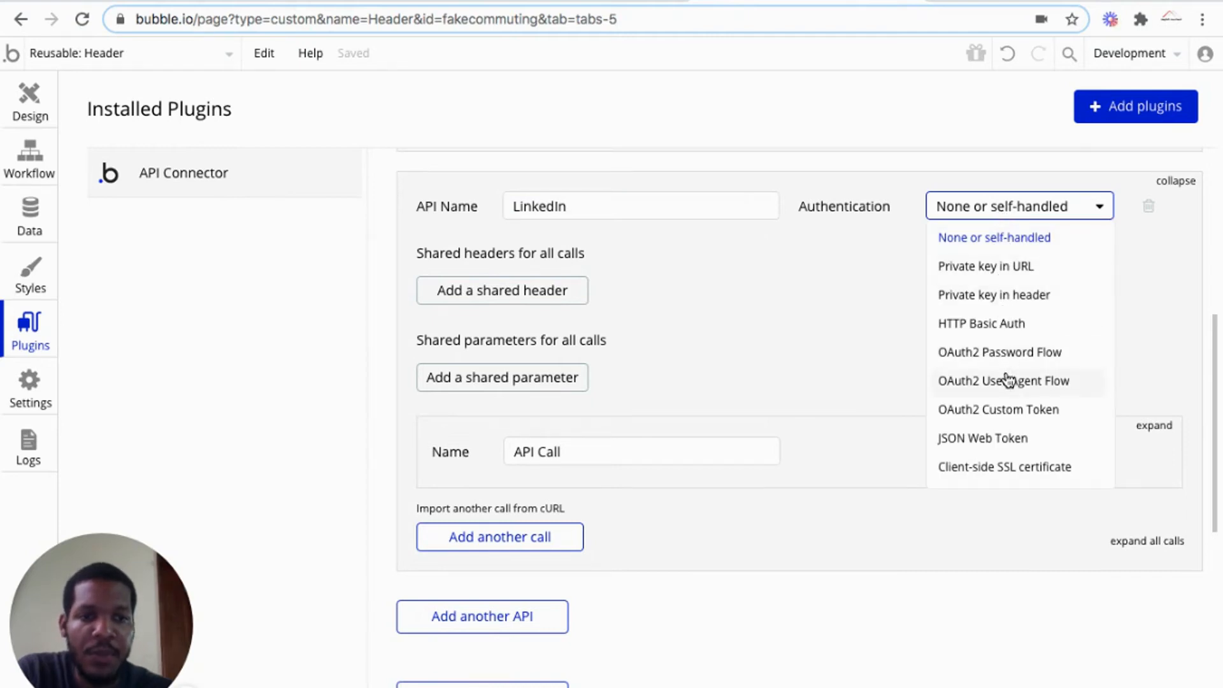
click(1001, 381)
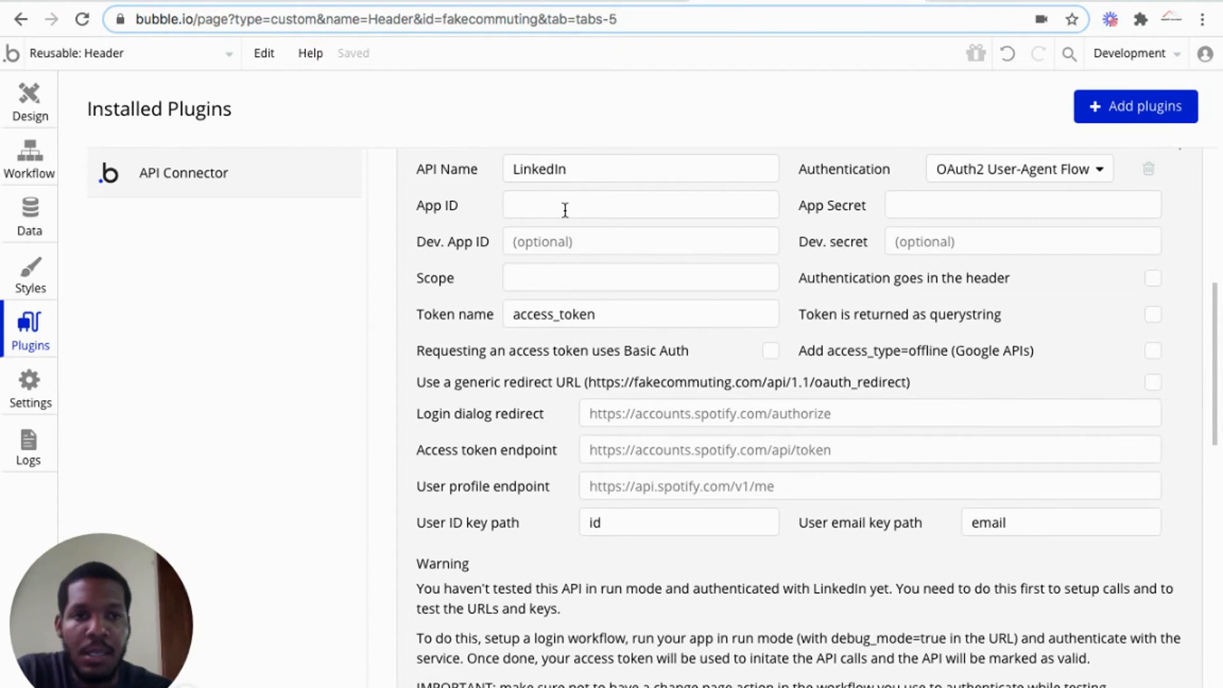
click(640, 205)
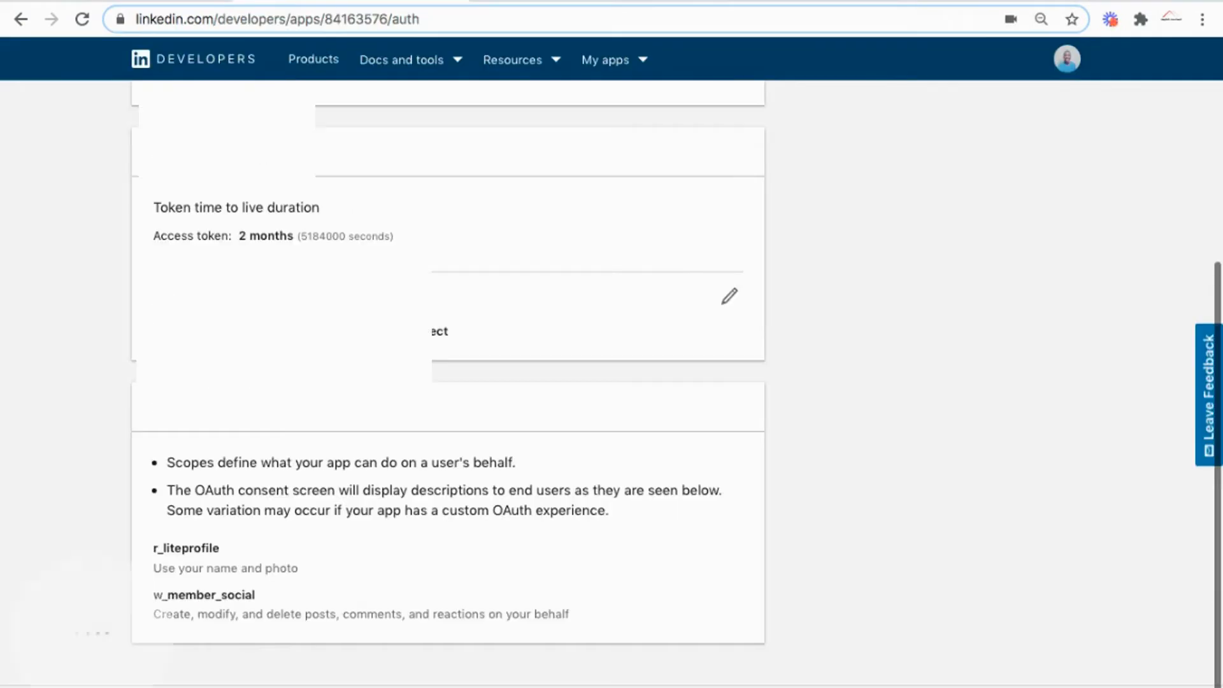
scroll(up, 3)
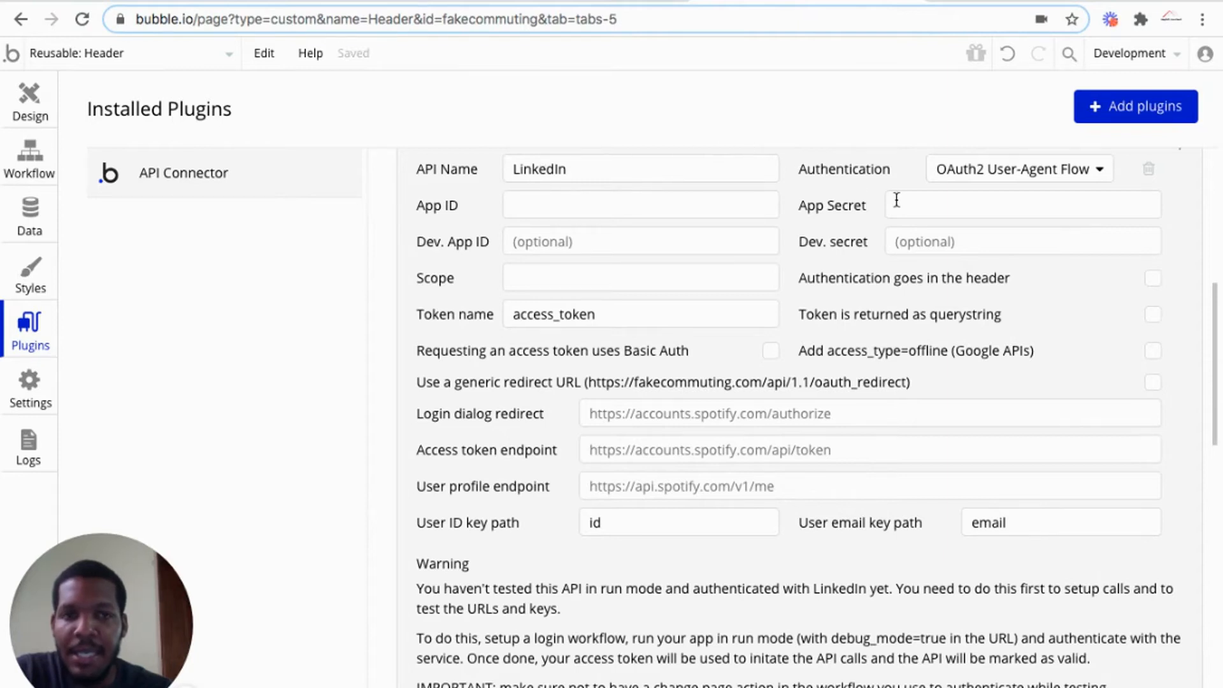
mouse_move(892, 196)
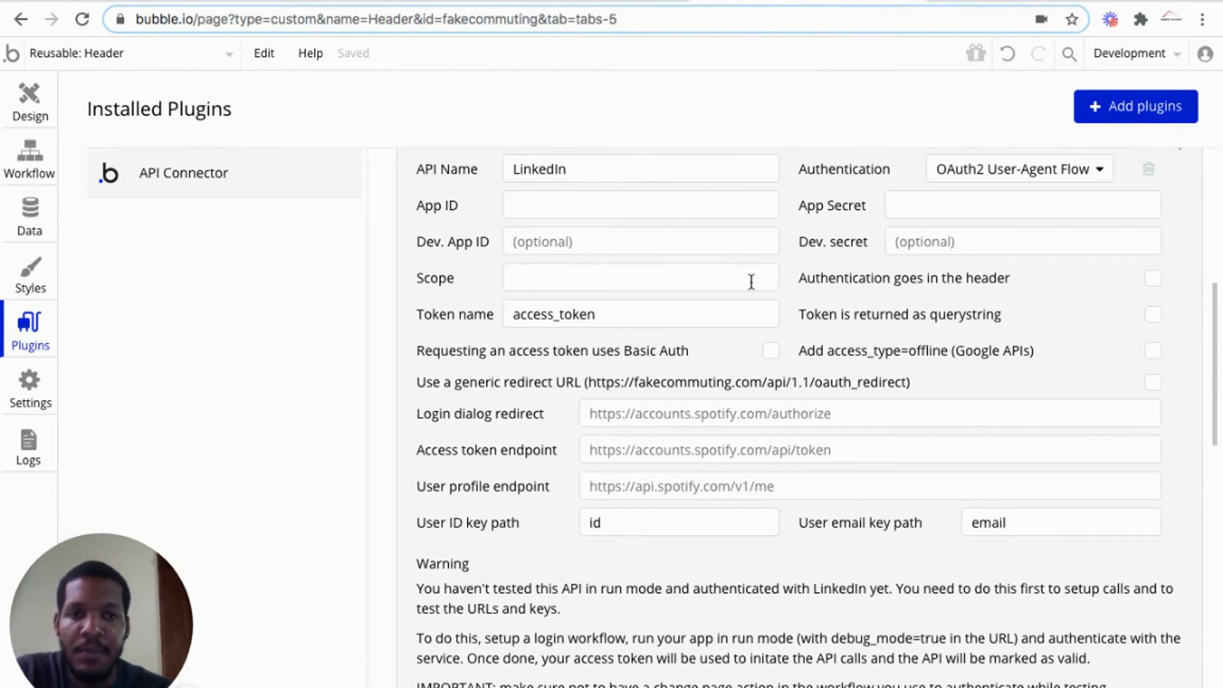
Enter r_liteprofile as the LinkedIn API's scope.
text(r)
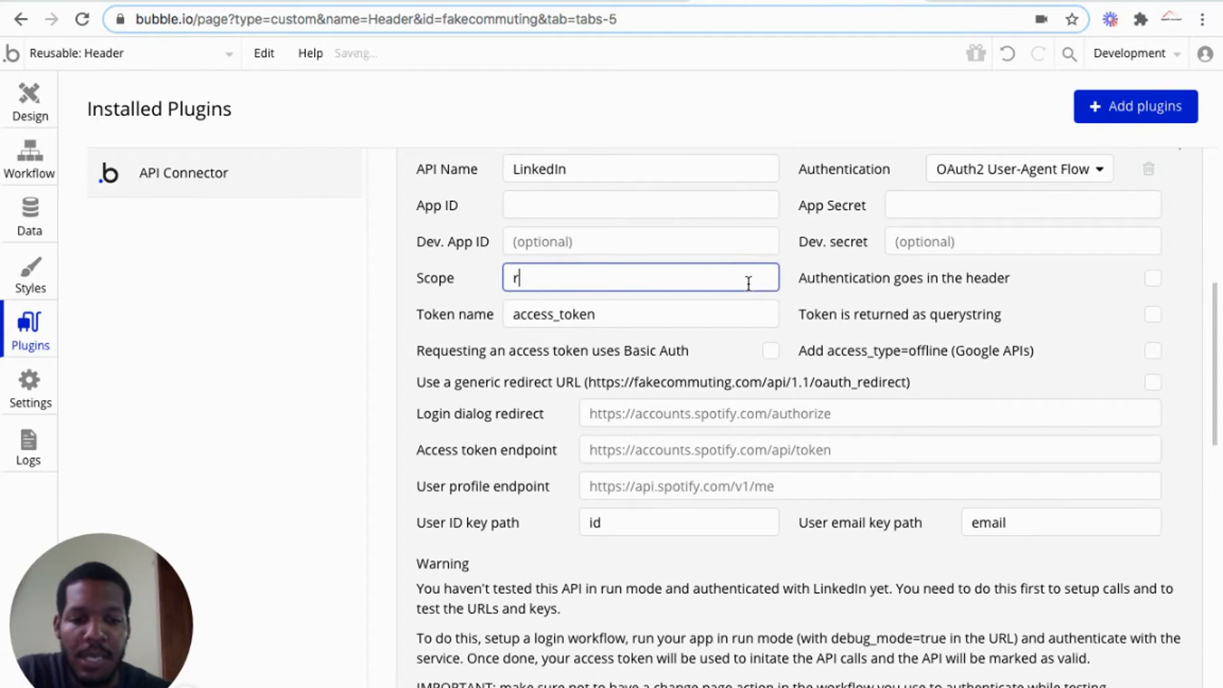
text(_lite)
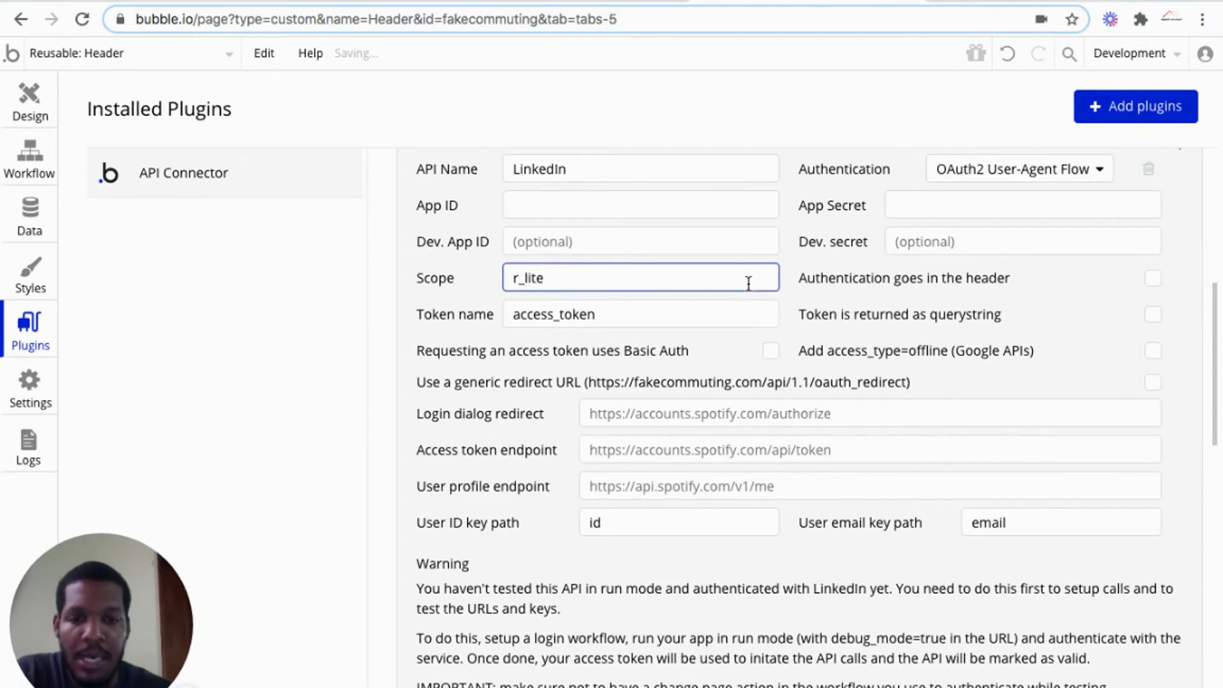
text(profile)
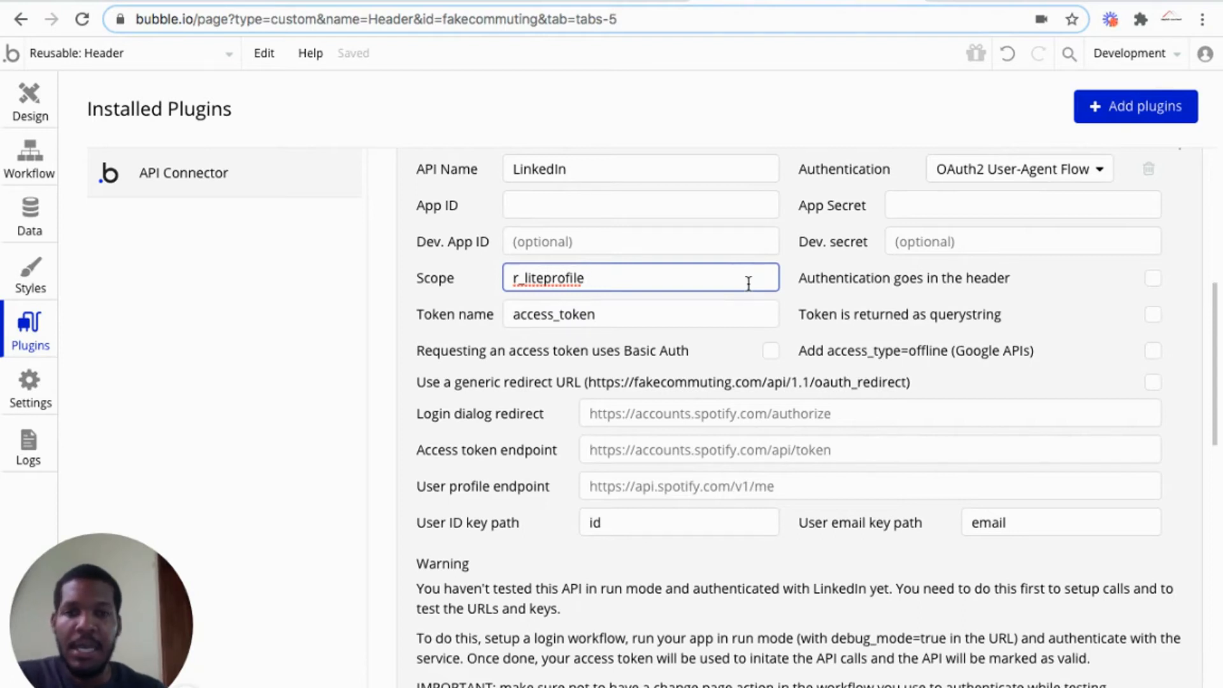
mouse_move(713, 263)
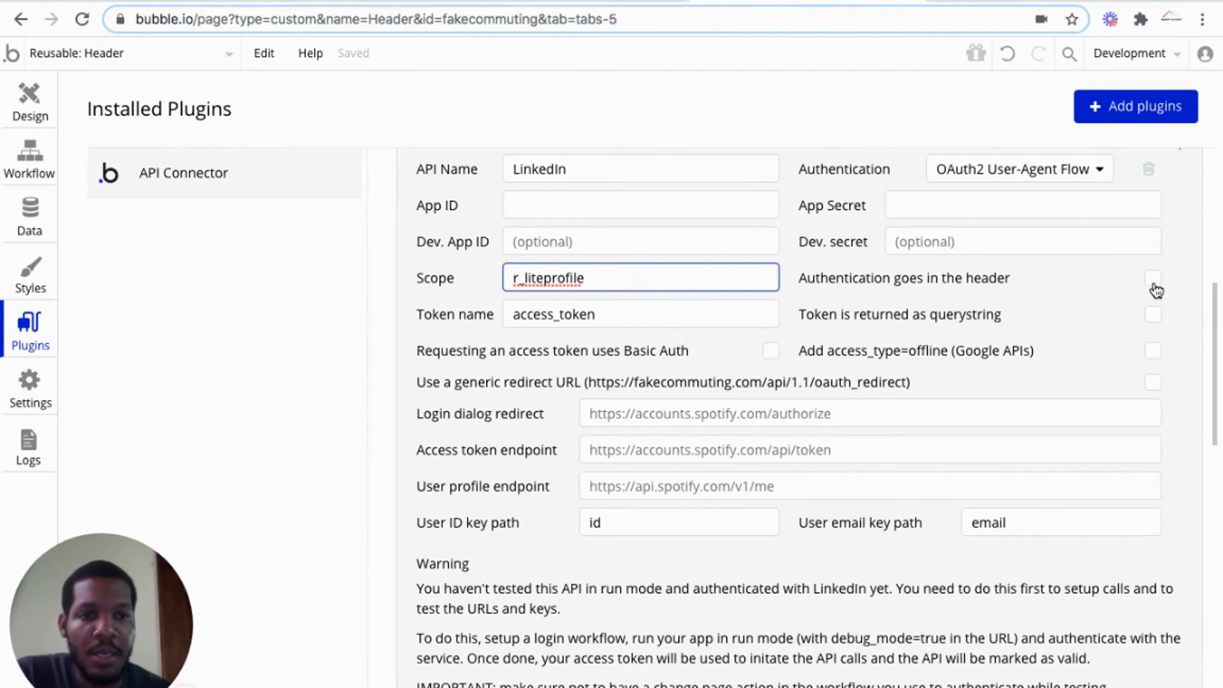
Enable header authentication and the generic redirect URL, then select its address.
click(1153, 278)
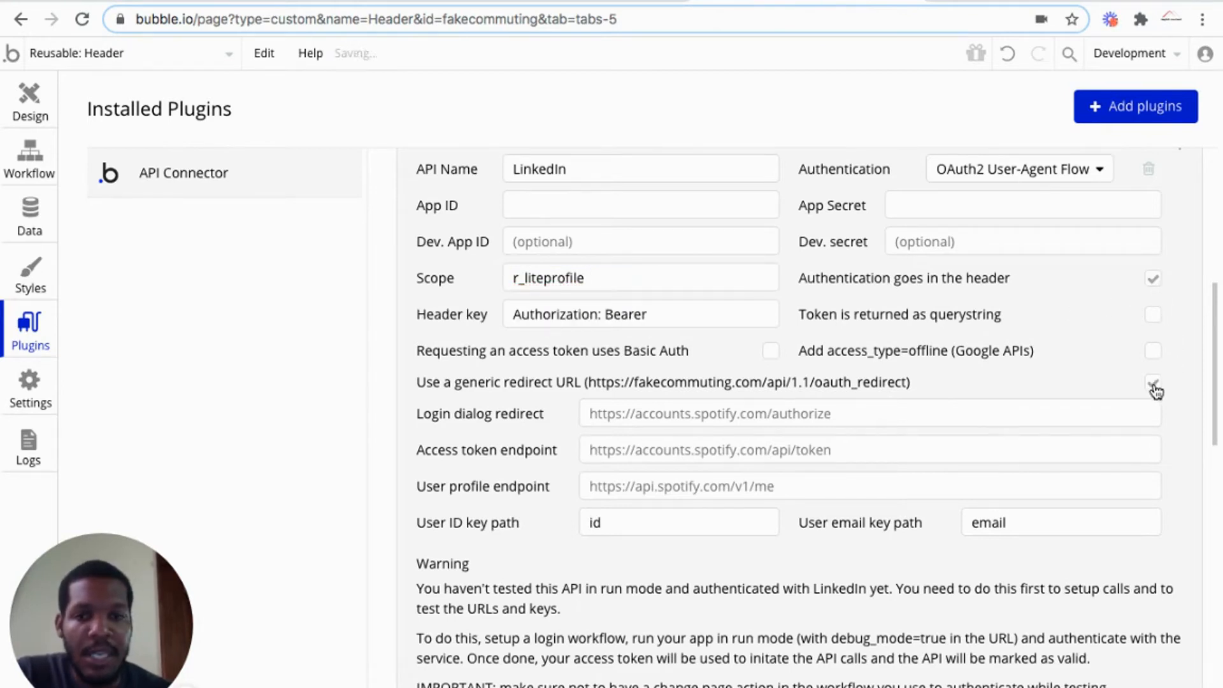
click(1152, 385)
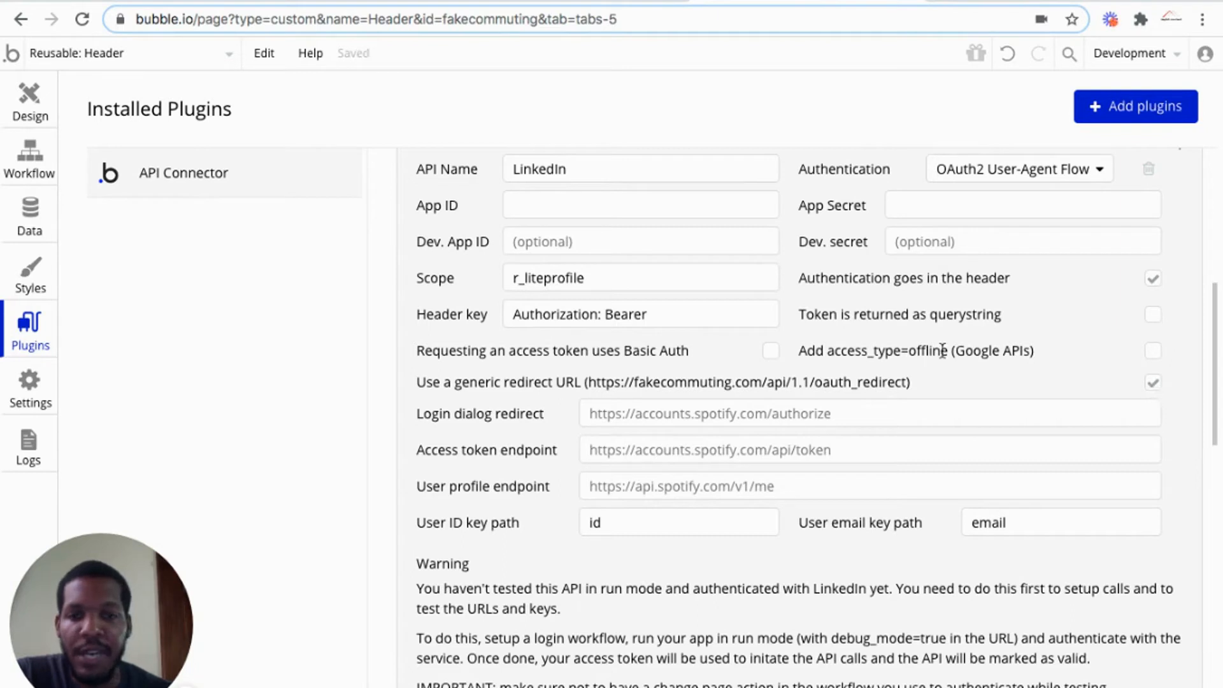
drag(651, 382, 908, 382)
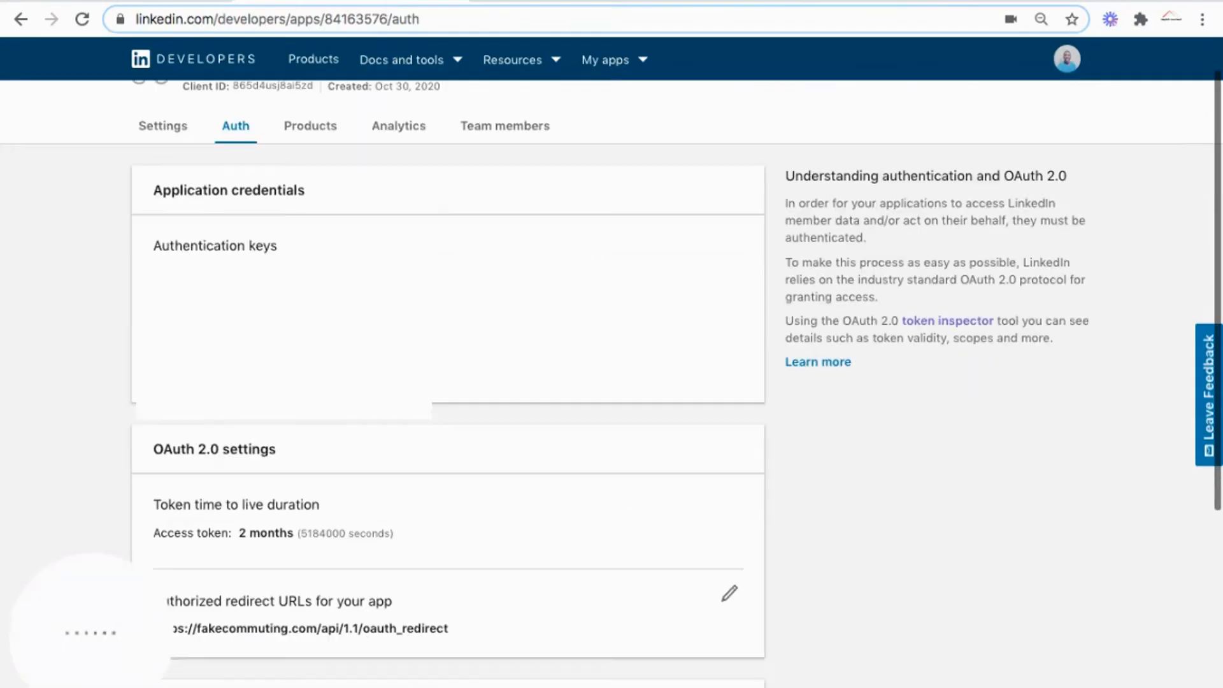
scroll(down, 3)
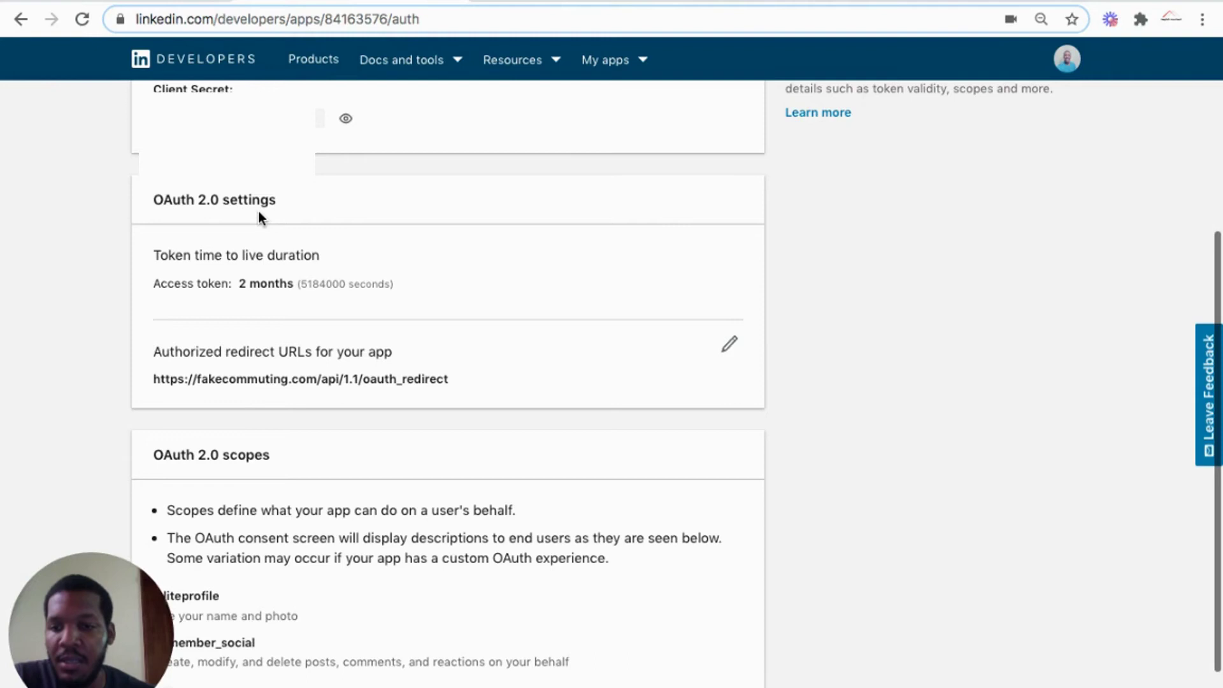
mouse_move(222, 361)
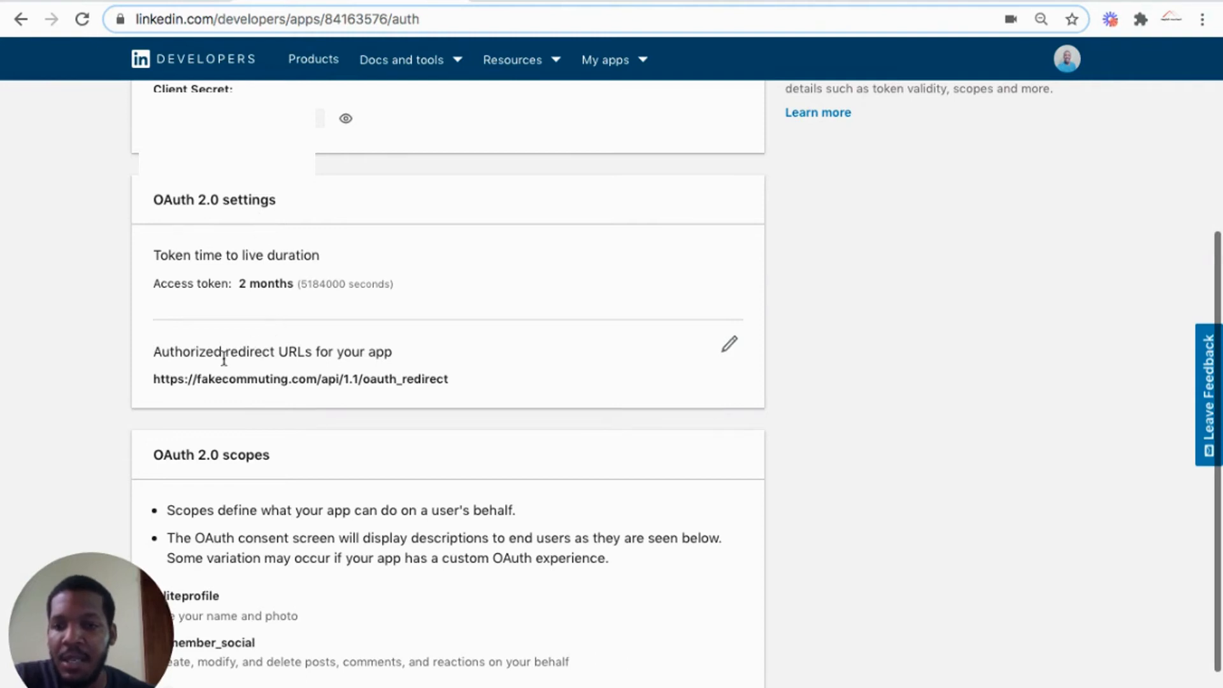
mouse_move(260, 359)
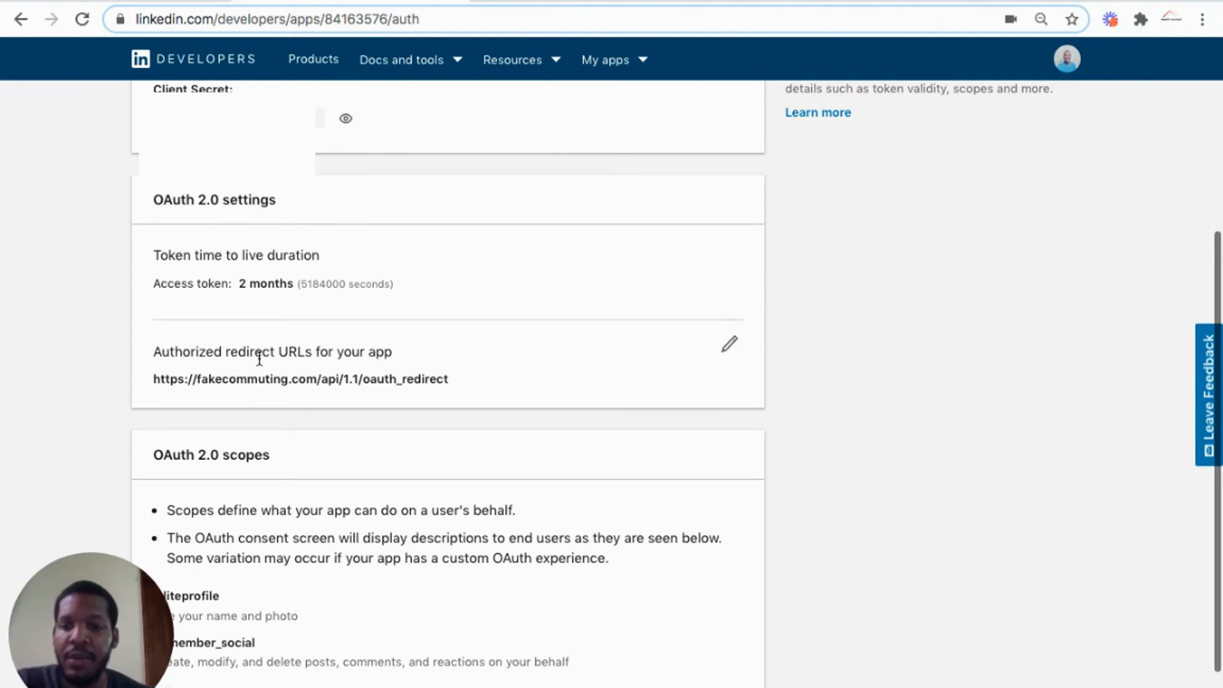
click(729, 344)
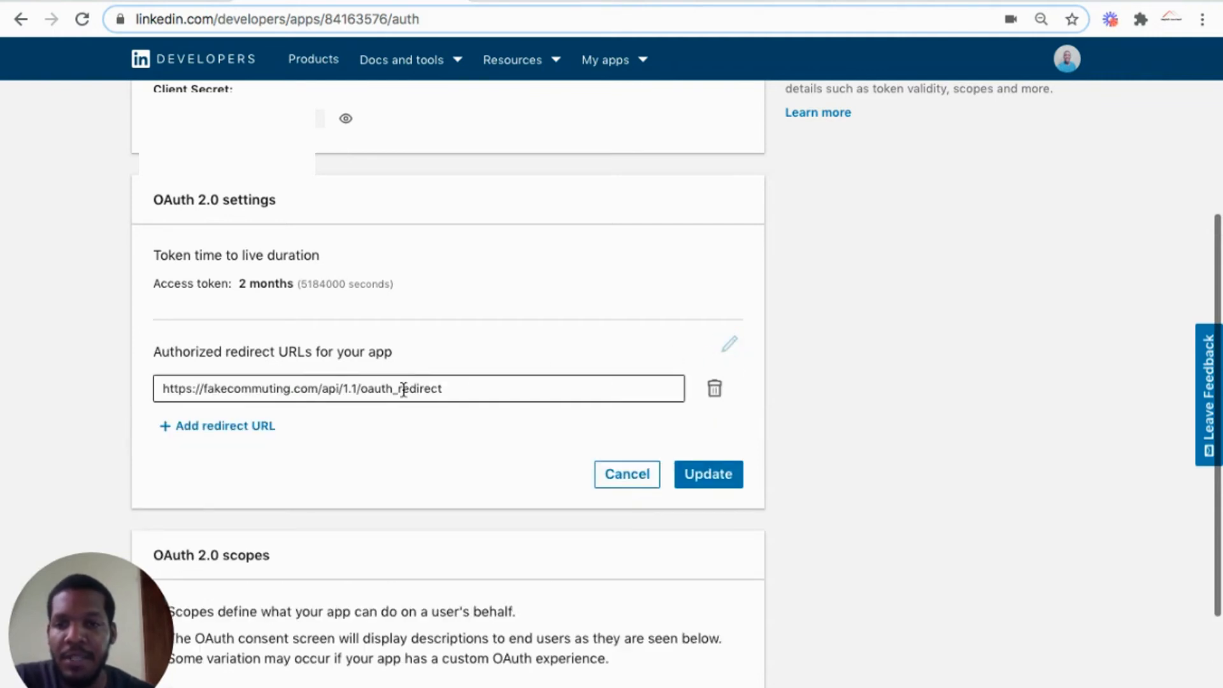
click(708, 474)
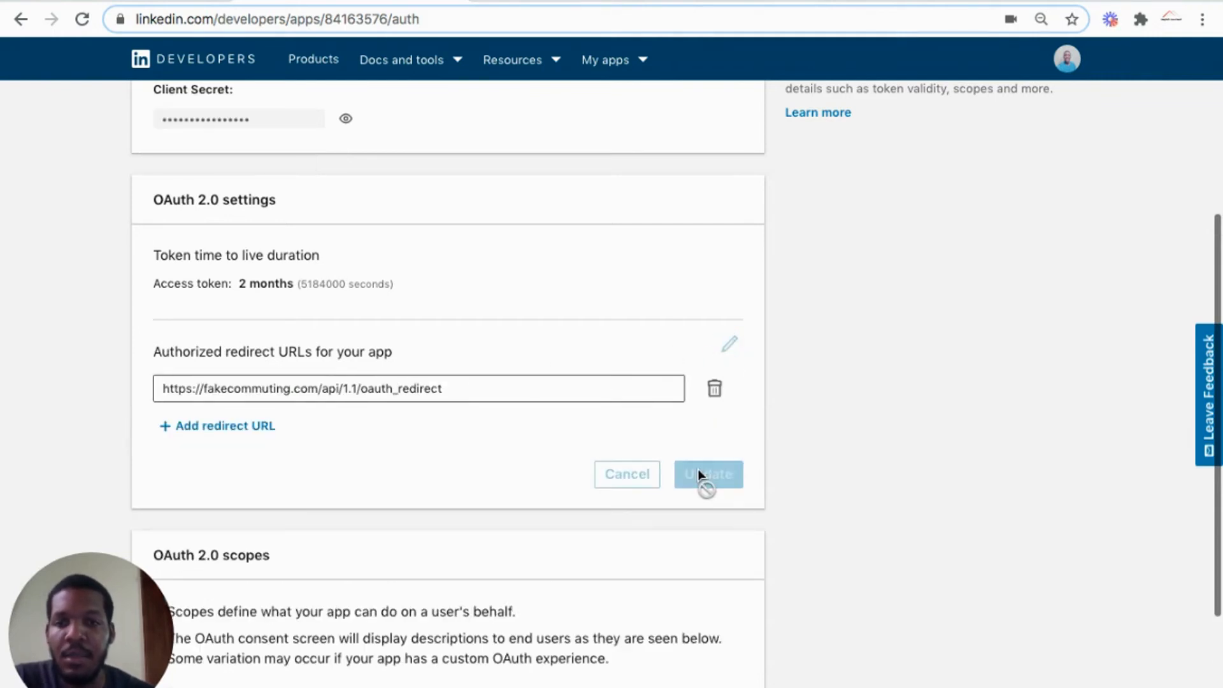
mouse_move(783, 26)
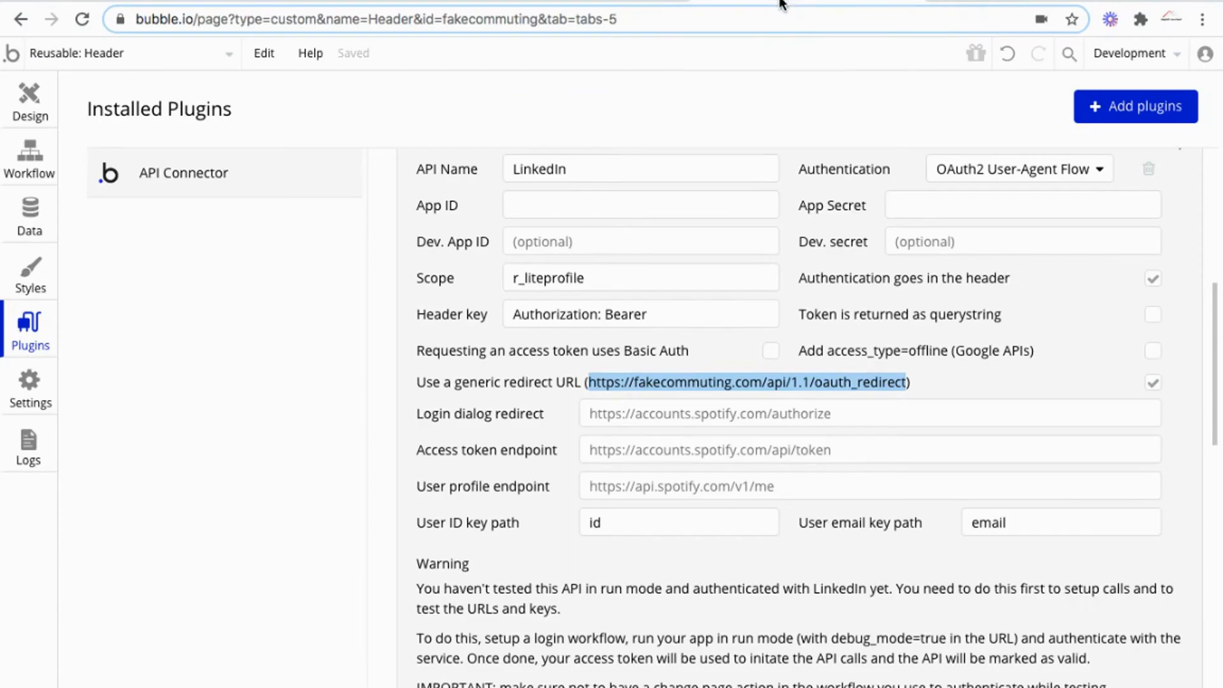
scroll(down, 3)
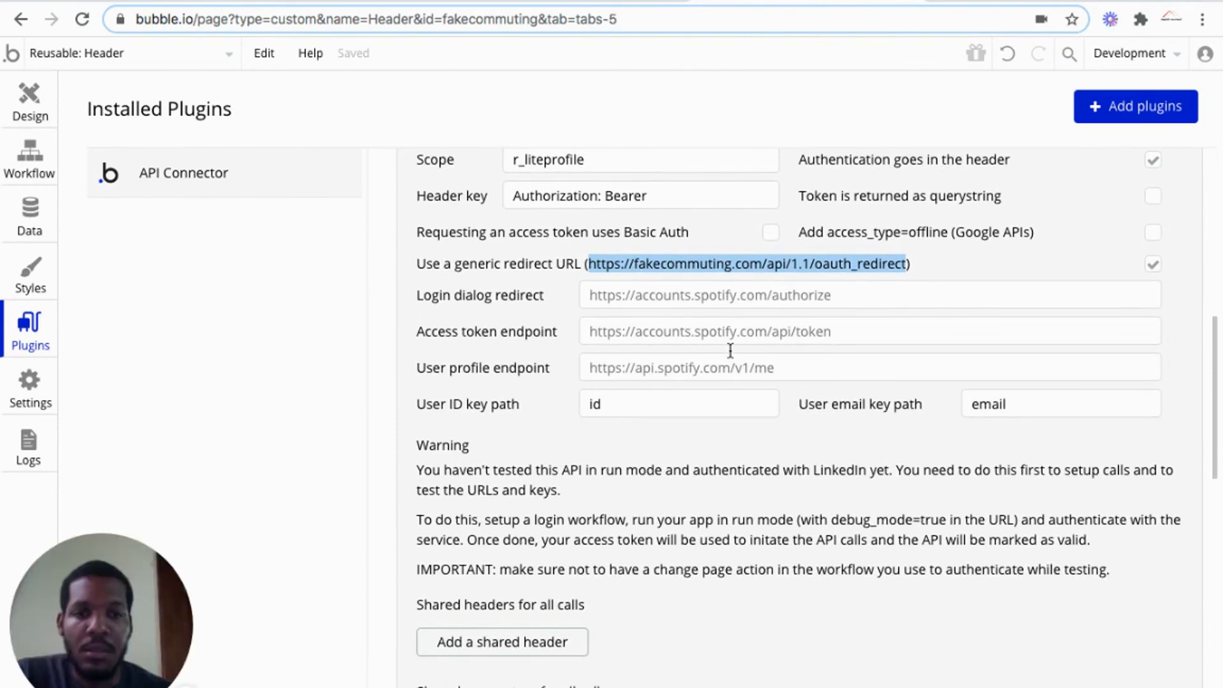
scroll(down, 3)
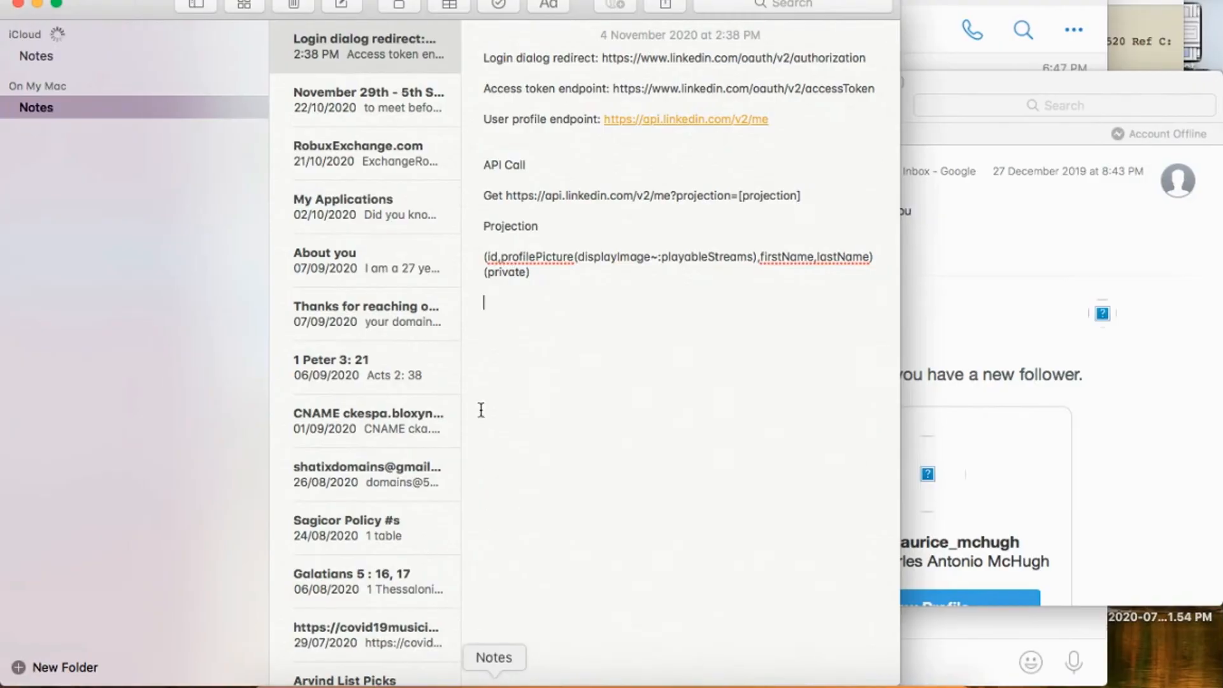
Select LinkedIn's authorization URL in the 'Login dialog redirect' note.
double_click(730, 58)
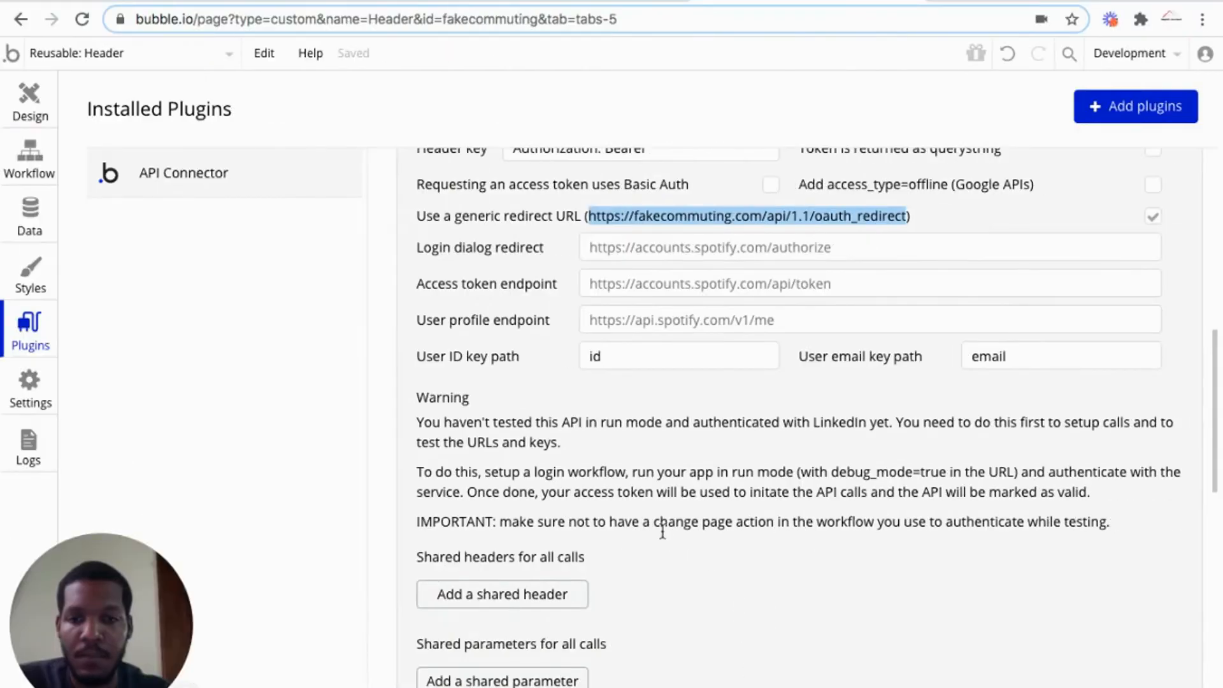
Fill Login dialog redirect, Access token and User profile endpoints with LinkedIn's authorization, accessToken and v2/me URLs.
text(https://www.linkedin.com/oauth/v2/authorization)
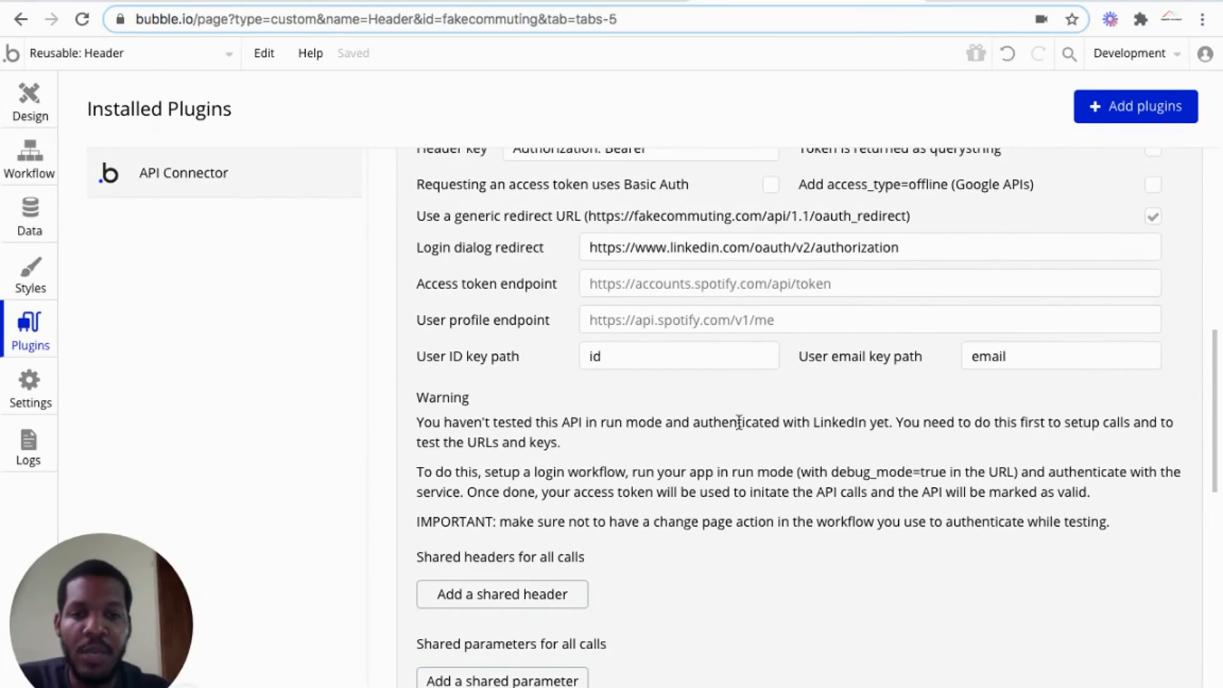
text(https://www.linkedin.com/oauth/v2/accessToken)
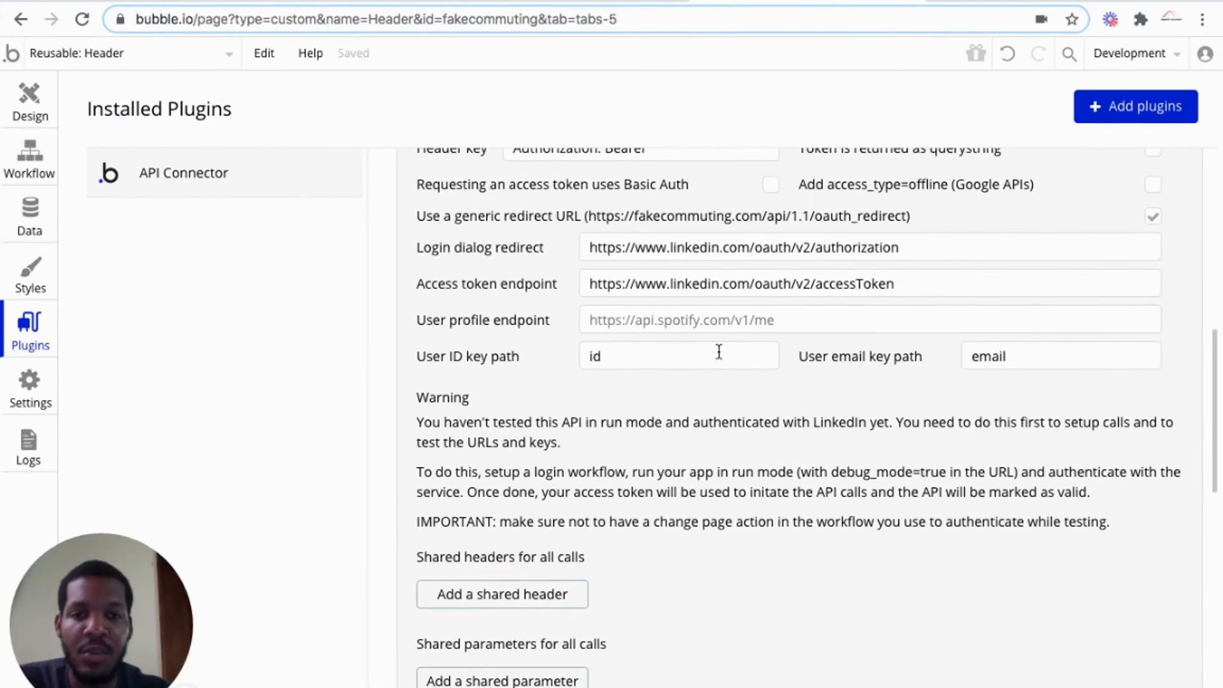
text(https://api.linkedin.com/v2/me)
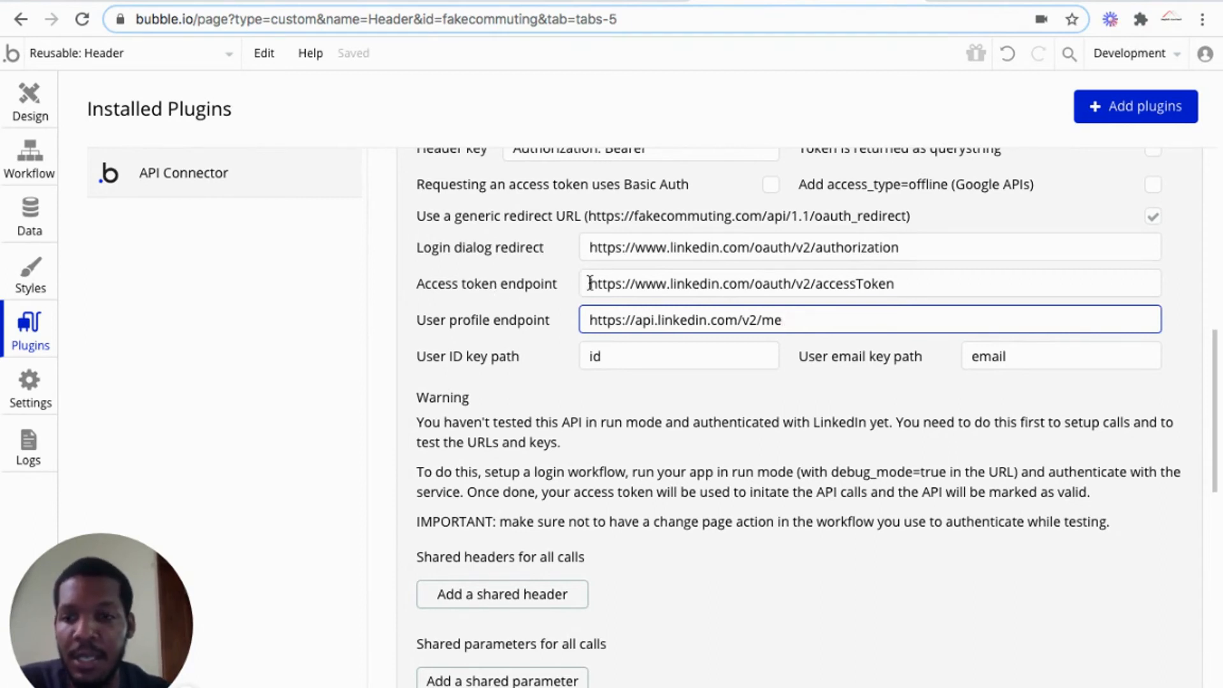
mouse_move(491, 314)
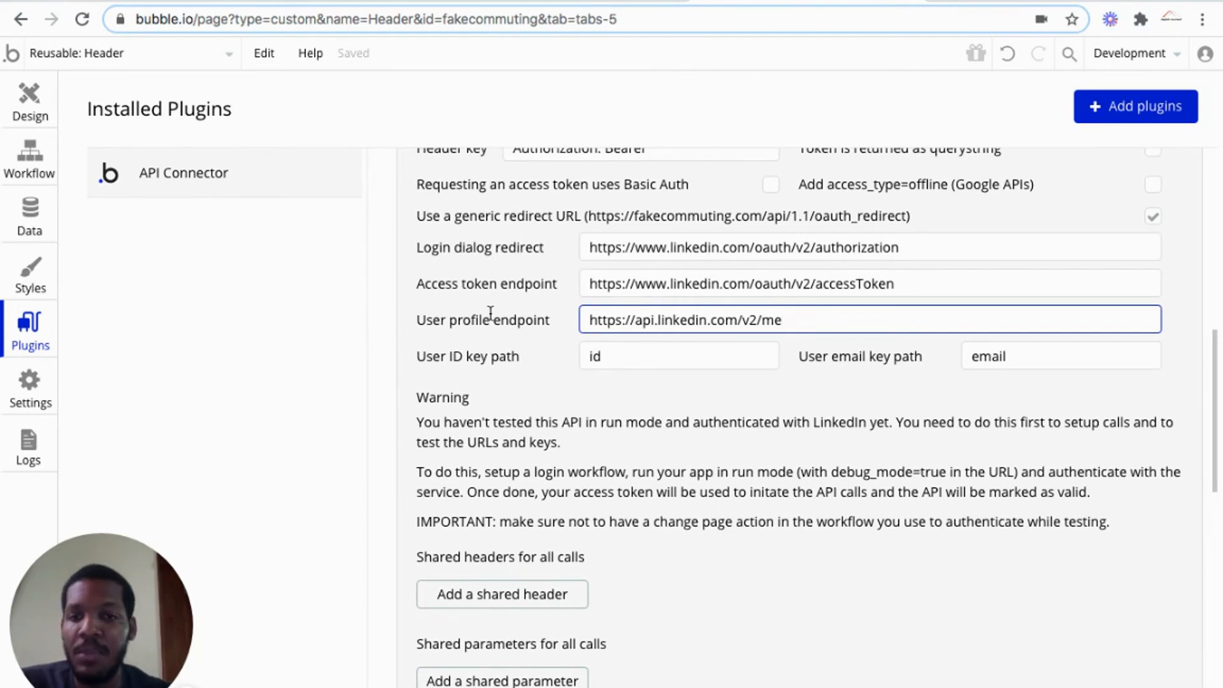
mouse_move(594, 320)
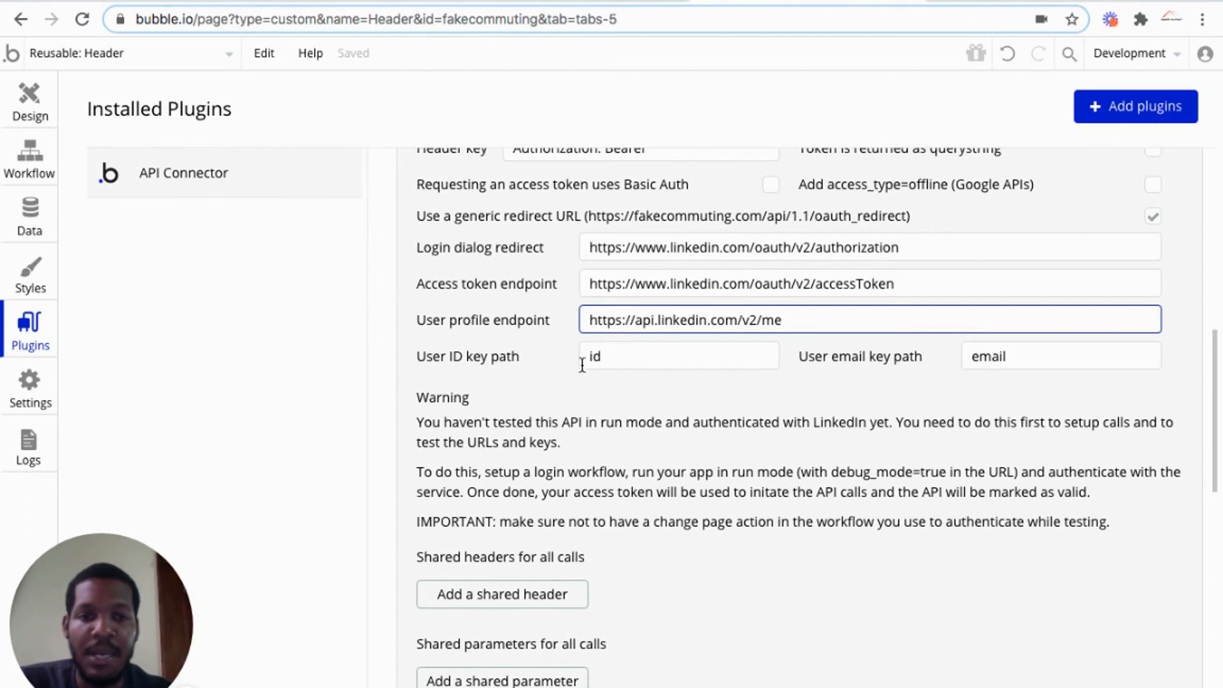
Expand the API call's full settings and set Use as to Action.
scroll(down, 3)
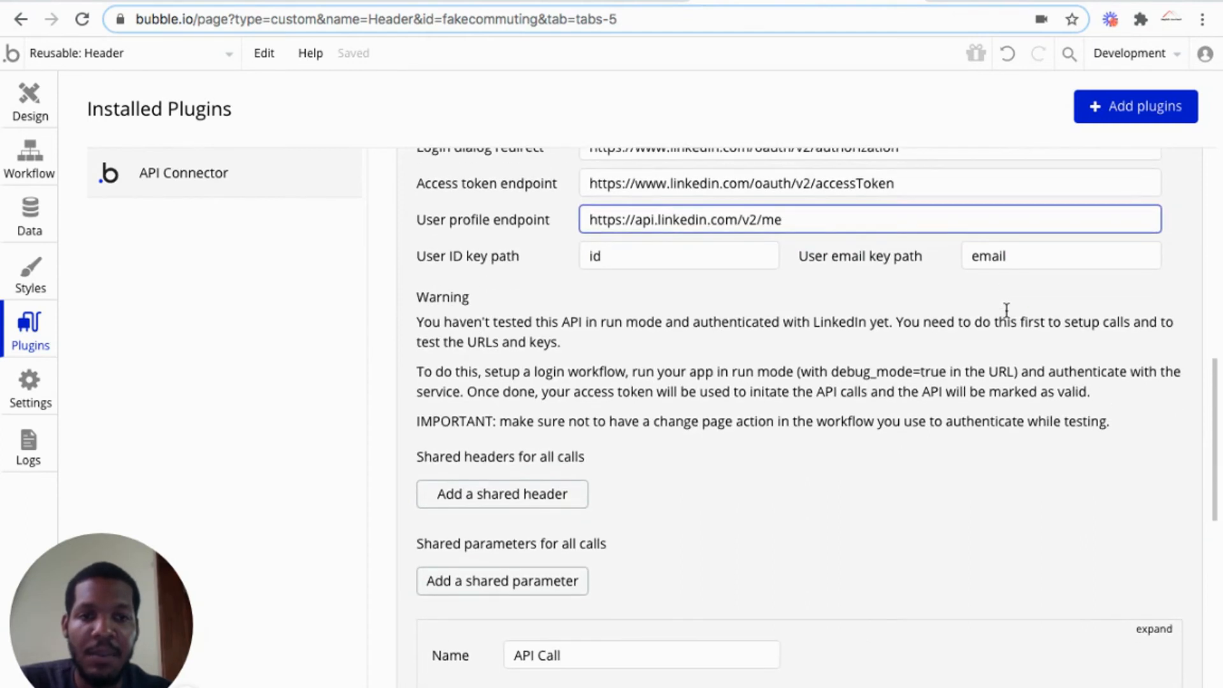
scroll(down, 3)
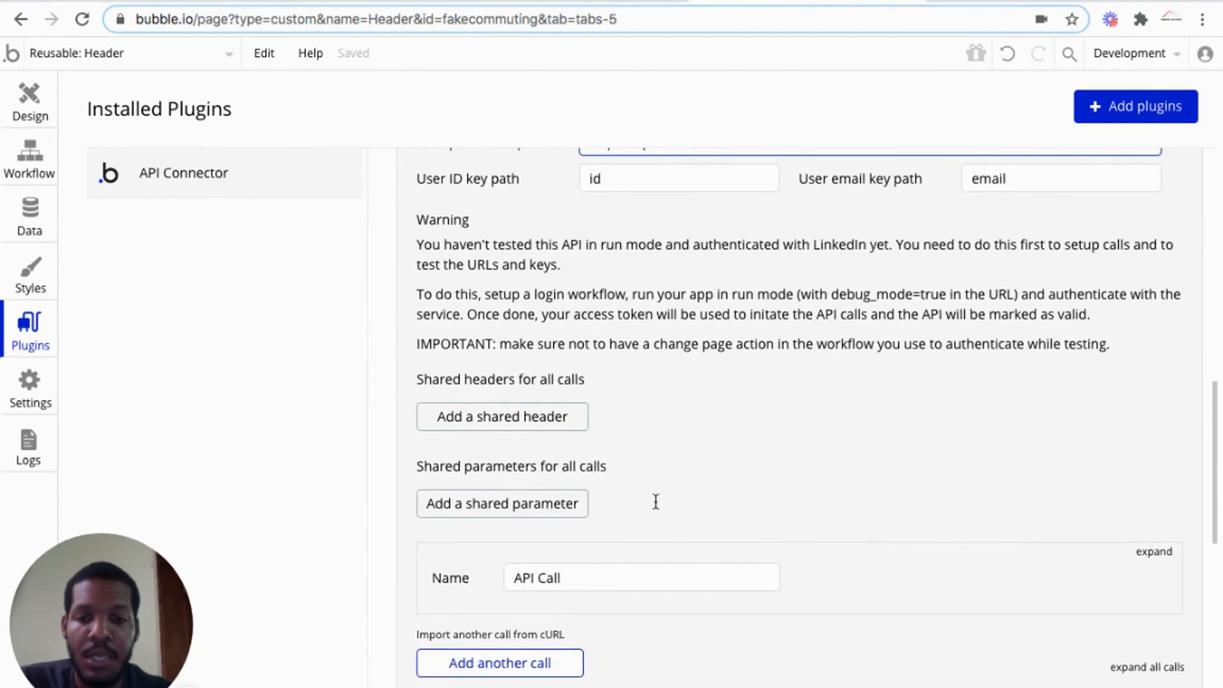
scroll(down, 3)
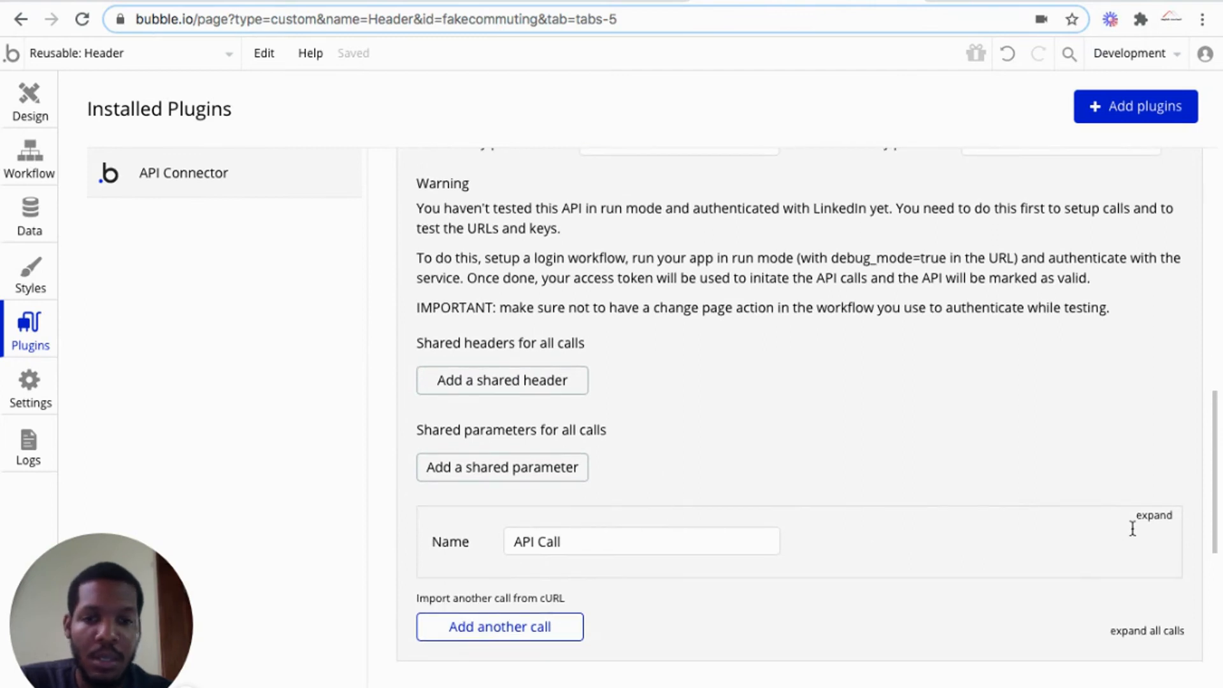
click(1152, 516)
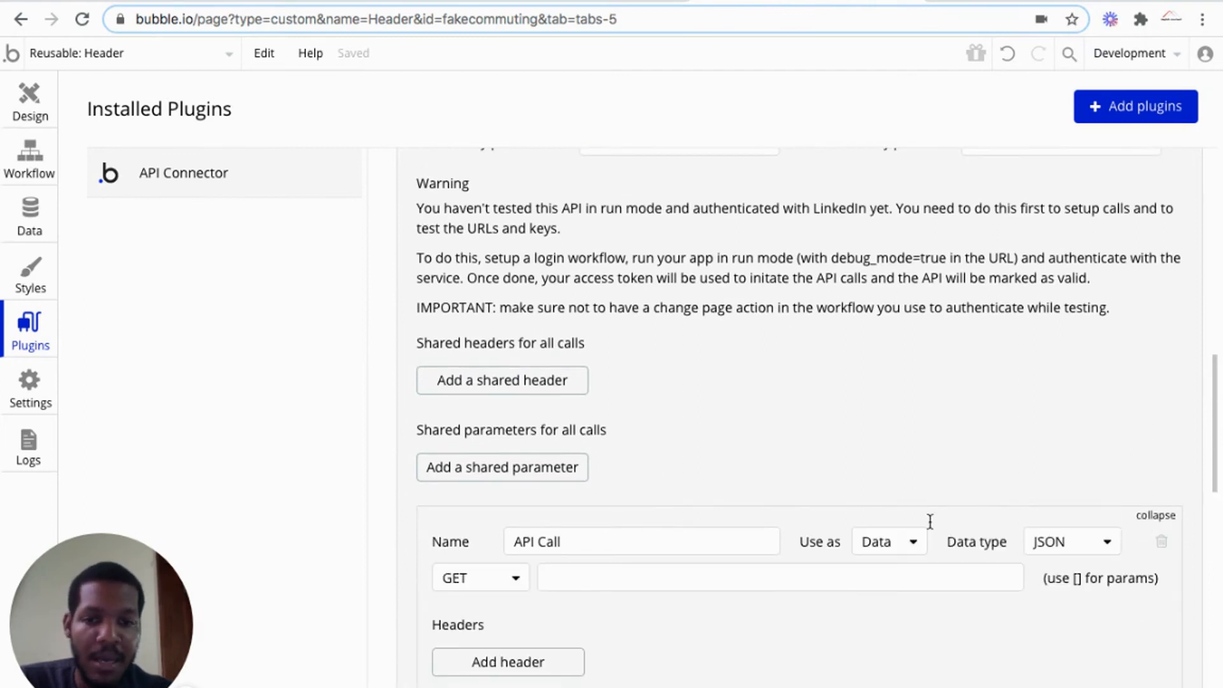
scroll(down, 3)
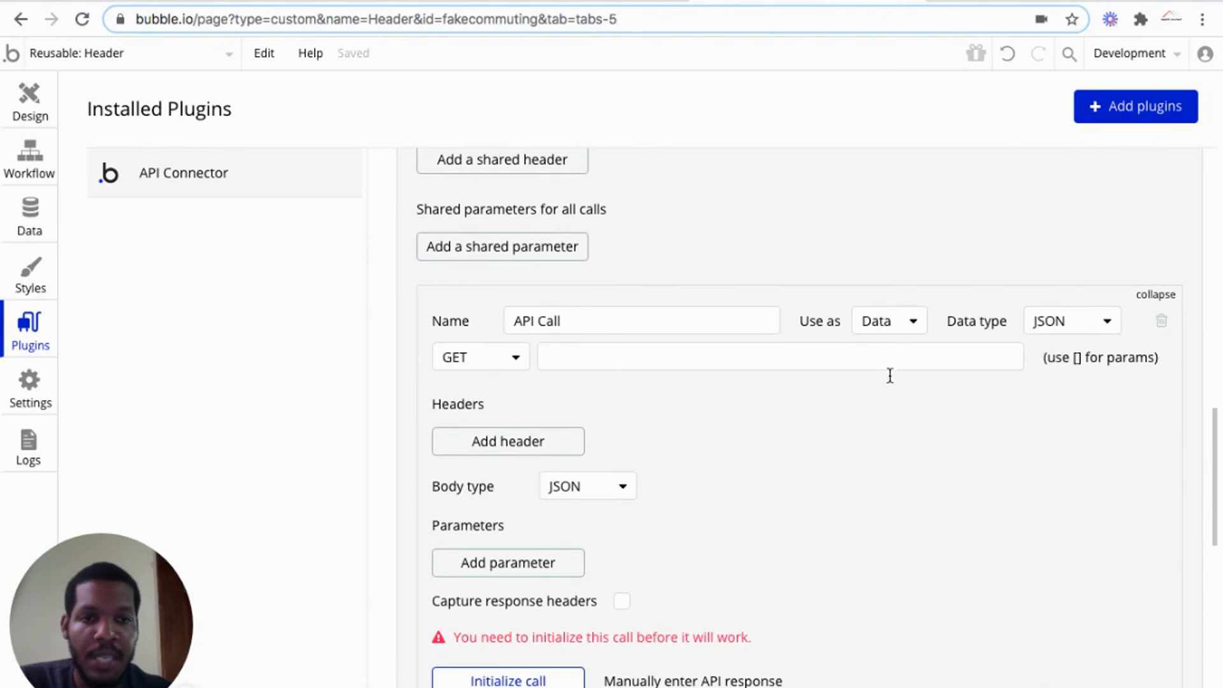
click(890, 322)
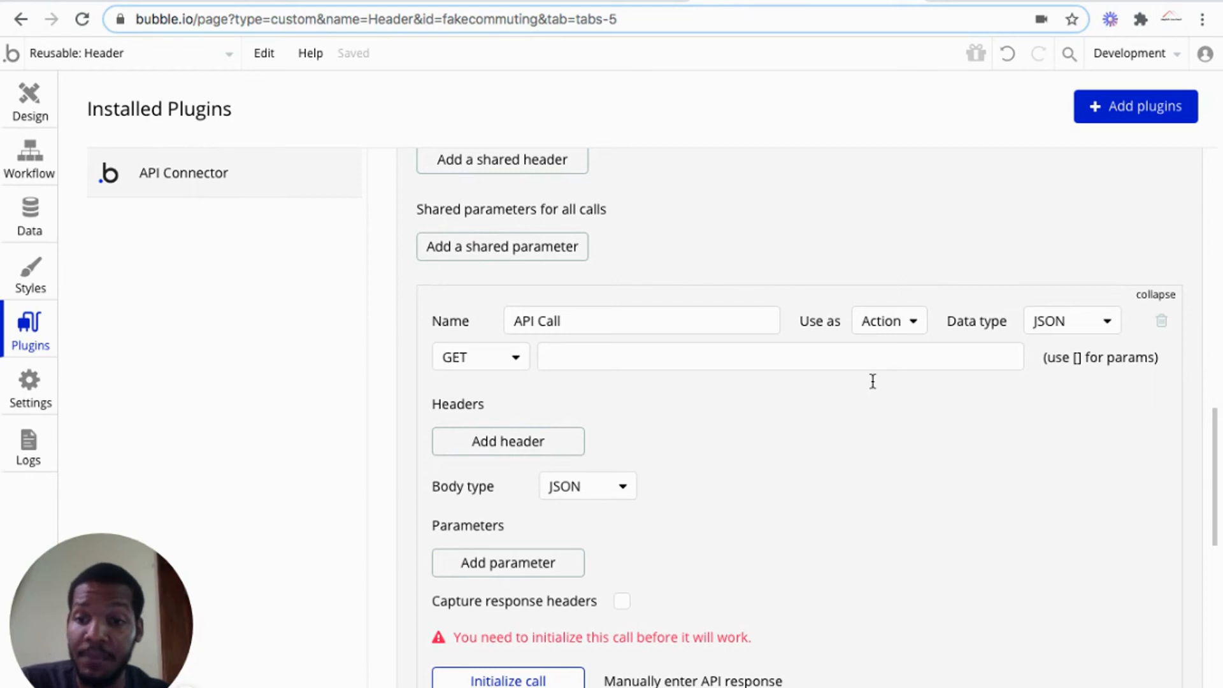
mouse_move(515, 371)
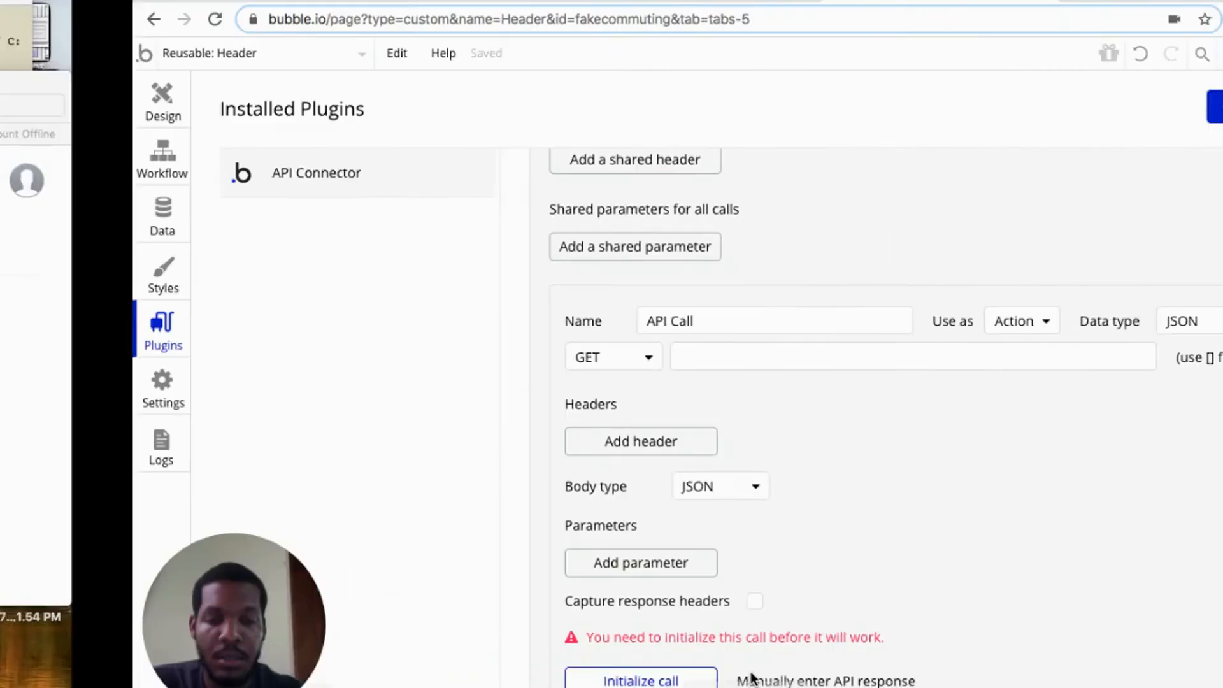
Set the call URL to api.linkedin.com/v2/me?projection=[projection] with the projection parameter kept Private.
text(https://api.linkedin.com/v2/me?projection=[projection])
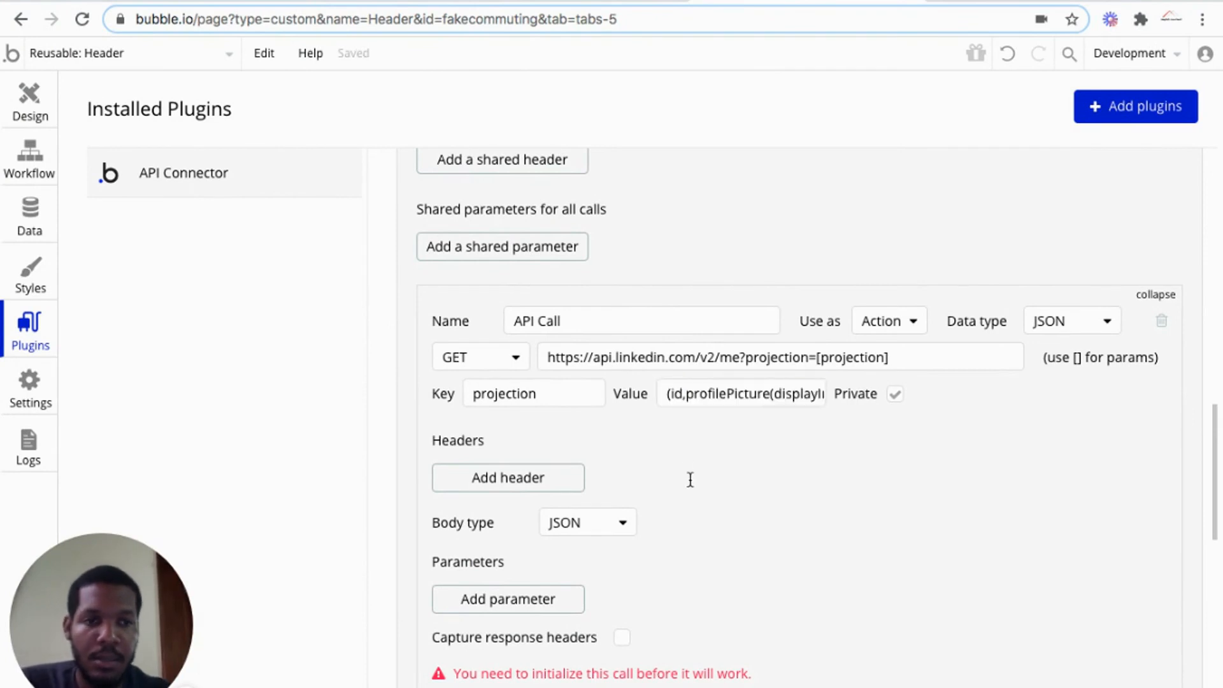
scroll(down, 3)
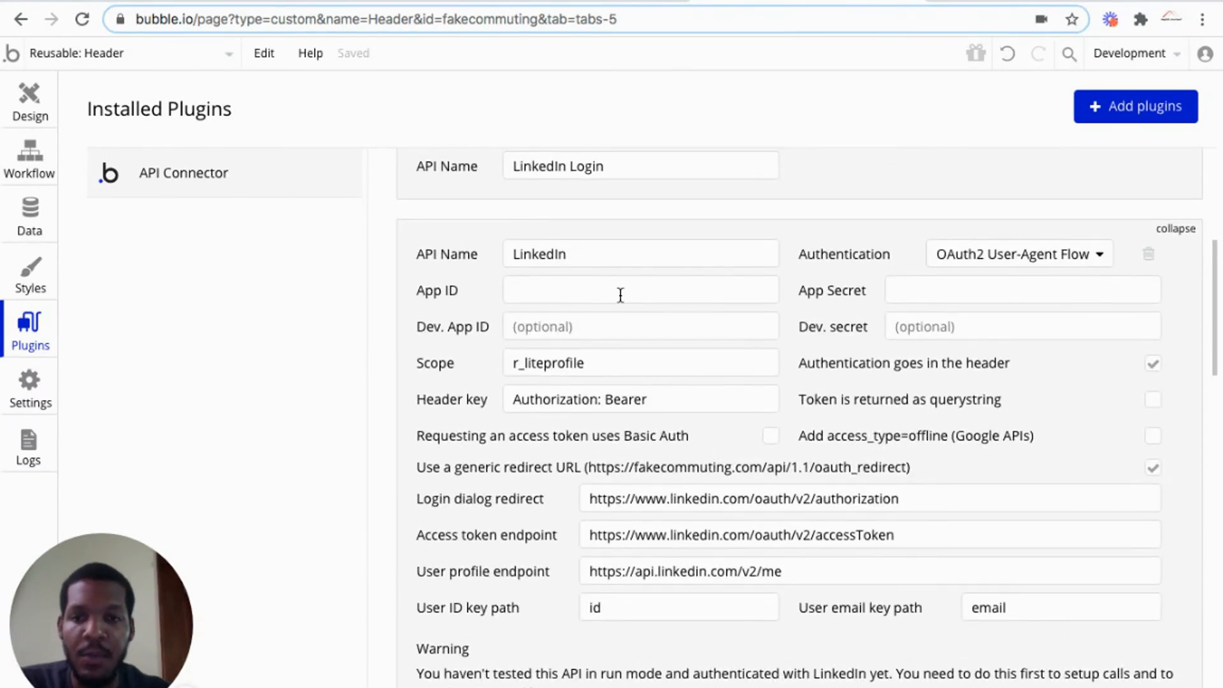
Review the LinkedIn Login OAuth settings before returning to the header design.
scroll(down, 3)
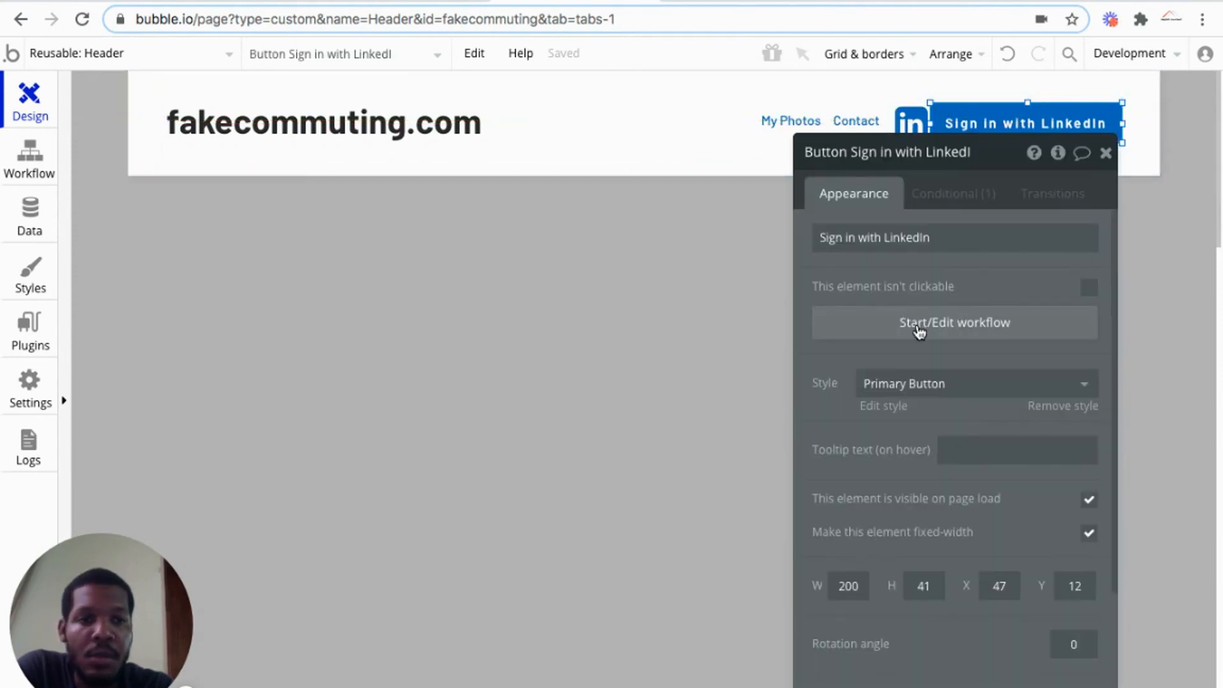
click(955, 322)
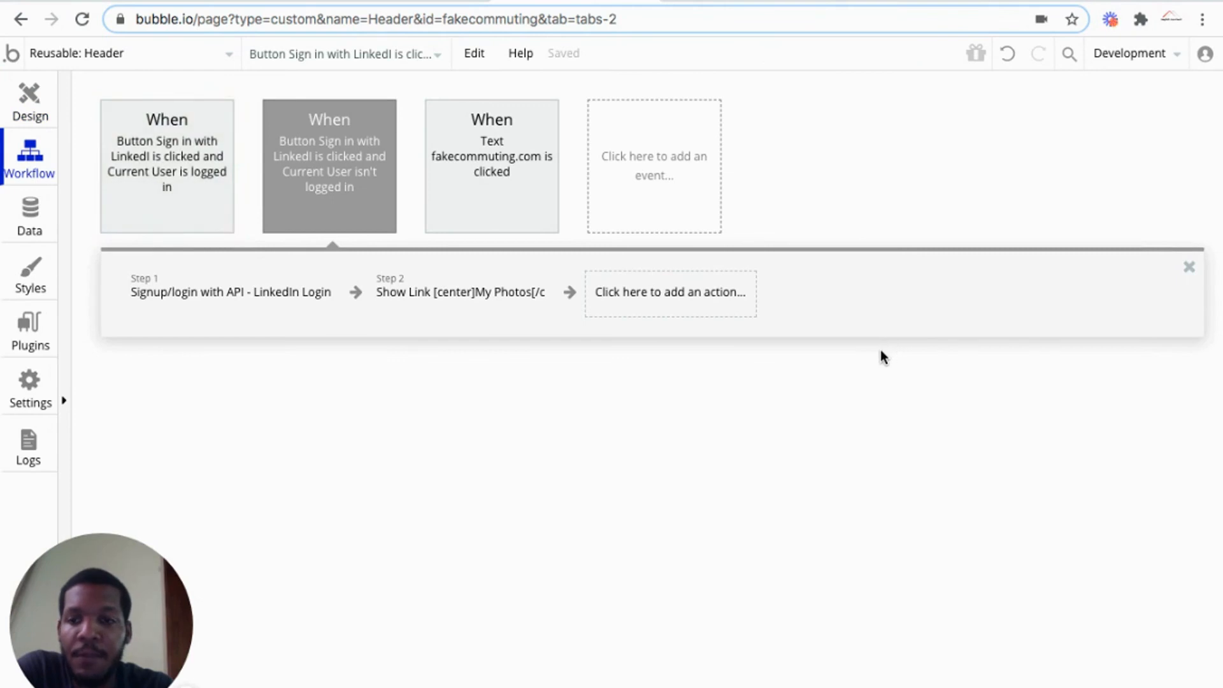
mouse_move(347, 144)
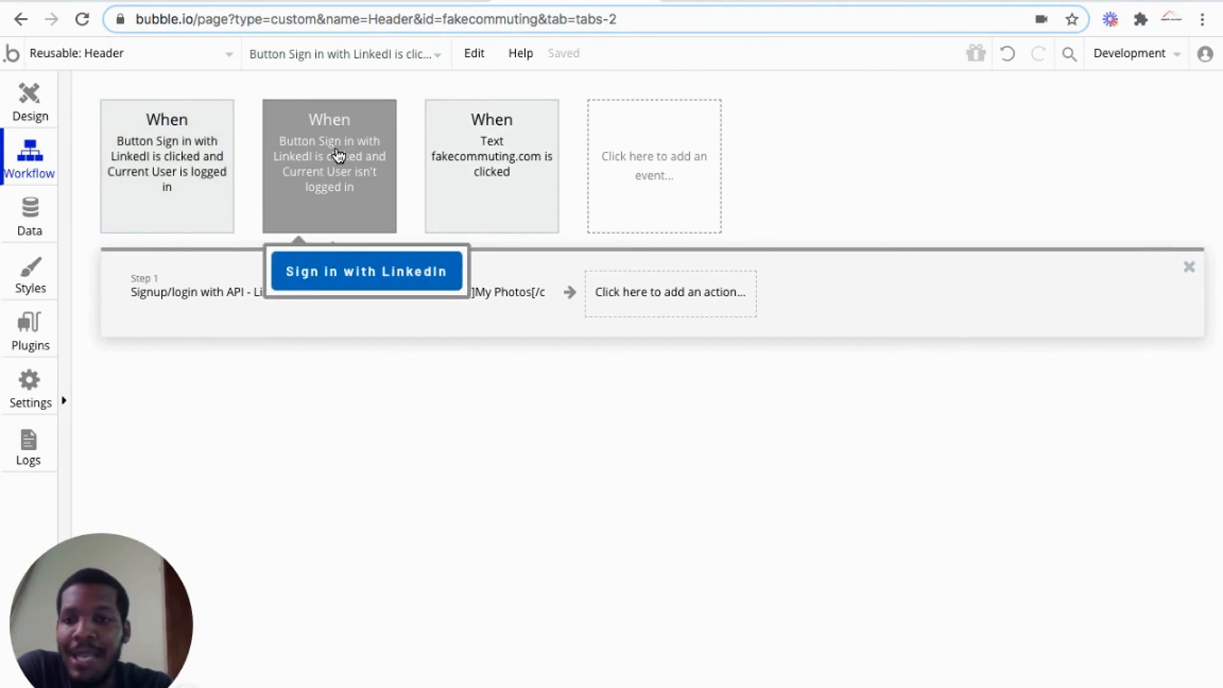
mouse_move(372, 181)
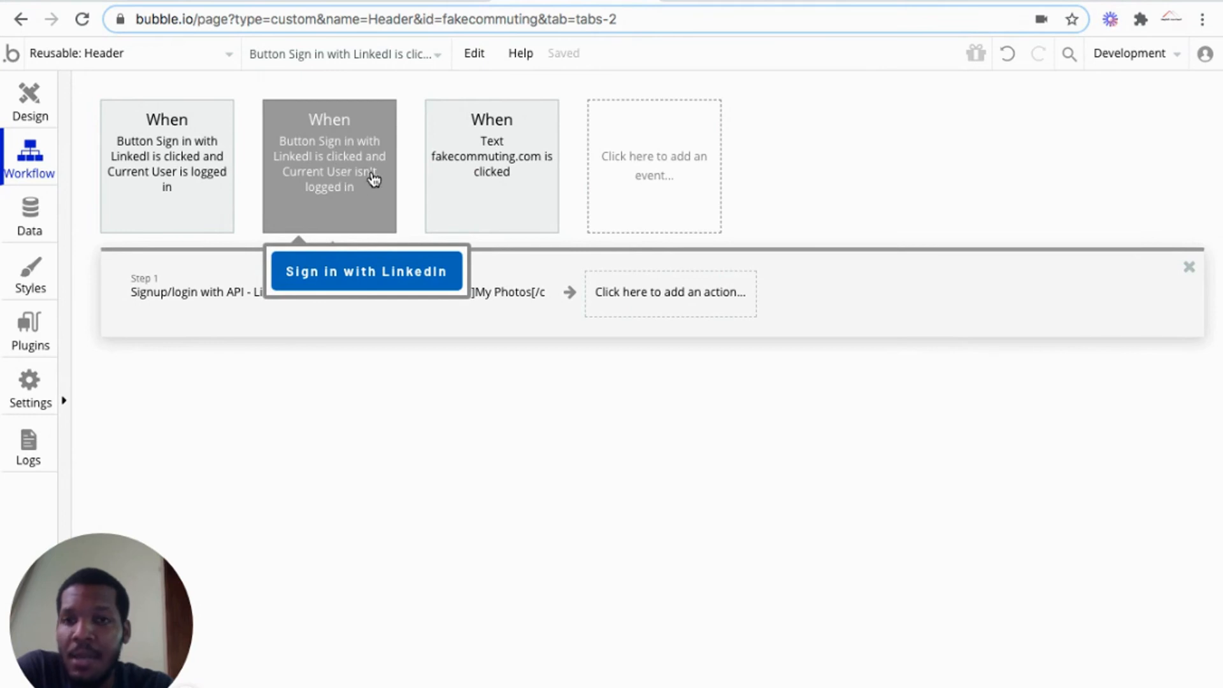
mouse_move(365, 191)
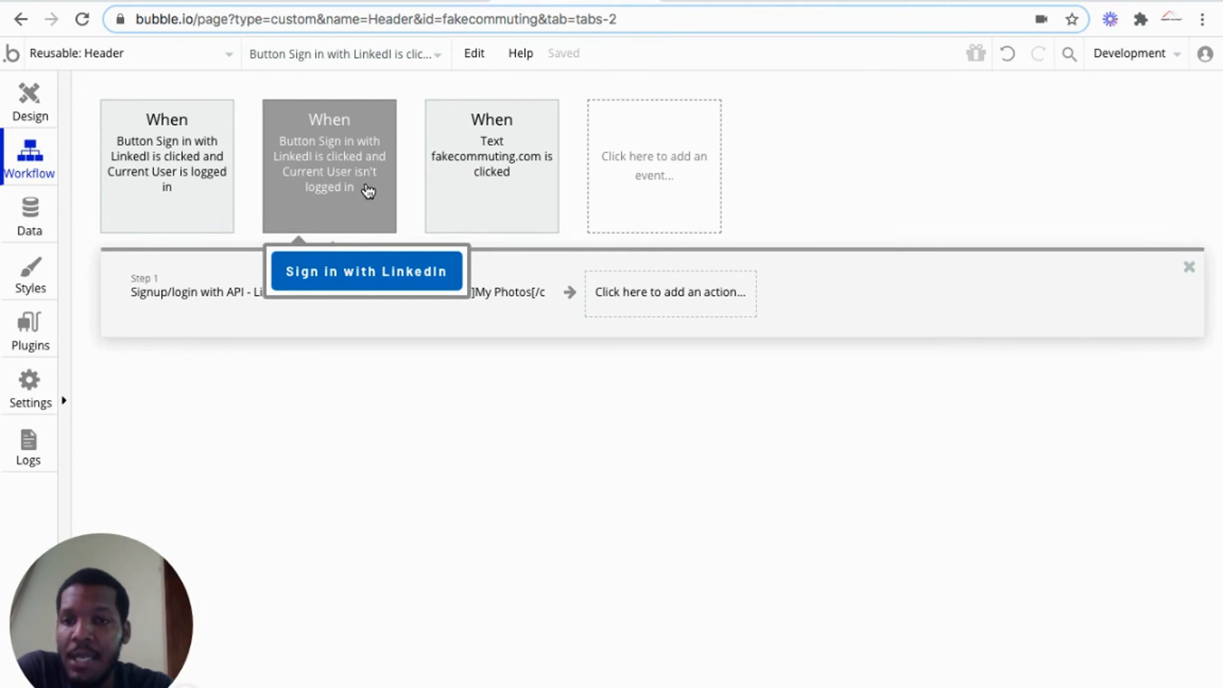
click(671, 292)
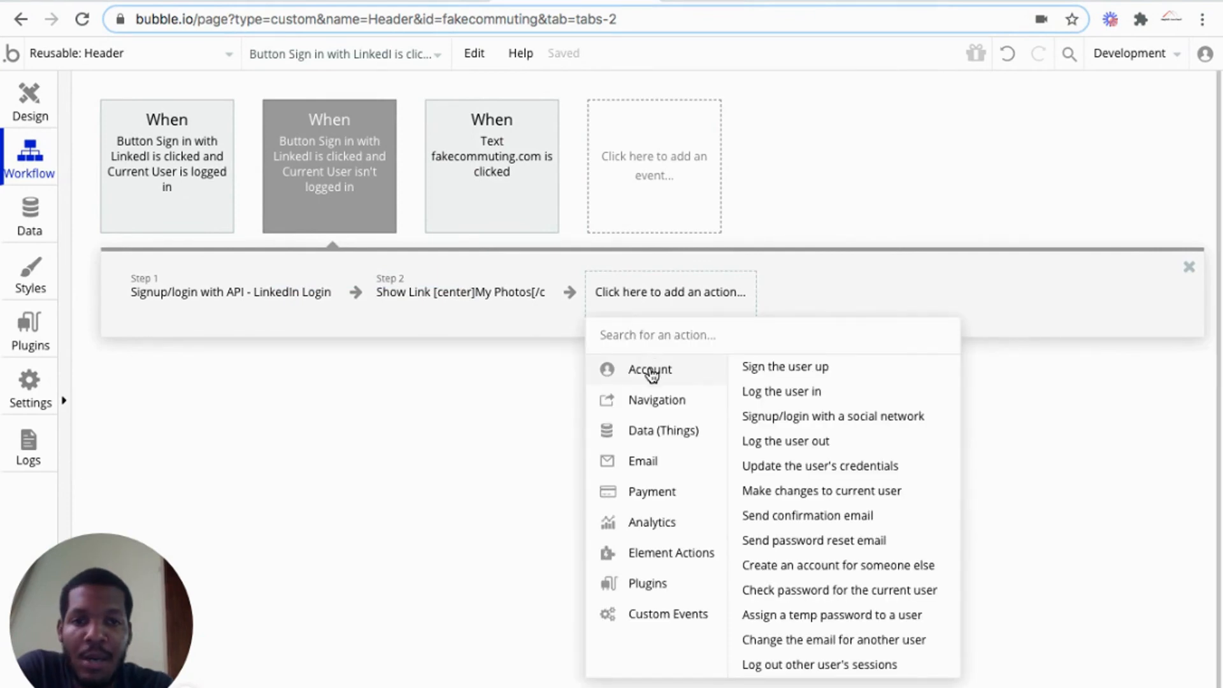
mouse_move(758, 423)
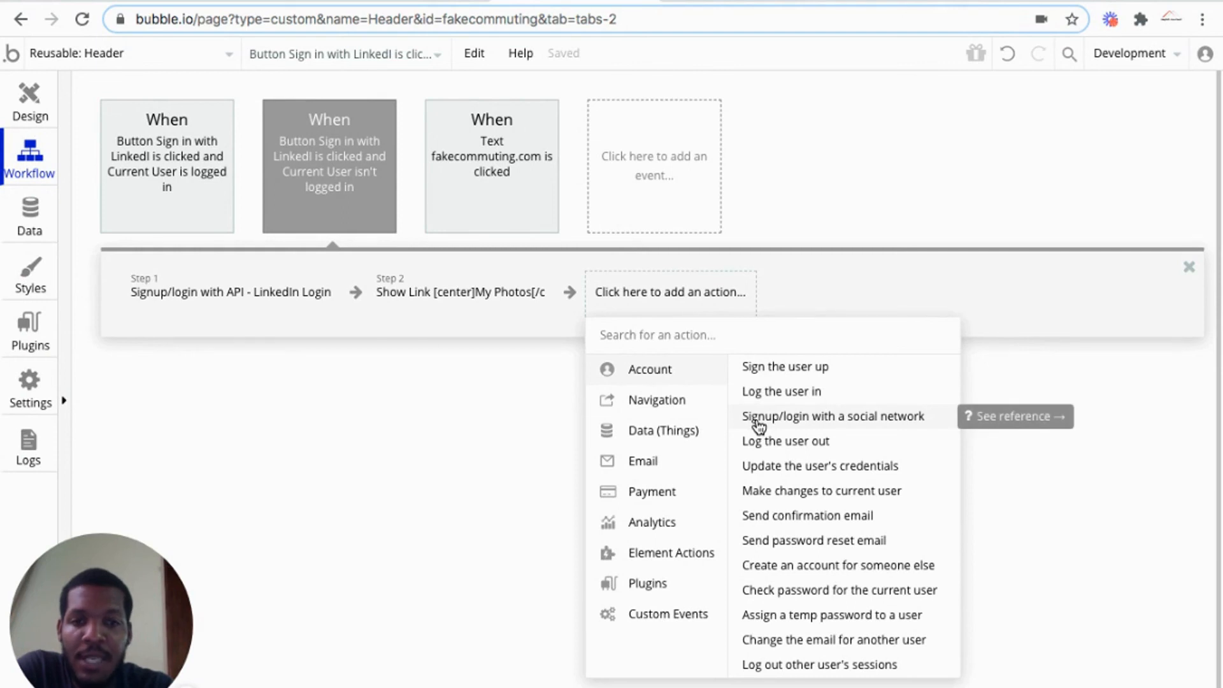
click(833, 417)
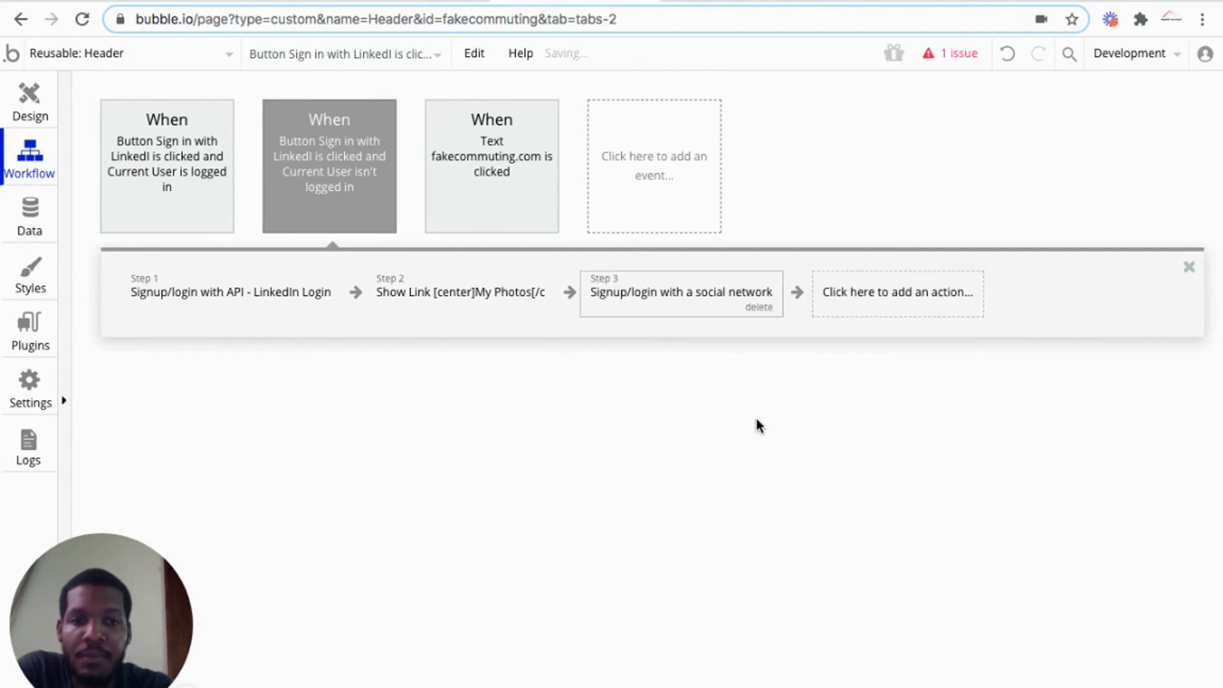
click(680, 293)
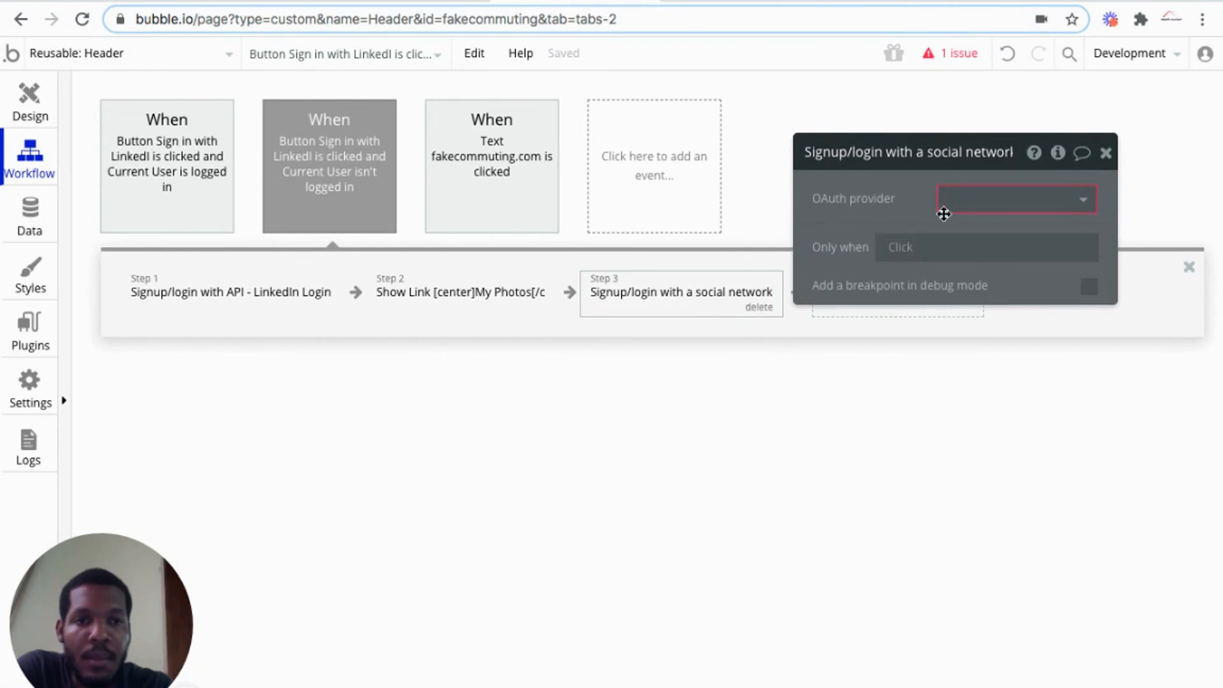
click(1017, 197)
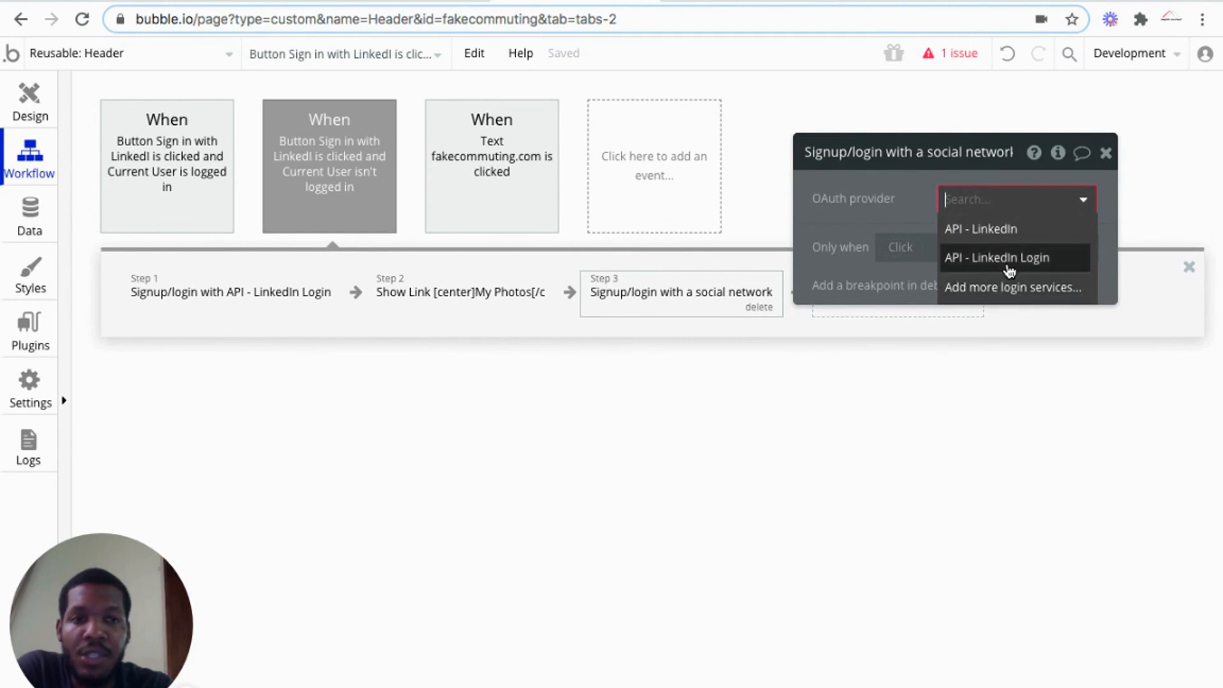
click(996, 258)
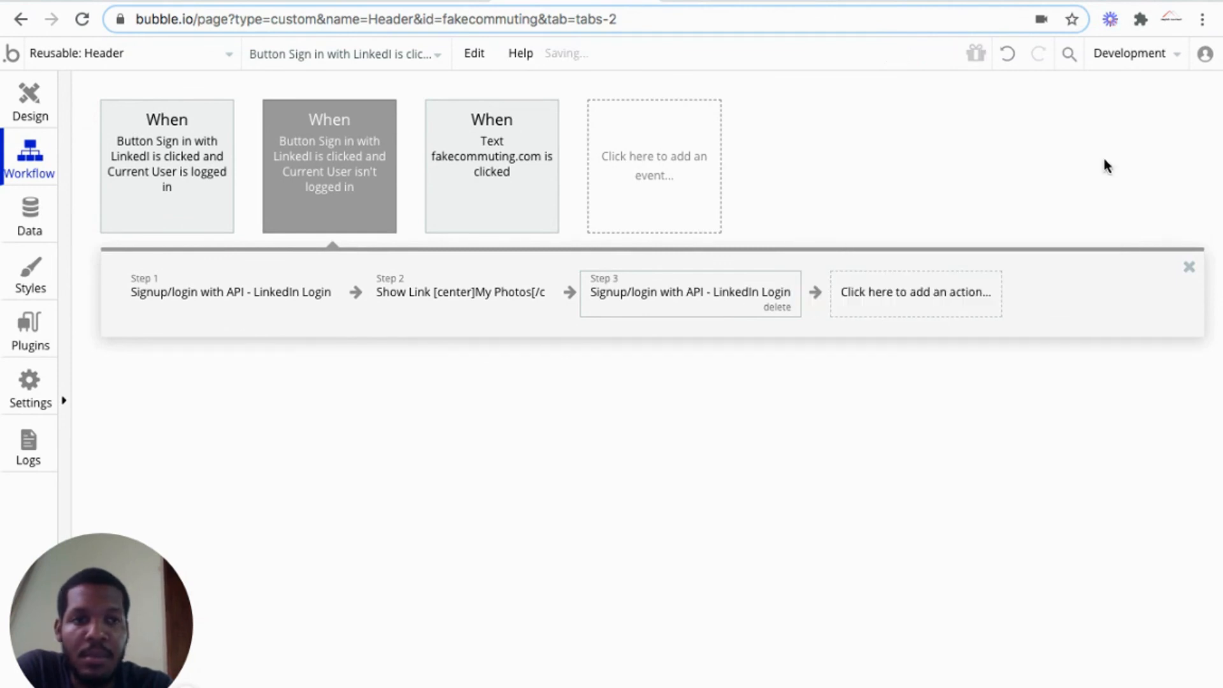
click(683, 292)
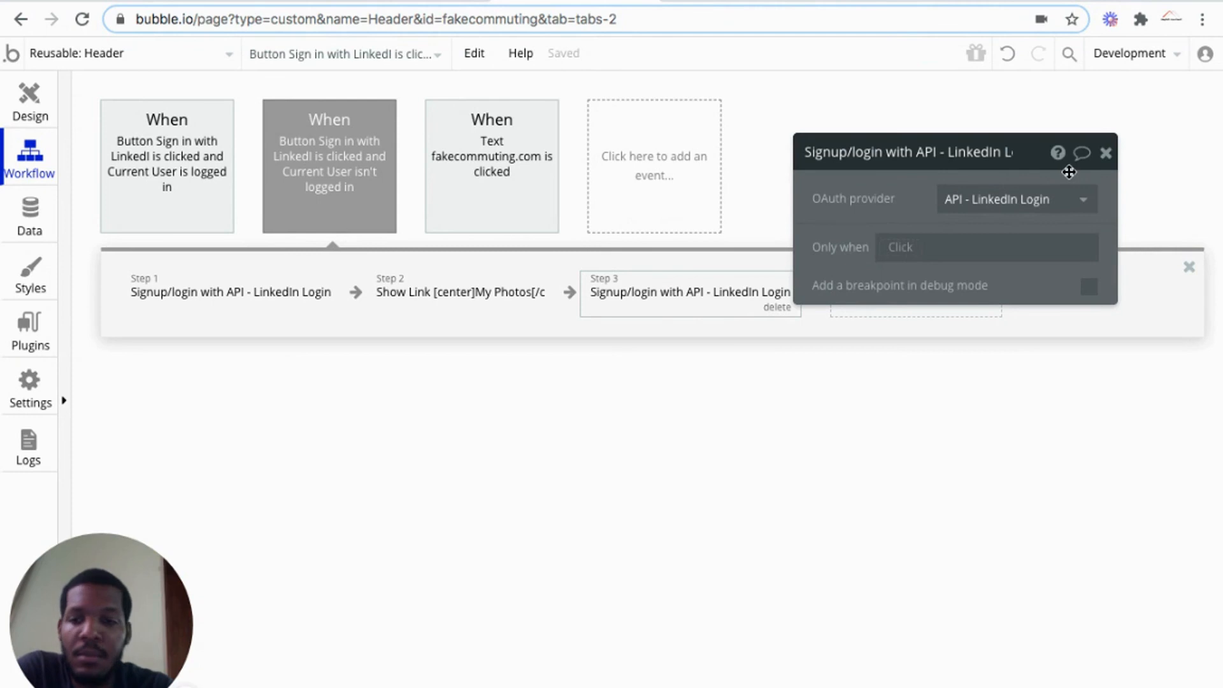
mouse_move(1101, 171)
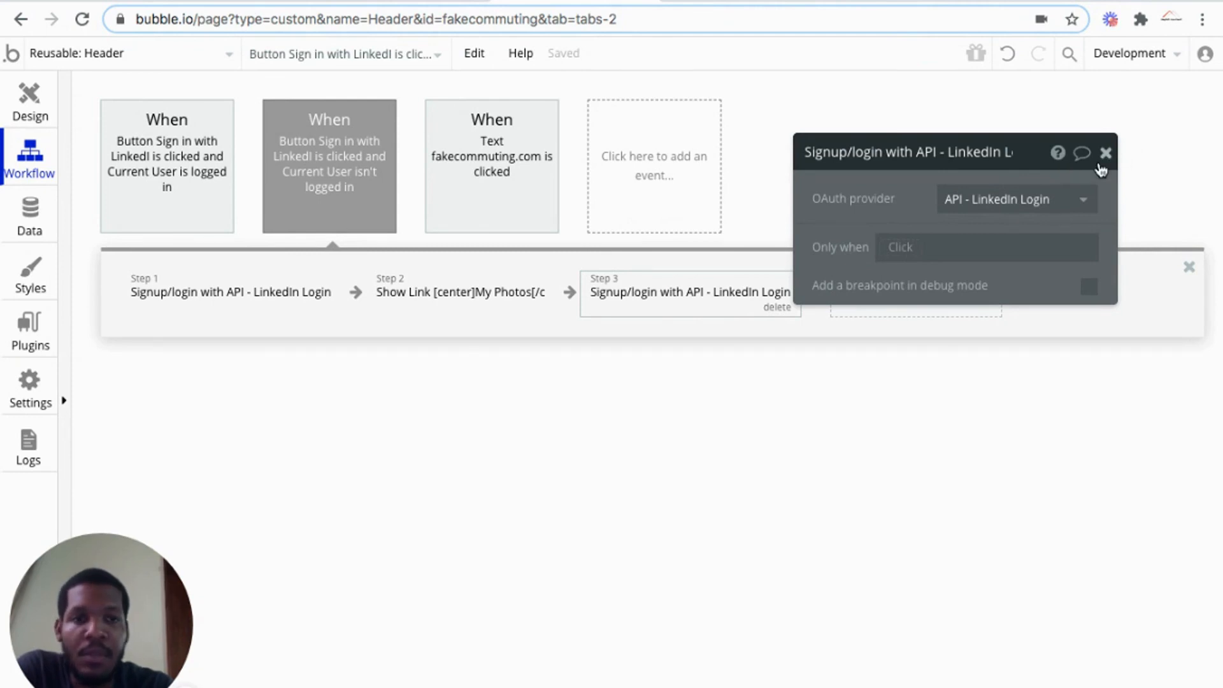
click(1106, 153)
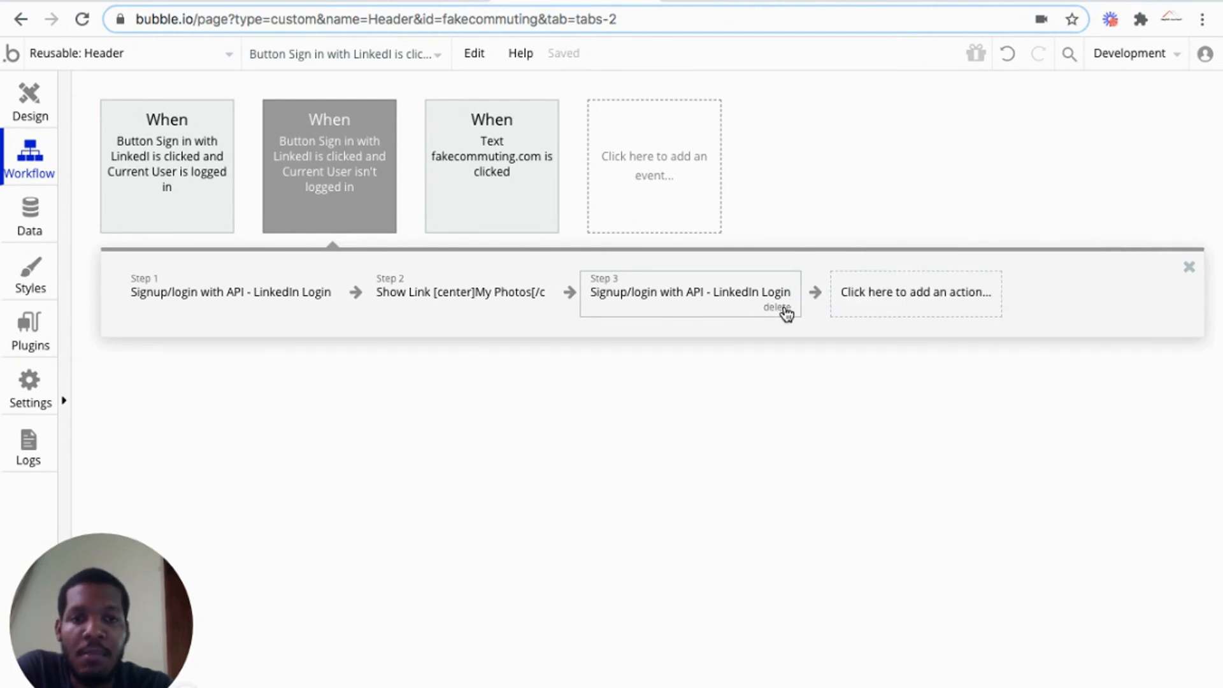
click(777, 307)
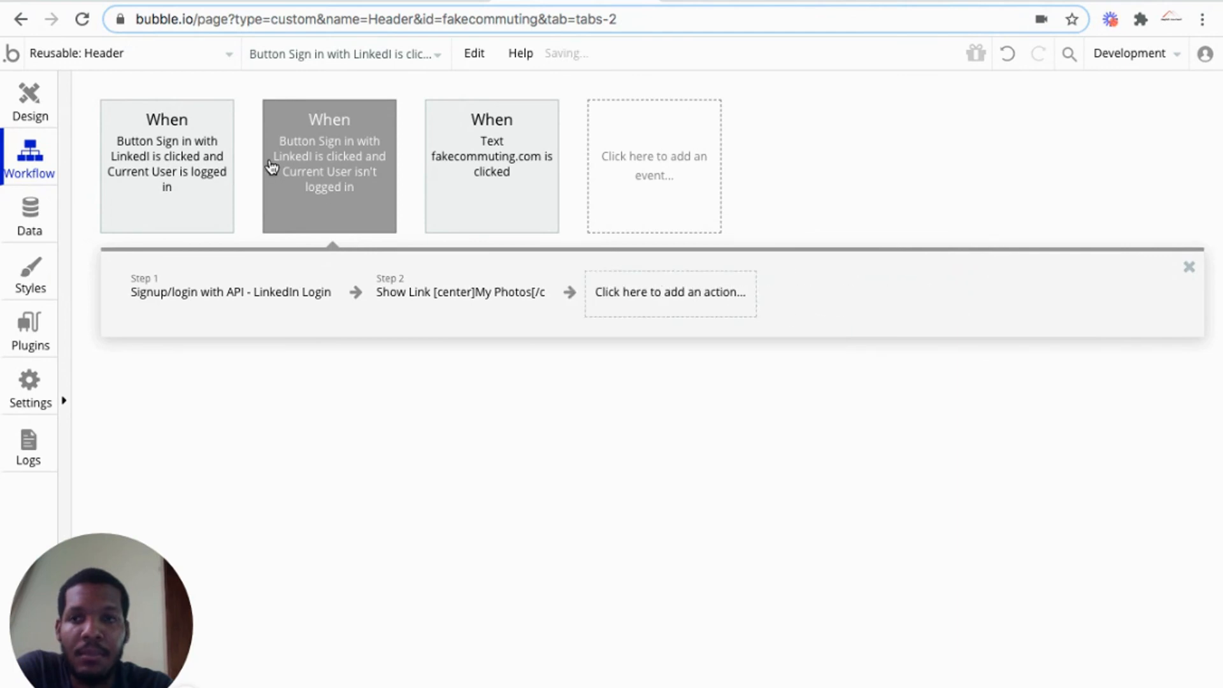
click(31, 99)
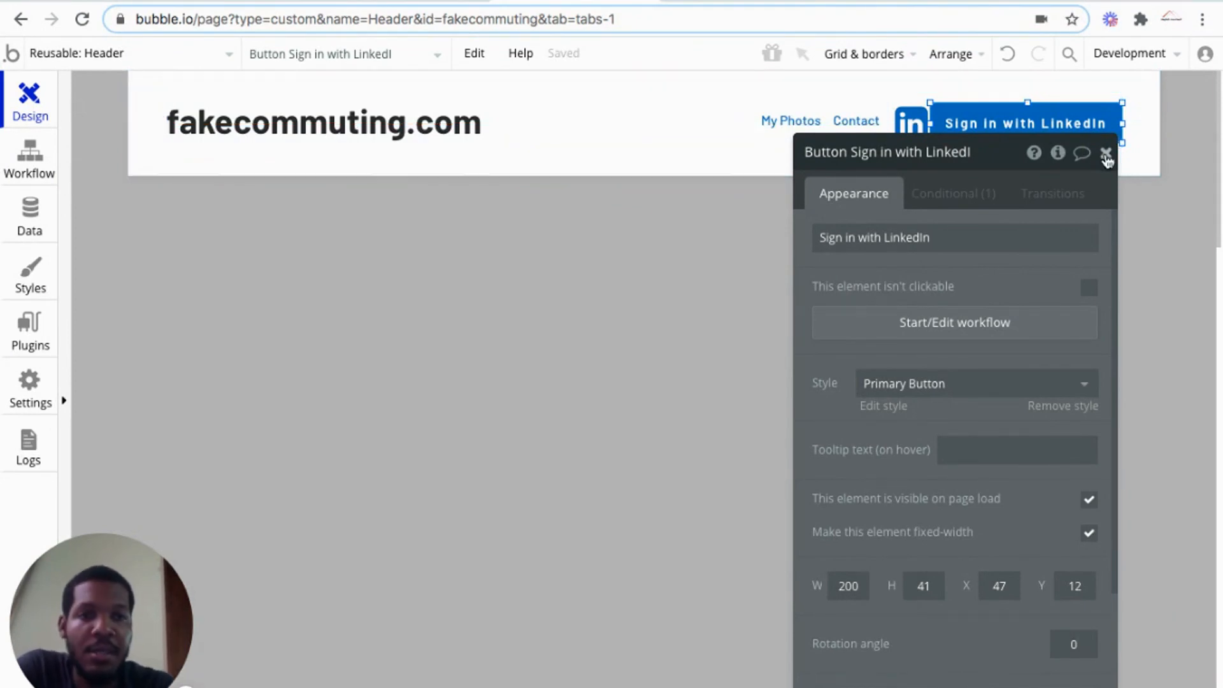
Close the button's properties and reload the version-test page to get the latest build.
click(1106, 154)
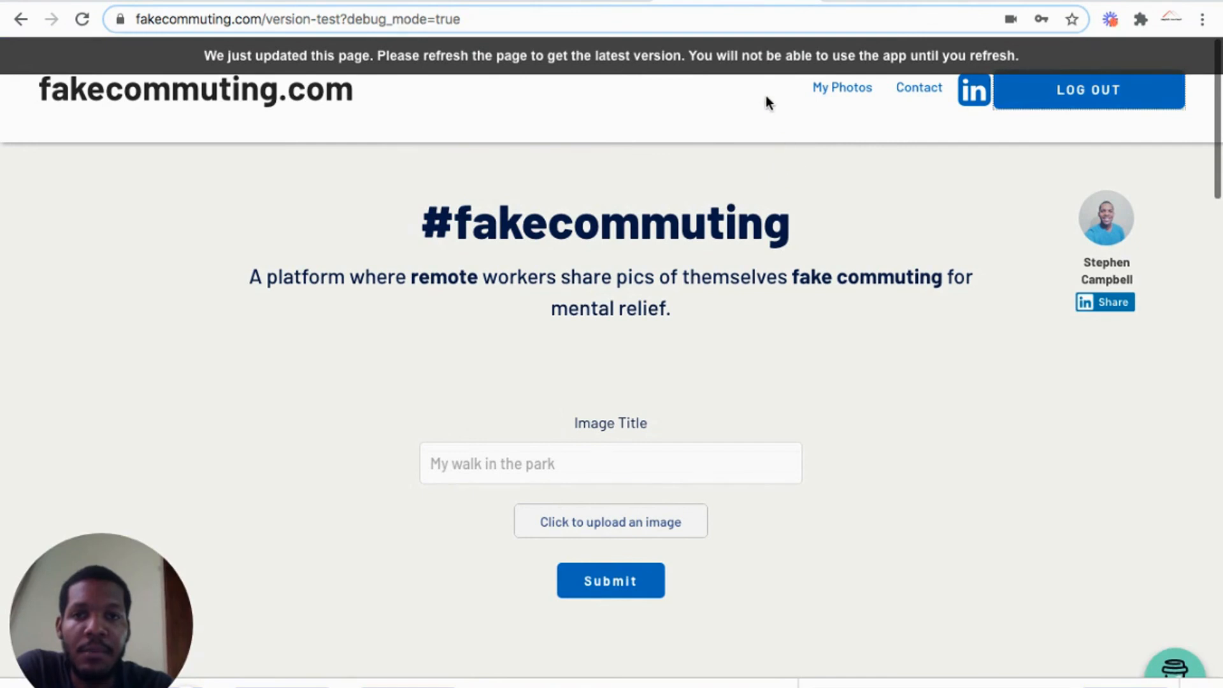
click(82, 18)
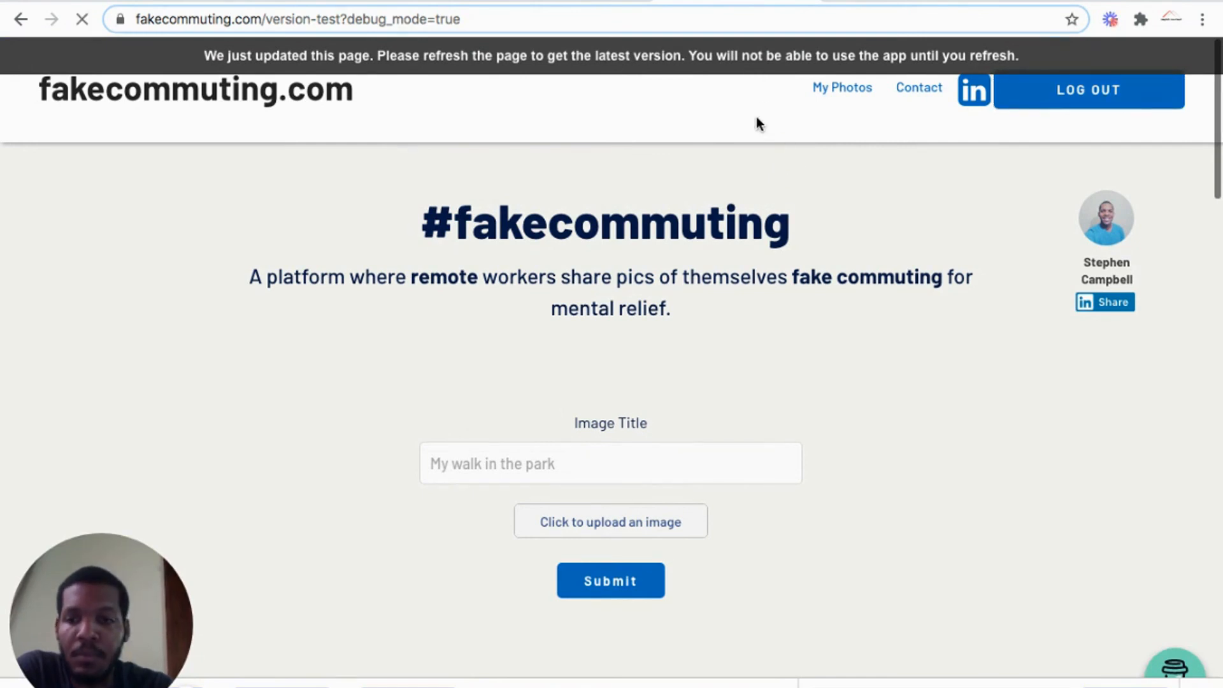
click(81, 19)
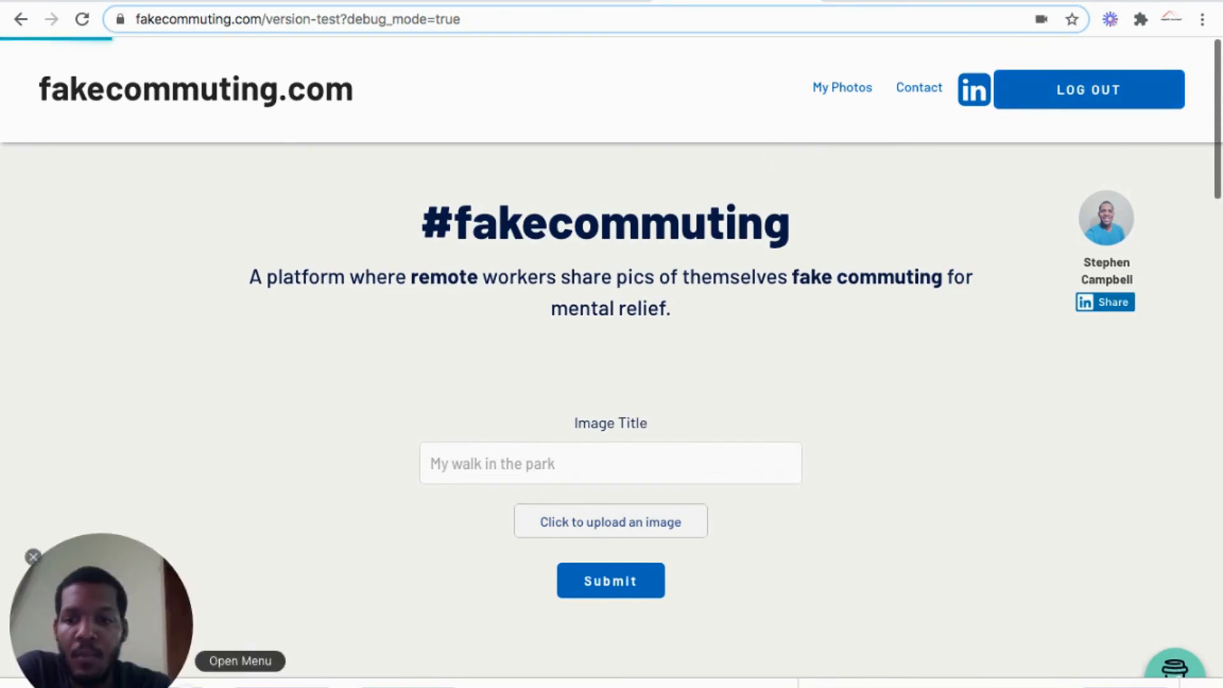
Log out of the site, then sign back in with LinkedIn so the profile returns.
click(1089, 90)
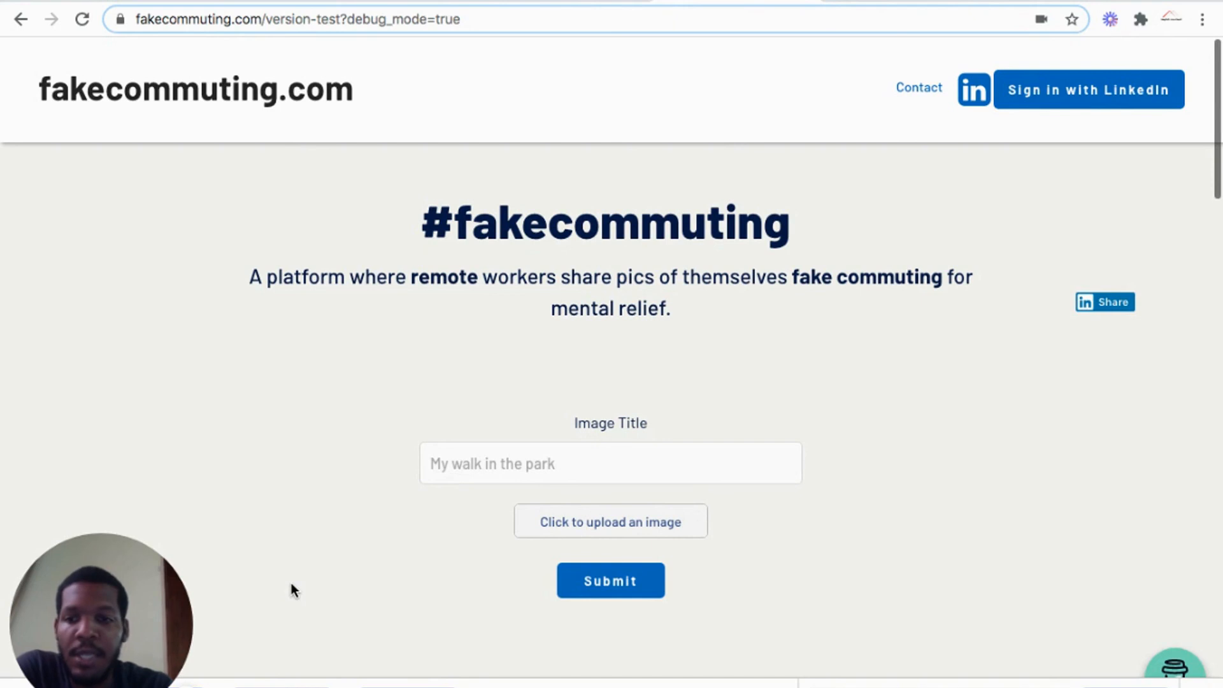
mouse_move(1109, 97)
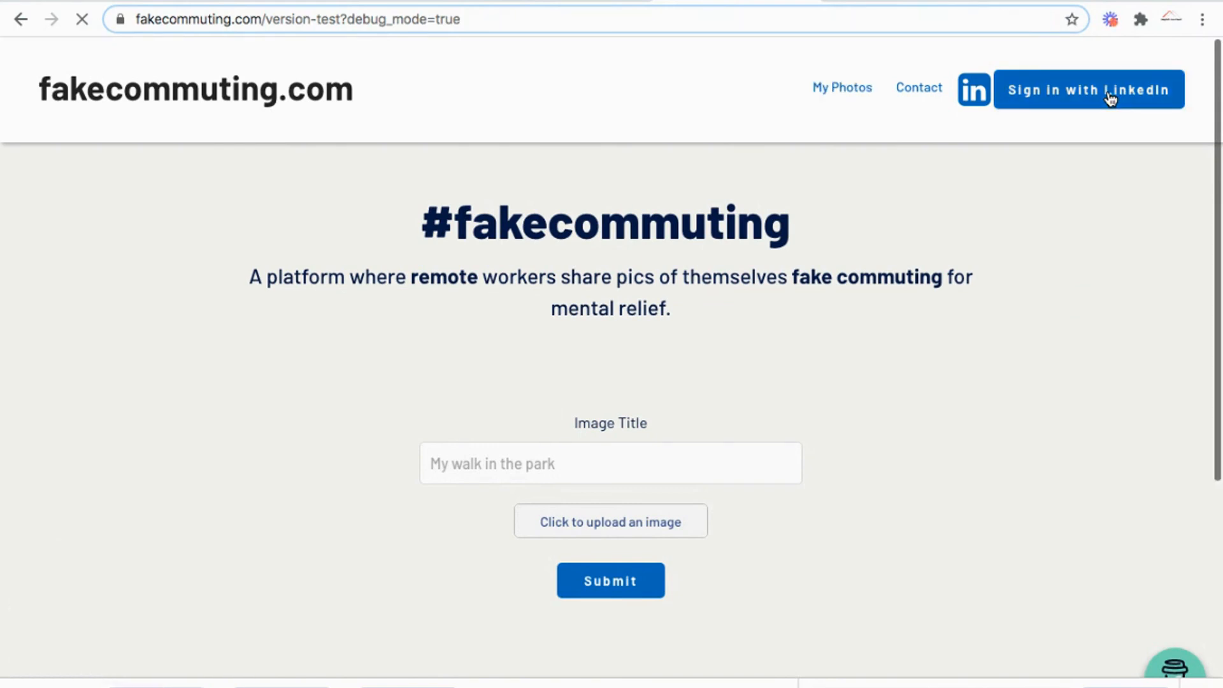
click(1106, 95)
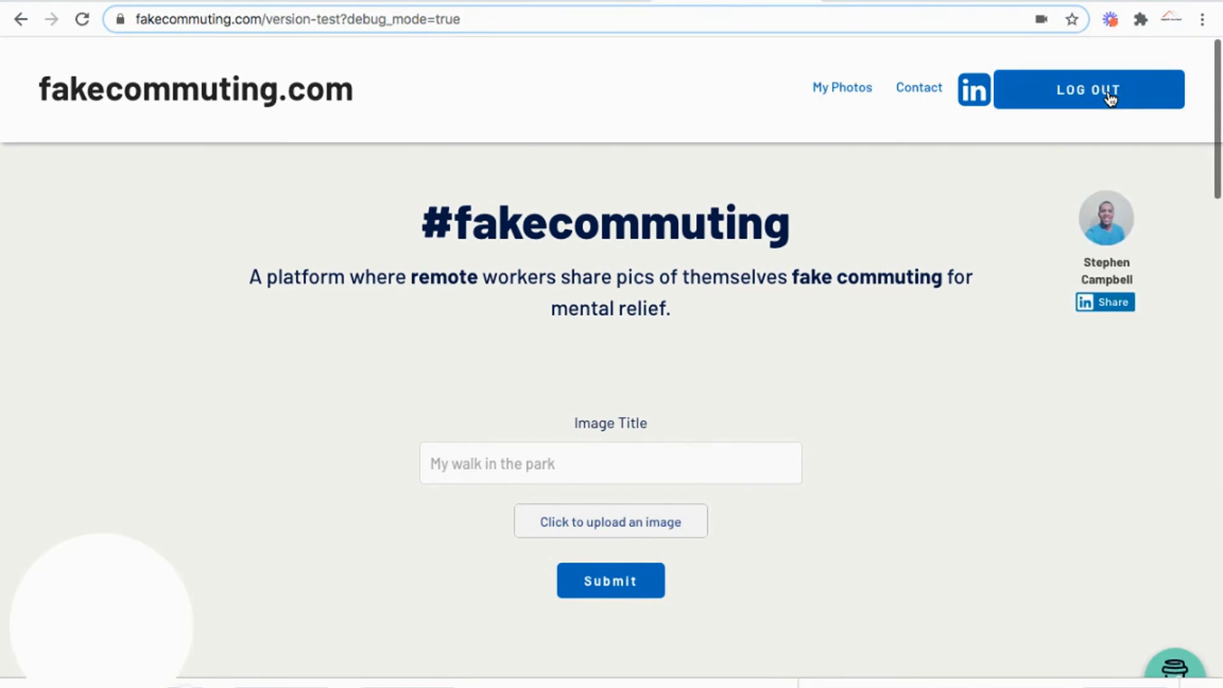